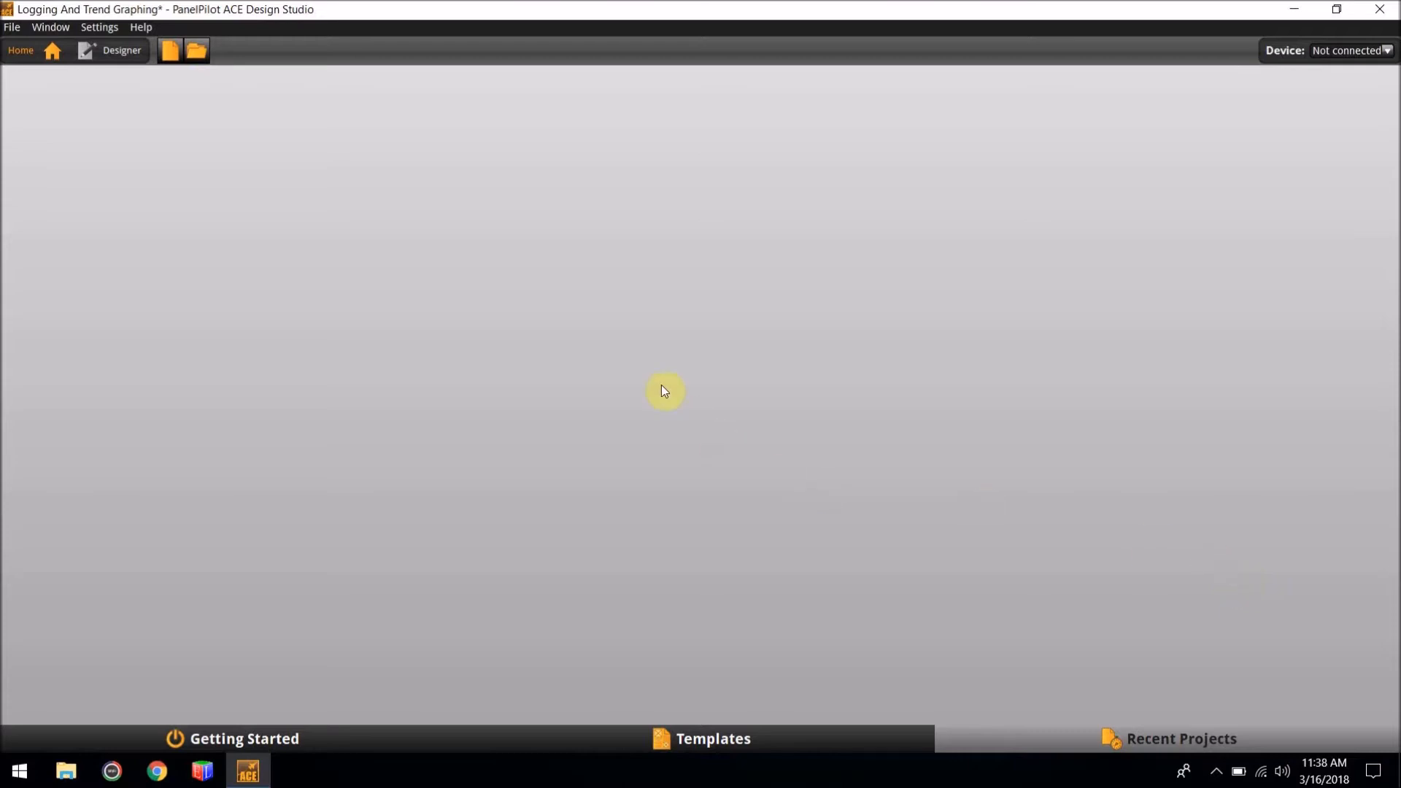
{"action": "mouse_move", "coordinate": [438, 259]}
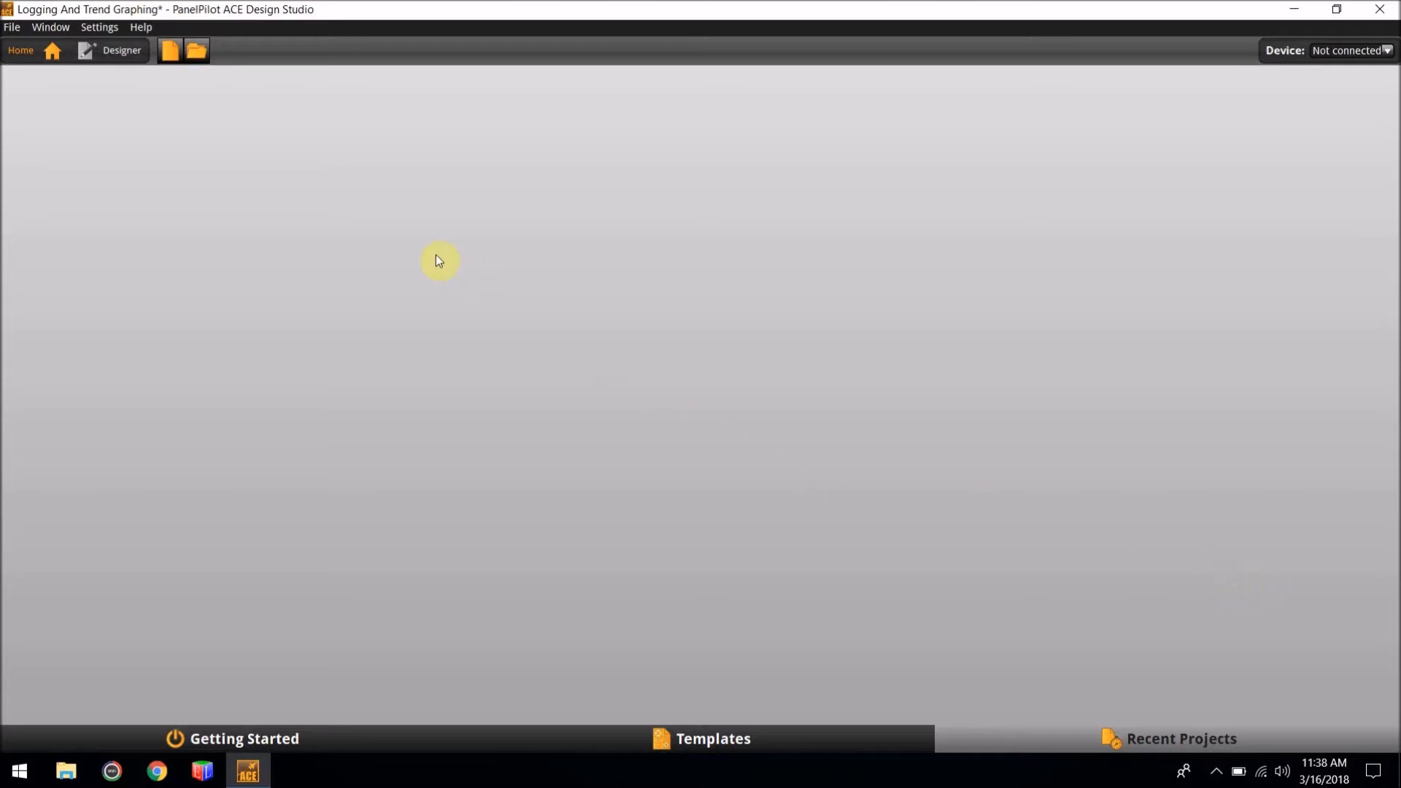
- Start a new project named 'Logging and Trend Graphing Demo' targeting the SGD 43-A model
{"action": "left_click", "coordinate": [170, 51]}
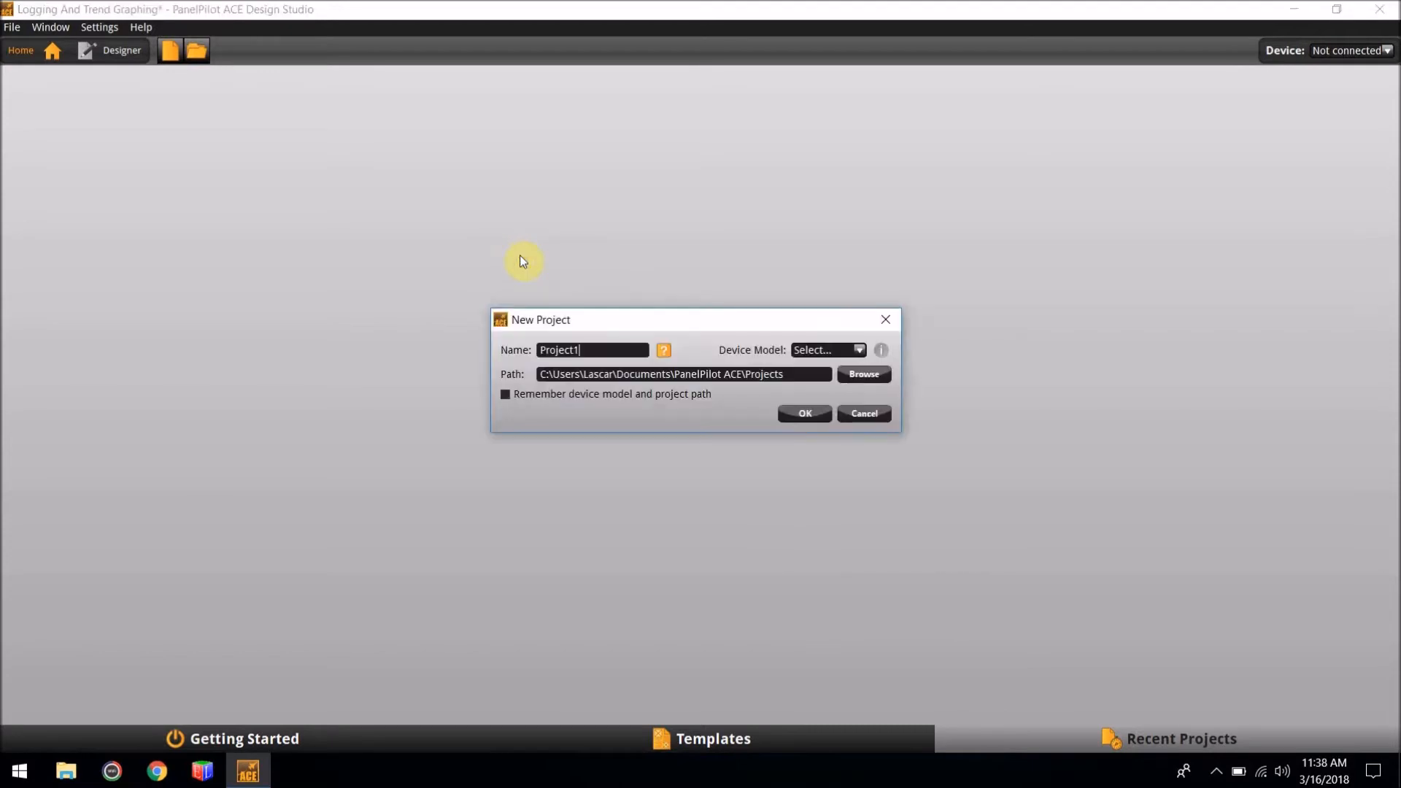
{"action": "key", "text": "Backspace"}
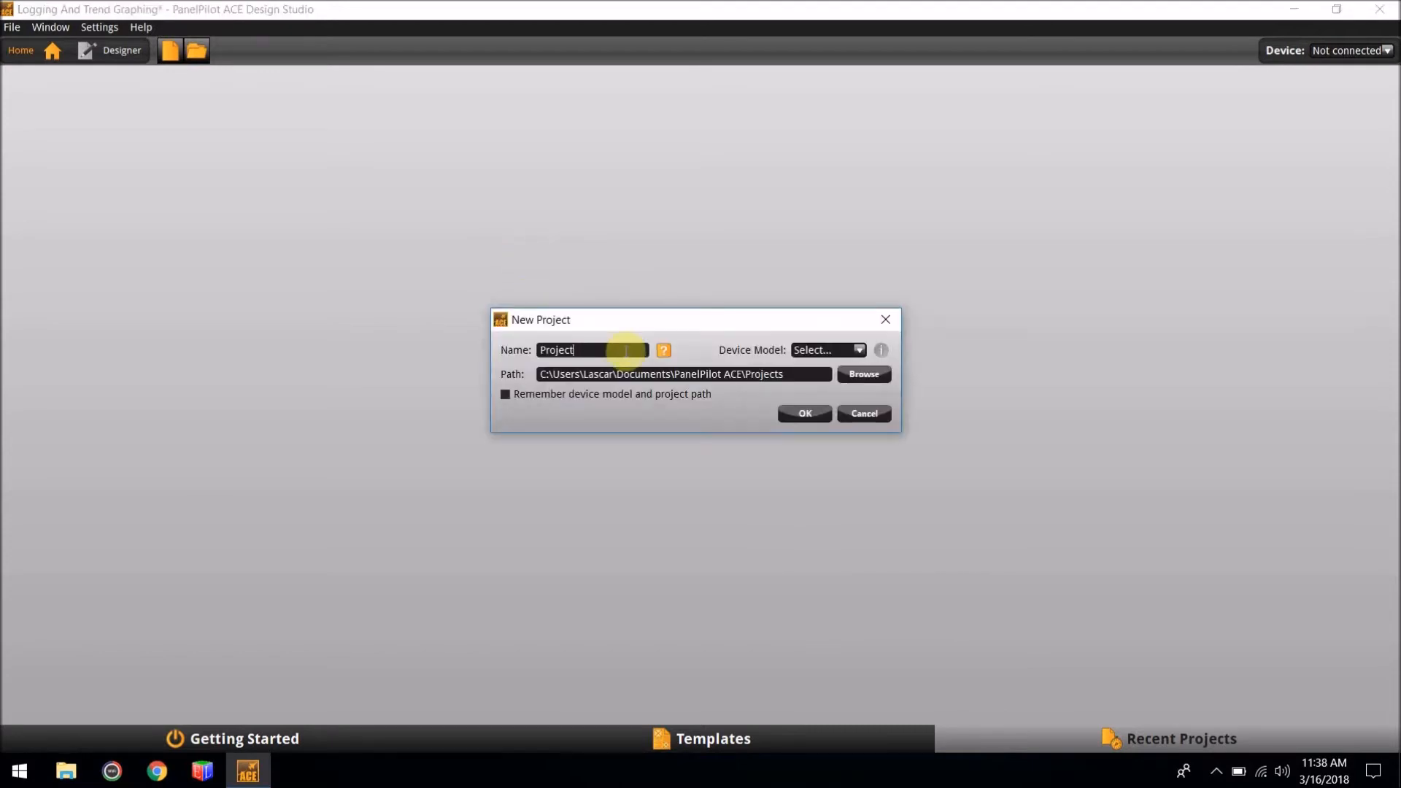
{"action": "type", "text": "Log"}
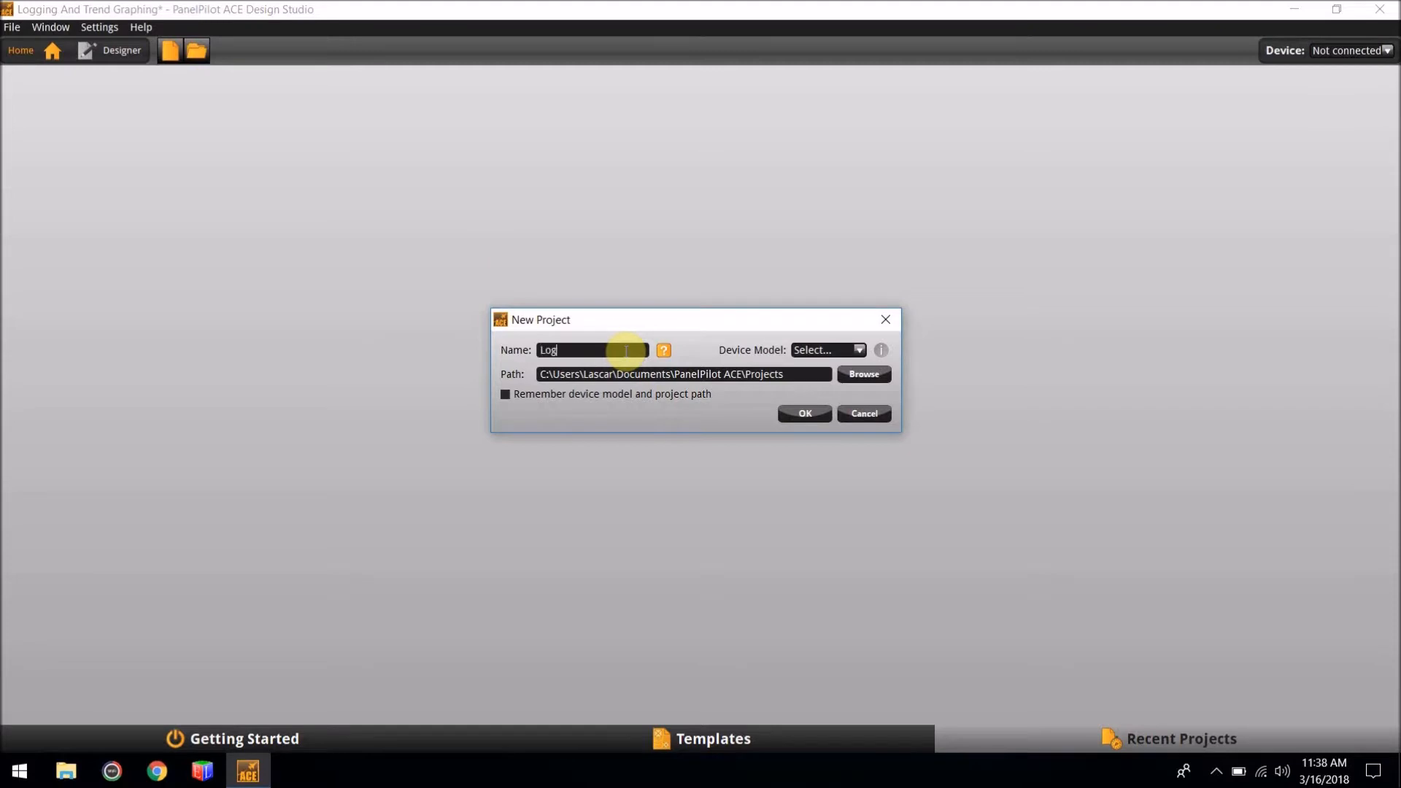
{"action": "type", "text": "ging an"}
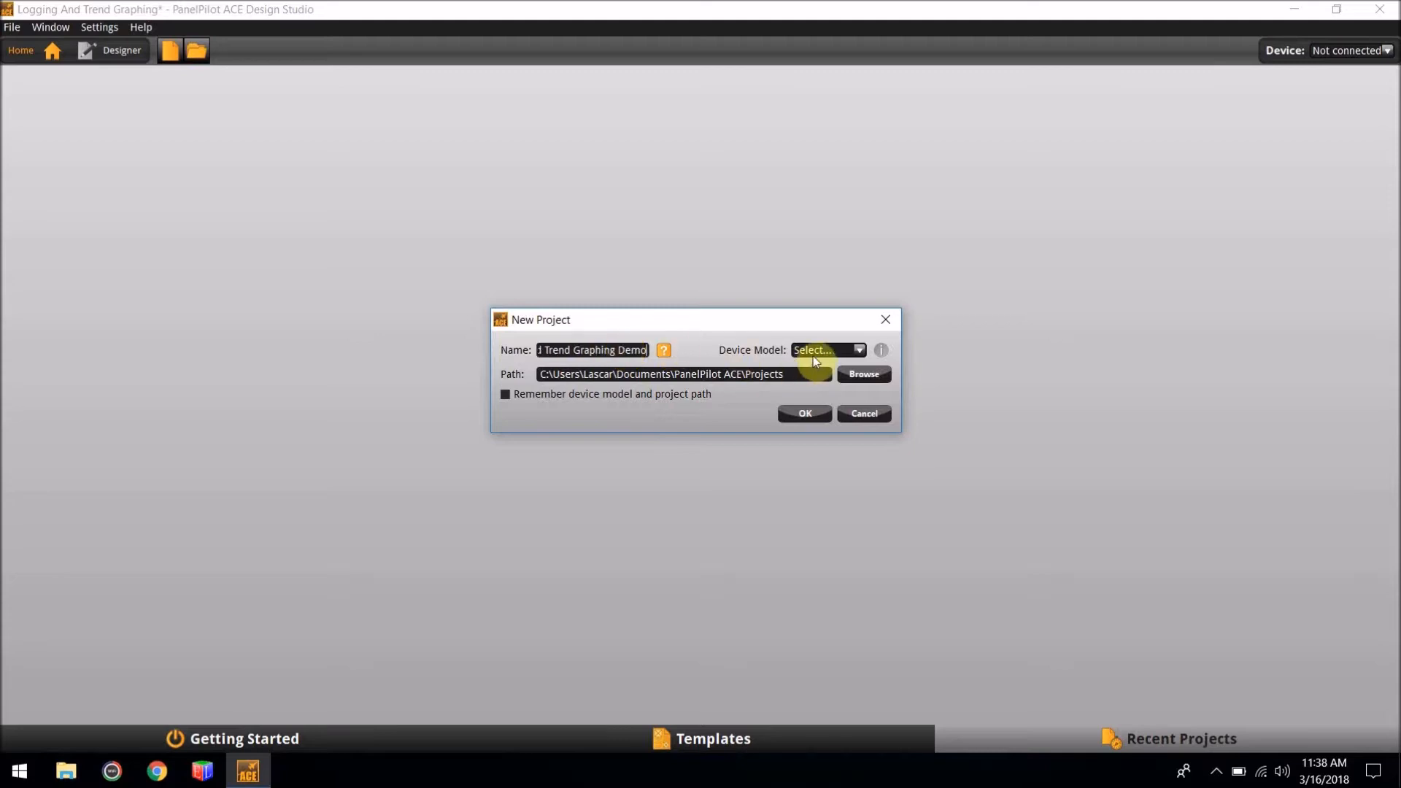
{"action": "left_click", "coordinate": [823, 349]}
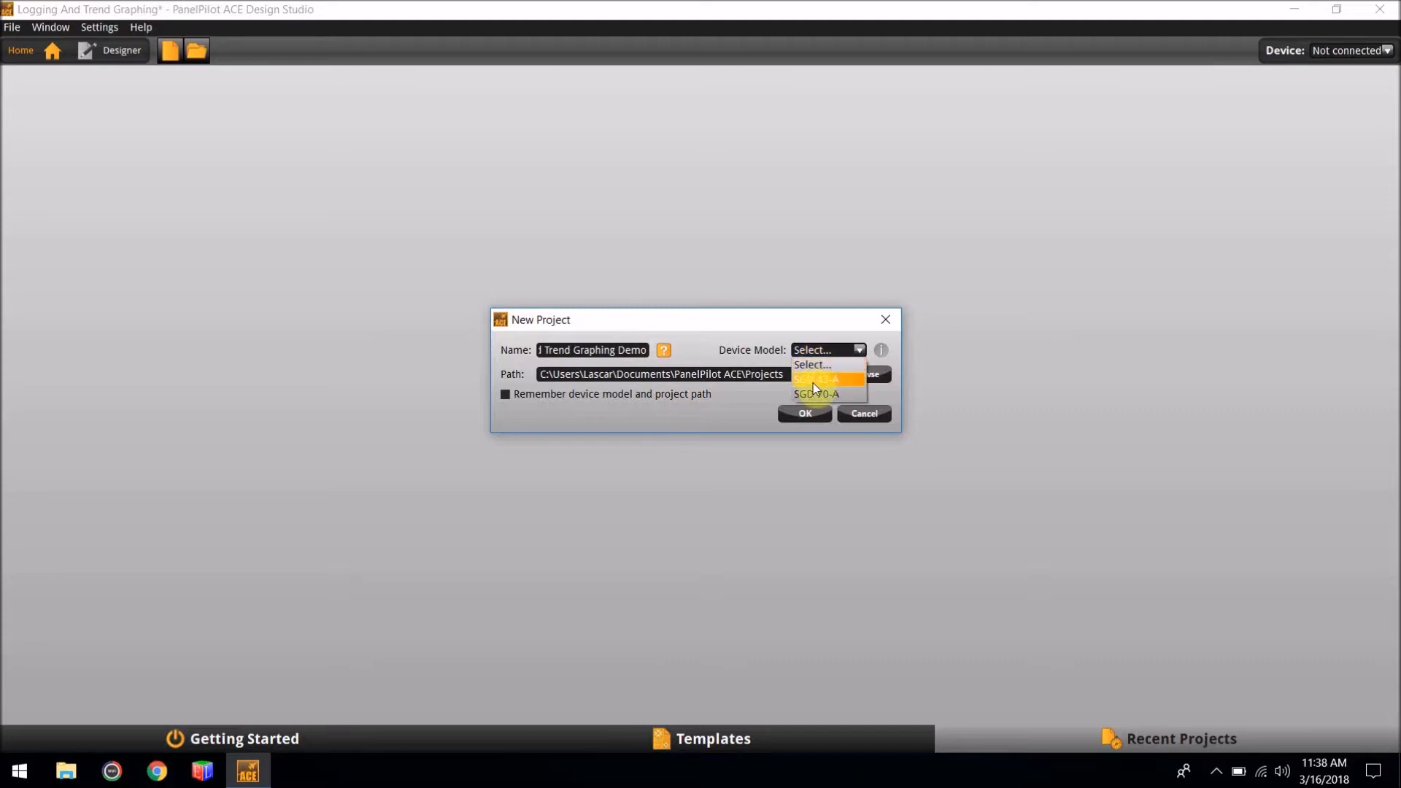
{"action": "left_click", "coordinate": [815, 379]}
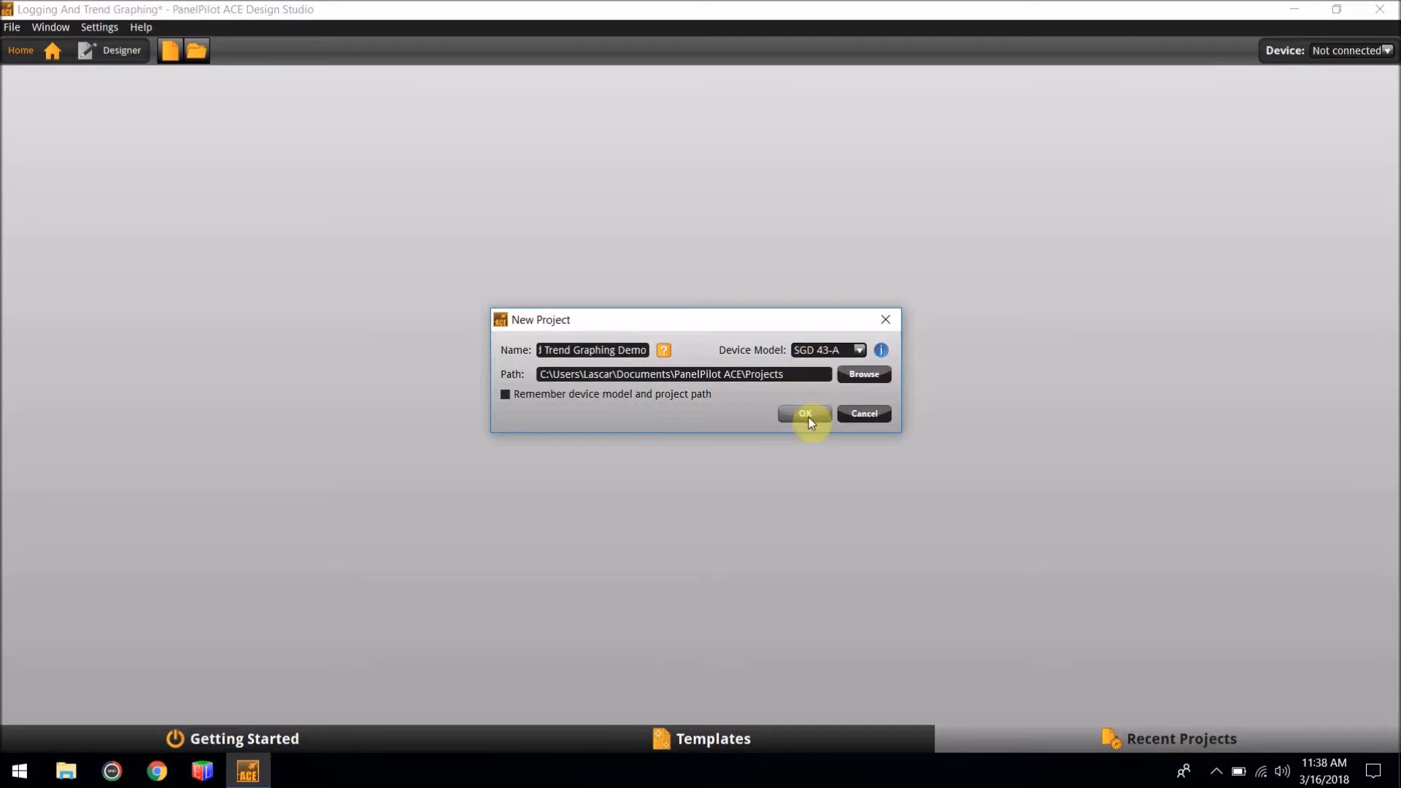
{"action": "left_click", "coordinate": [804, 414]}
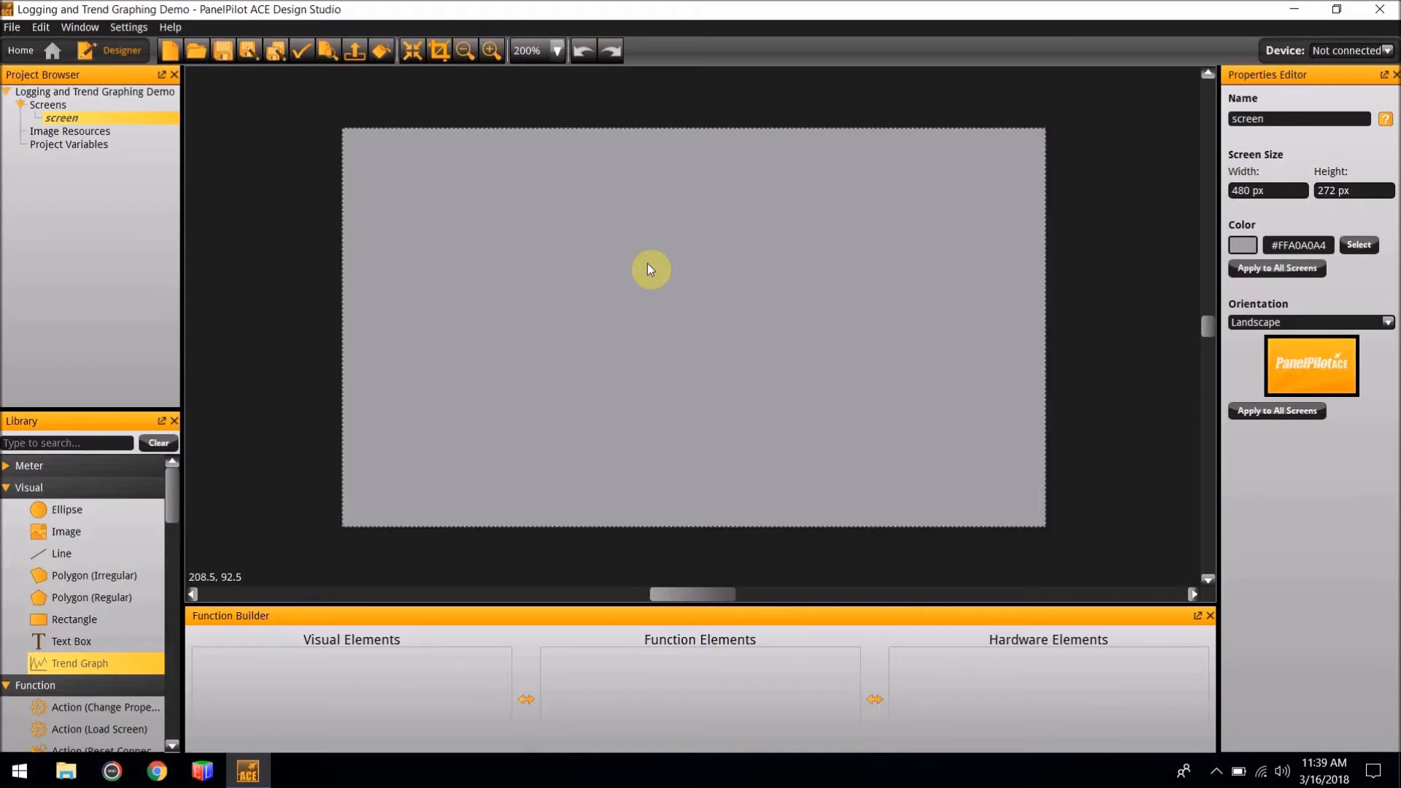
{"action": "mouse_move", "coordinate": [1331, 81]}
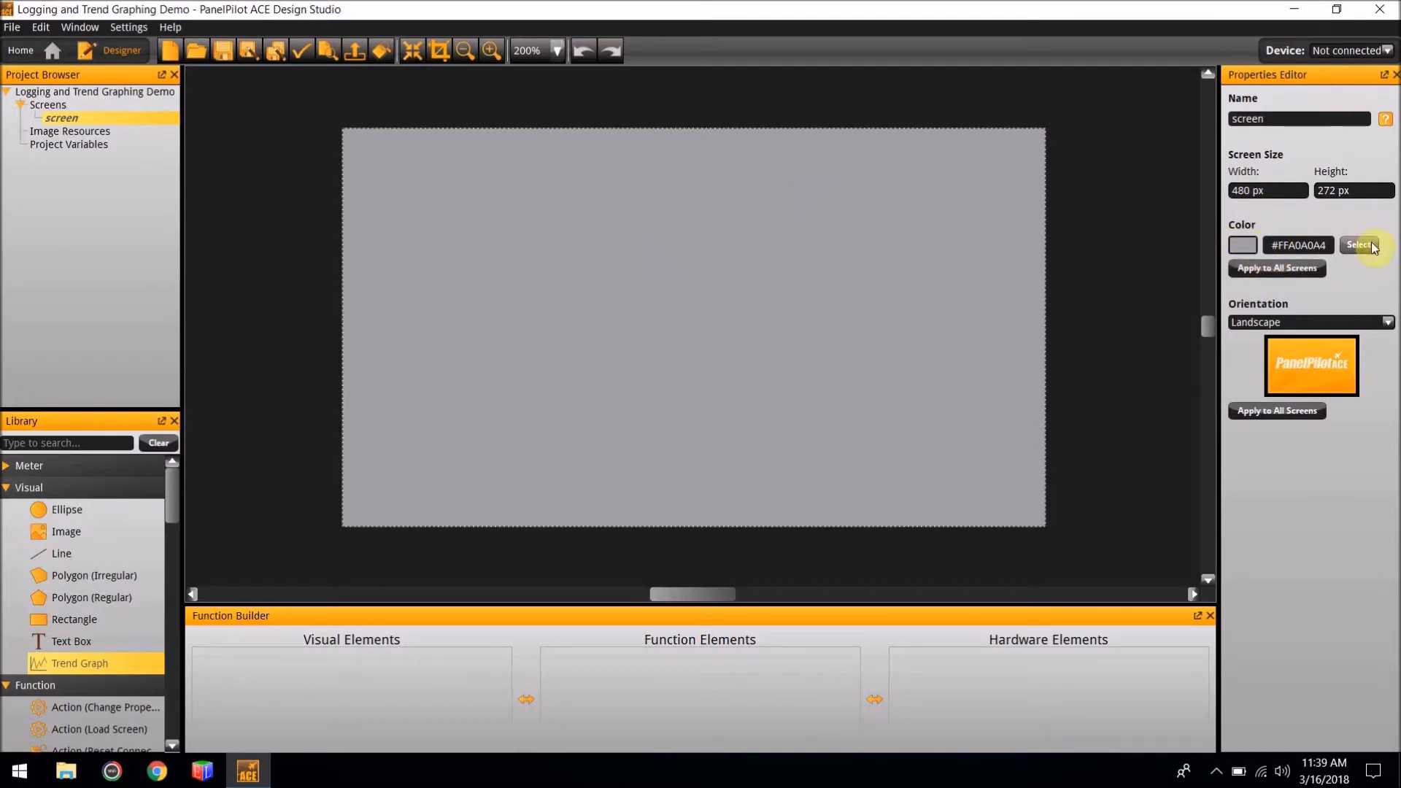
- Pick the darker grey #FF707073 as the screen's background colour
{"action": "left_click", "coordinate": [1359, 245]}
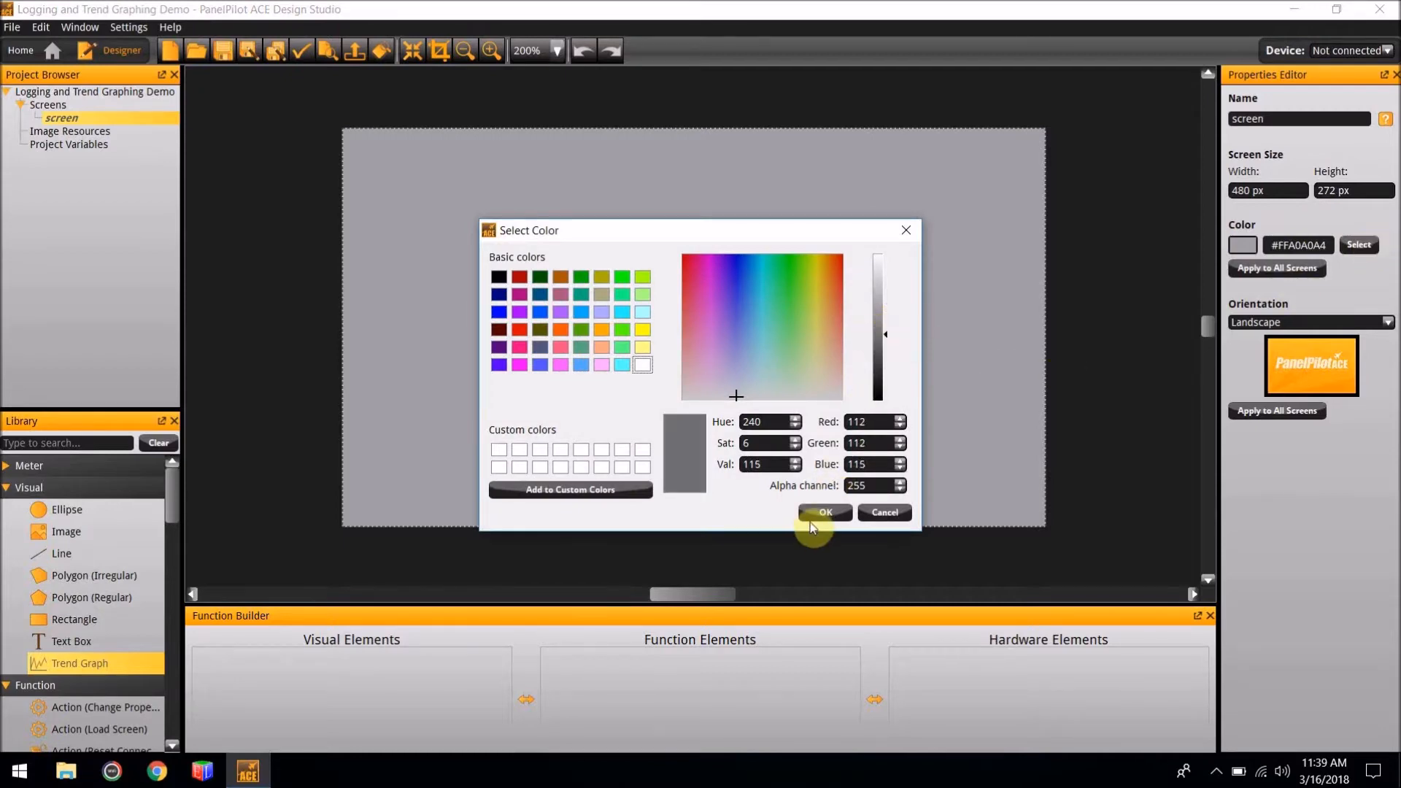
{"action": "left_click", "coordinate": [823, 512]}
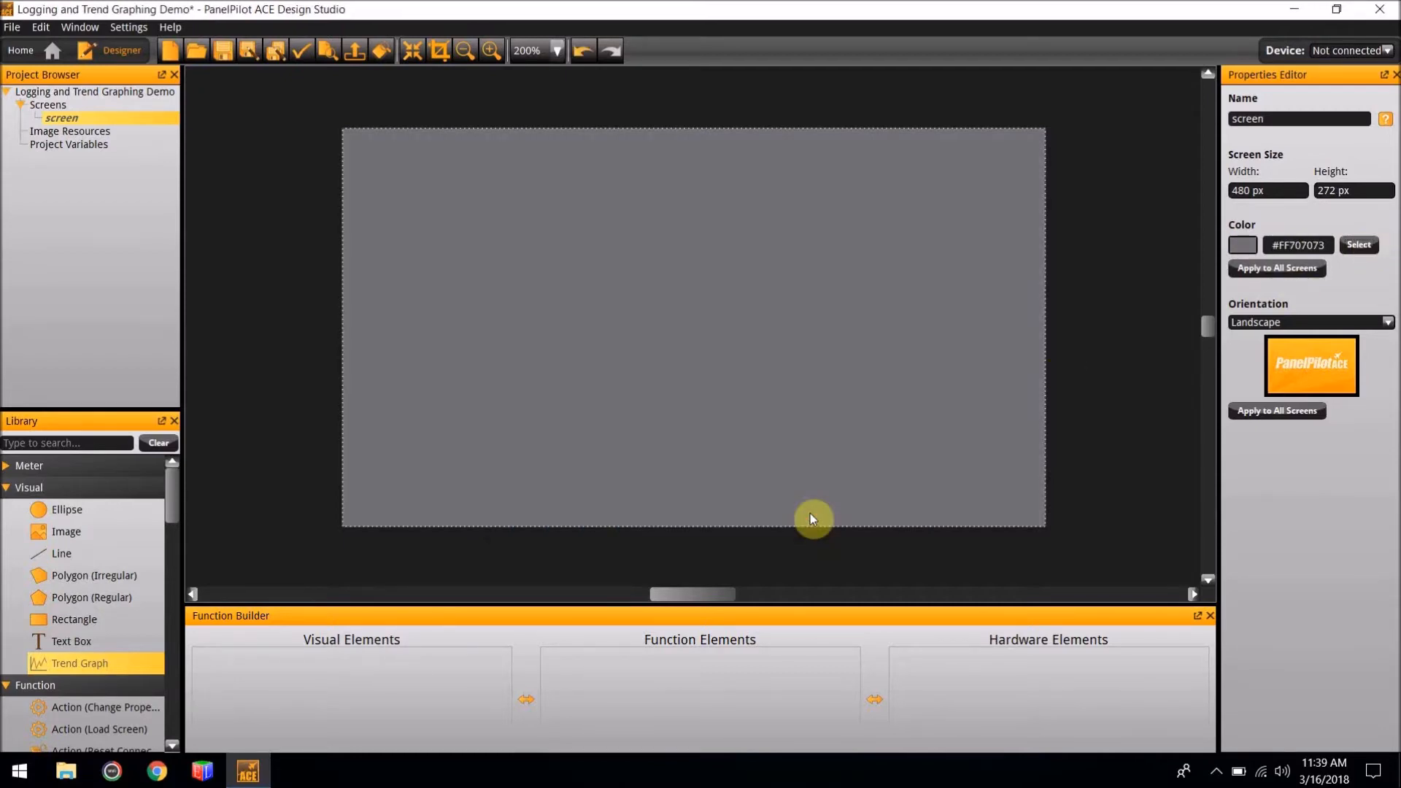
{"action": "mouse_move", "coordinate": [888, 256]}
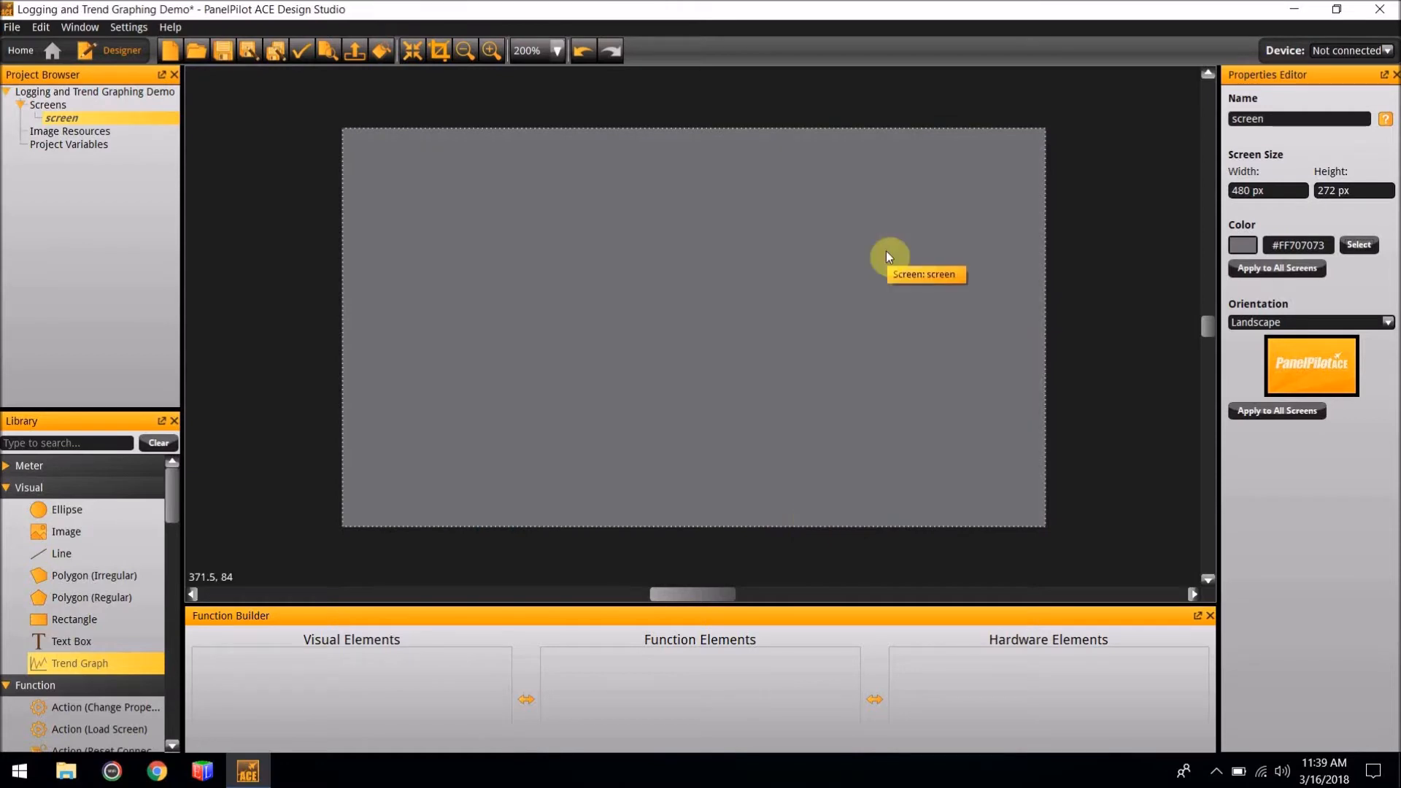
{"action": "mouse_move", "coordinate": [90, 597]}
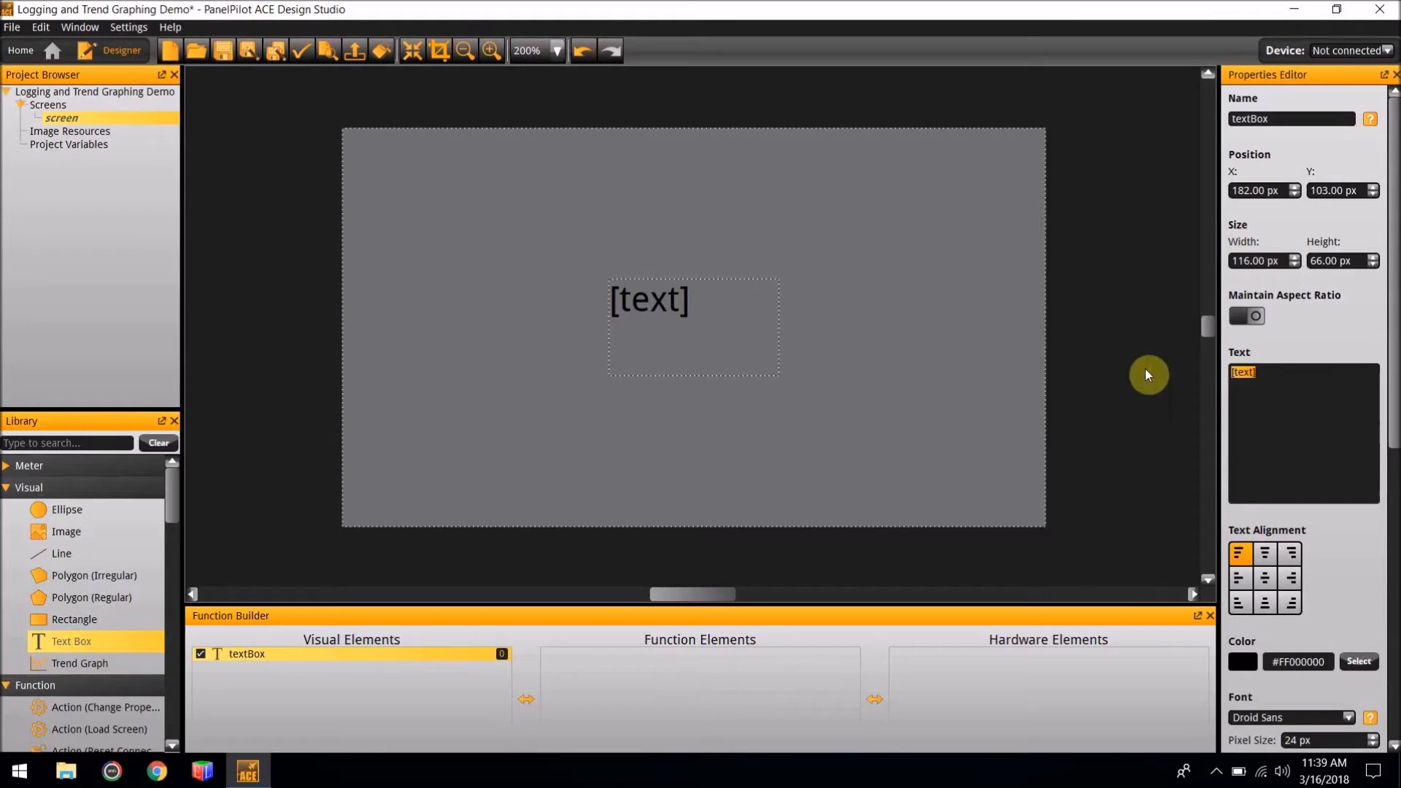
- Enter 'Trend Graph Example' as the text box text and resize it to 243 by 41.5 px
{"action": "type", "text": "T"}
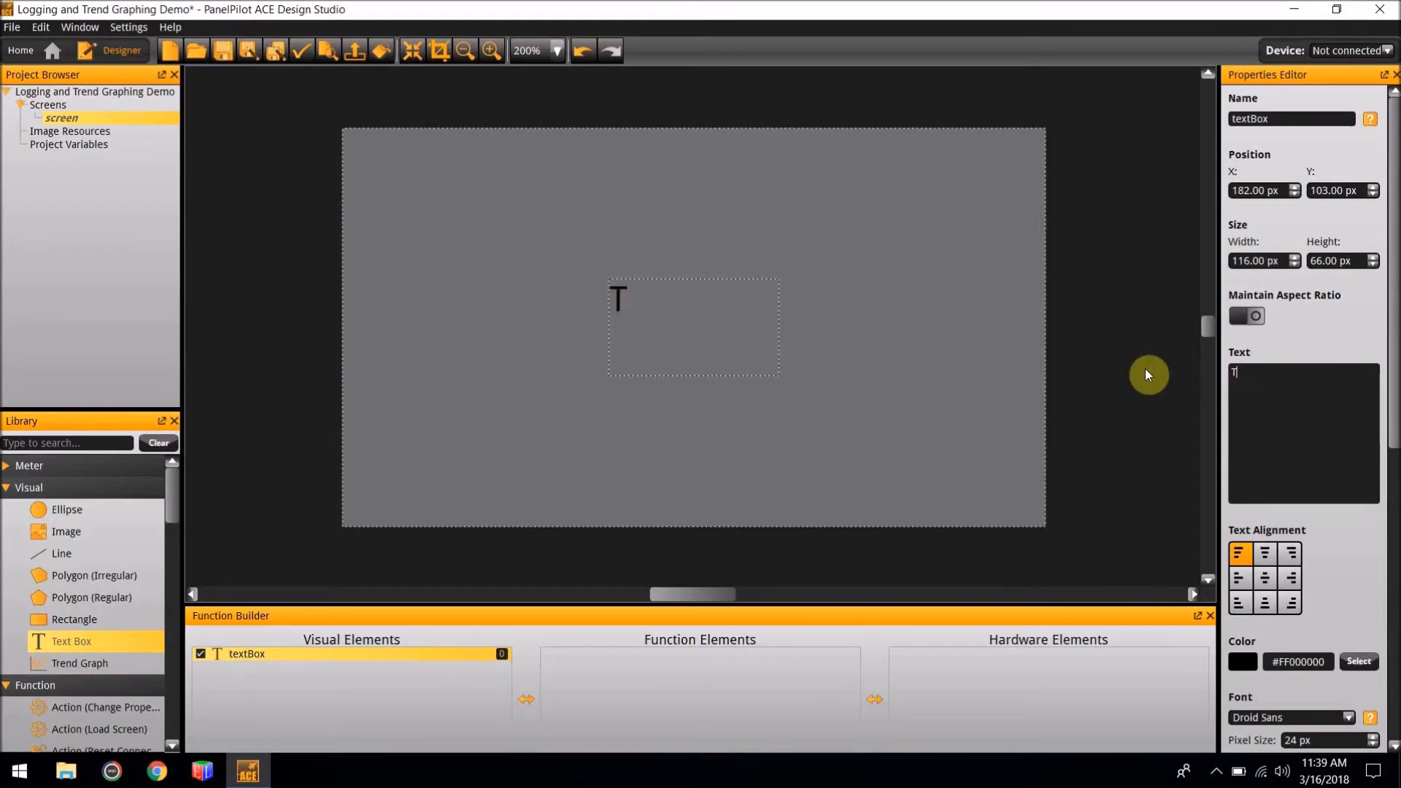
{"action": "type", "text": "rend Graph"}
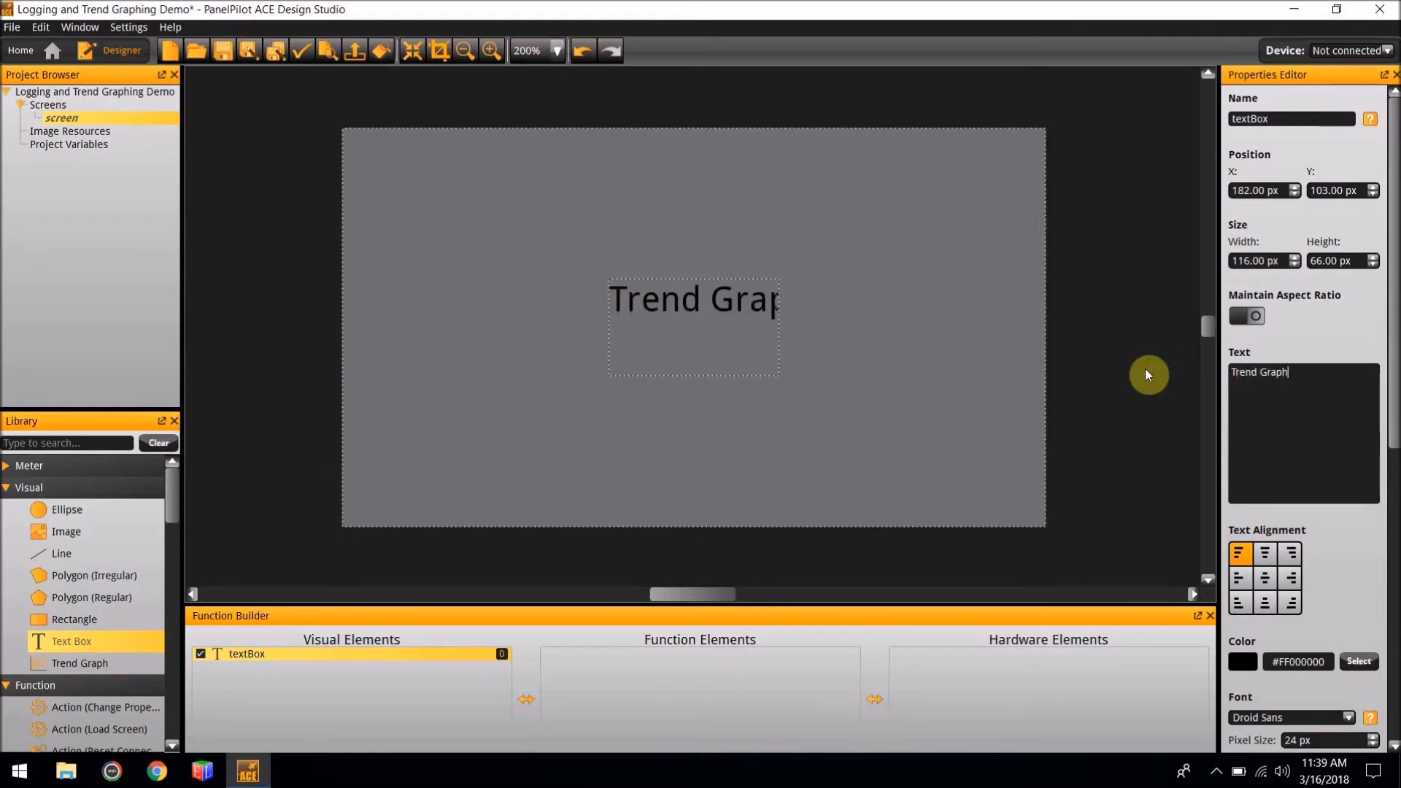
{"action": "type", "text": "Example"}
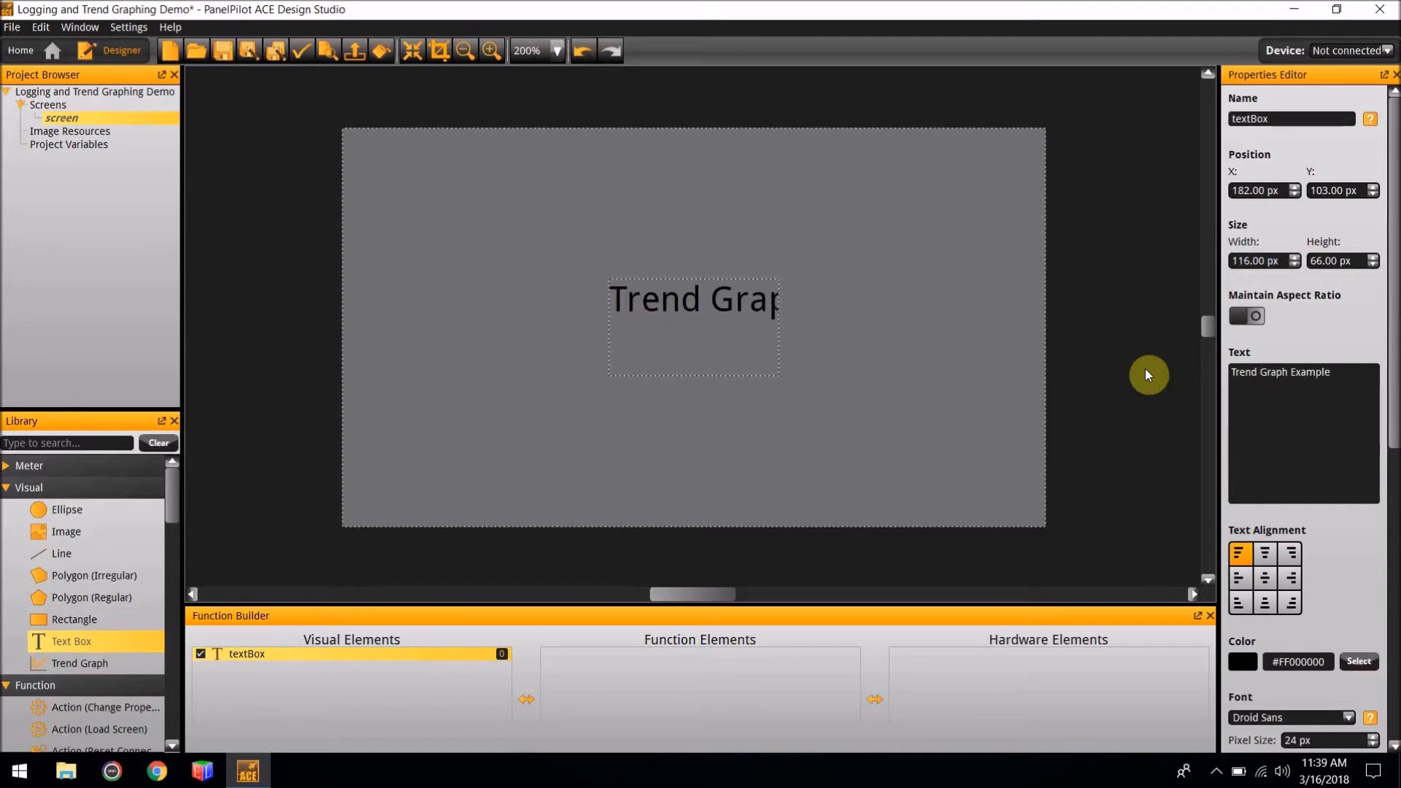
{"action": "mouse_move", "coordinate": [787, 366]}
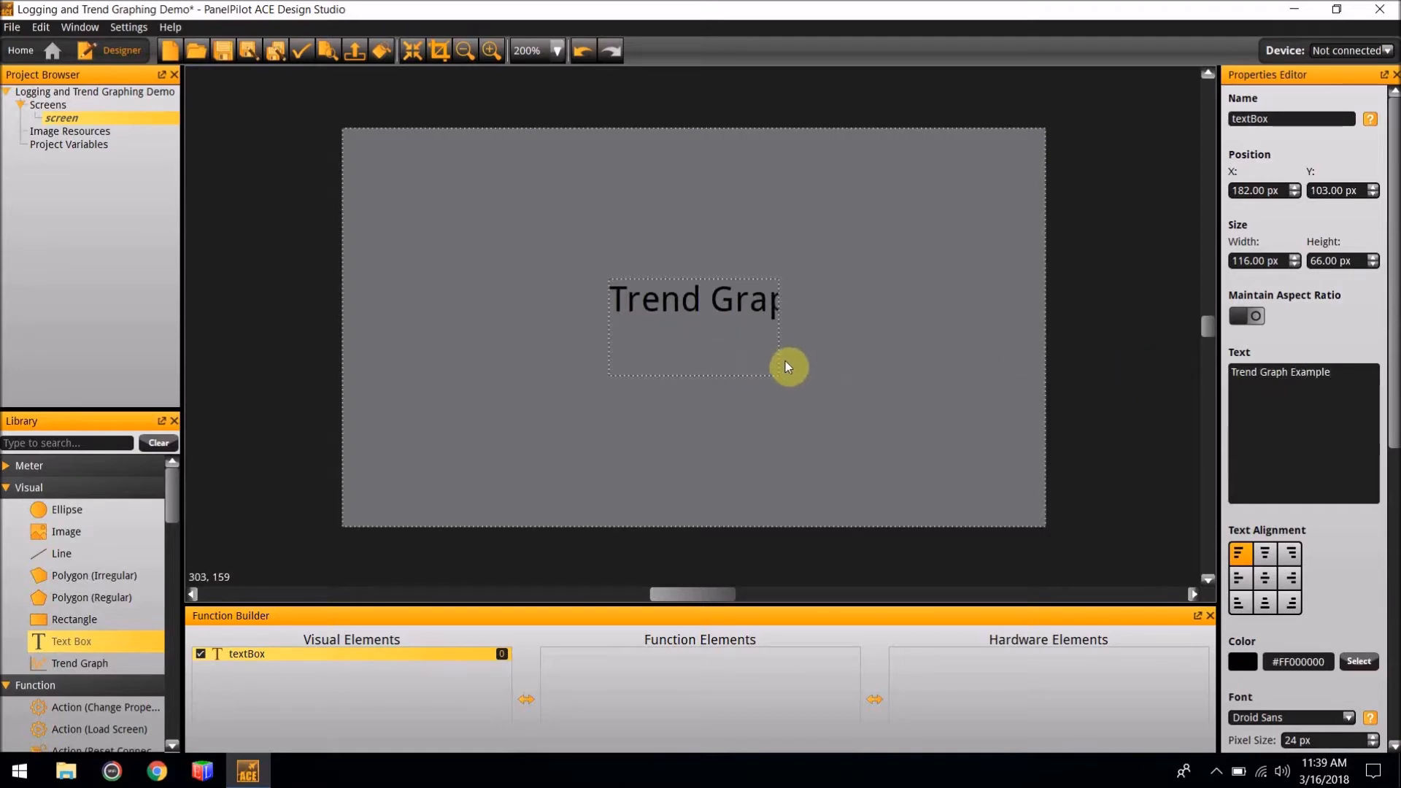
{"action": "left_click_drag", "start_coordinate": [780, 354], "coordinate": [856, 355]}
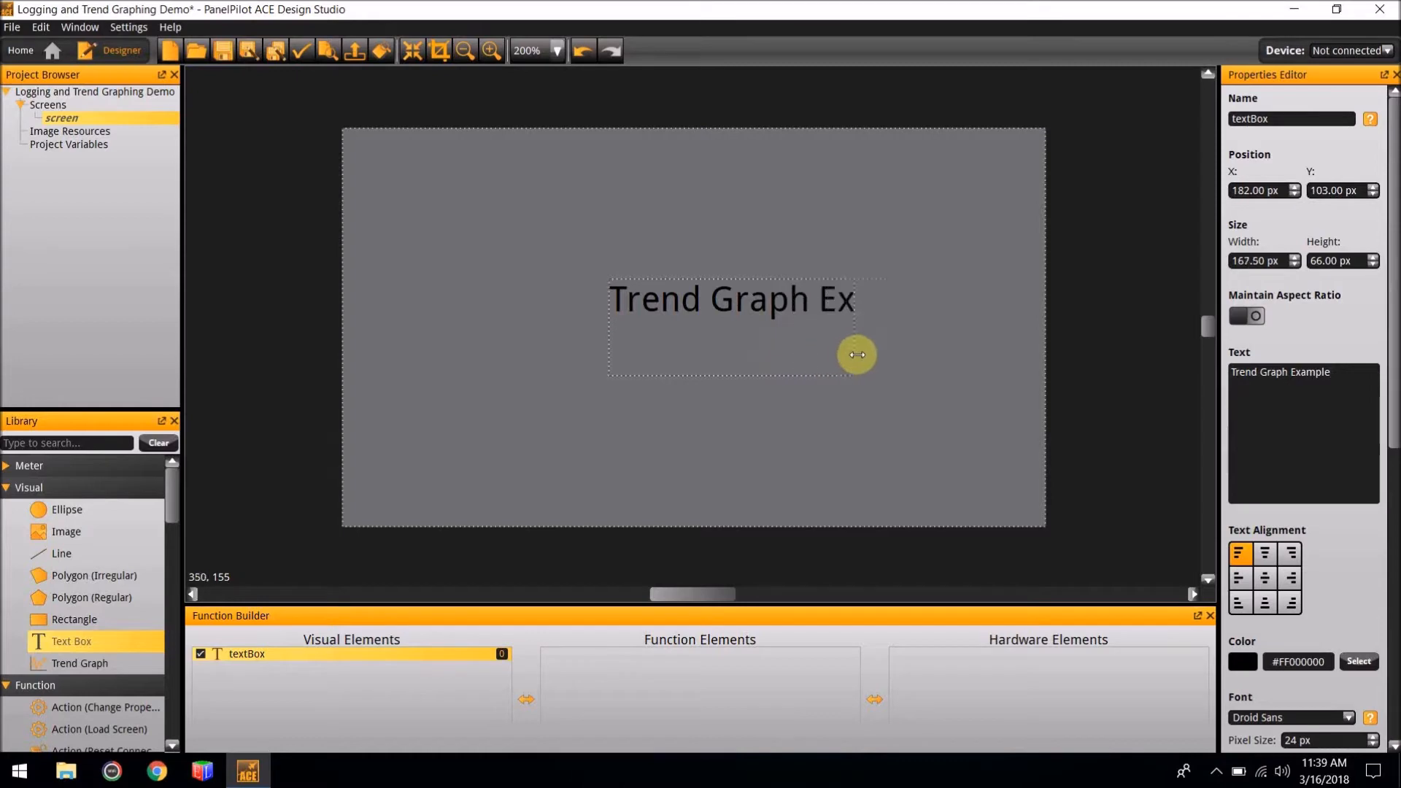
{"action": "left_click_drag", "start_coordinate": [856, 354], "coordinate": [827, 379]}
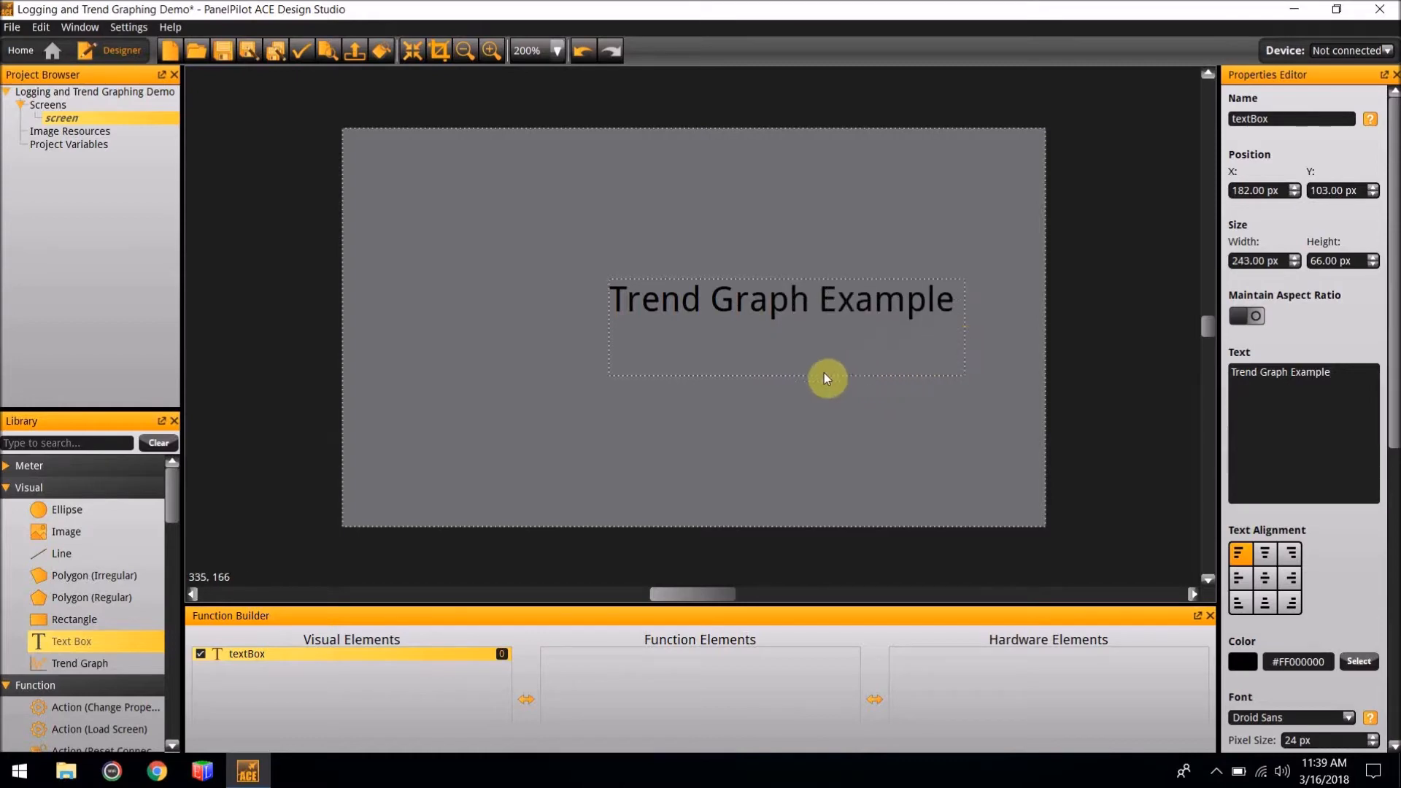
{"action": "left_click_drag", "start_coordinate": [823, 375], "coordinate": [766, 314]}
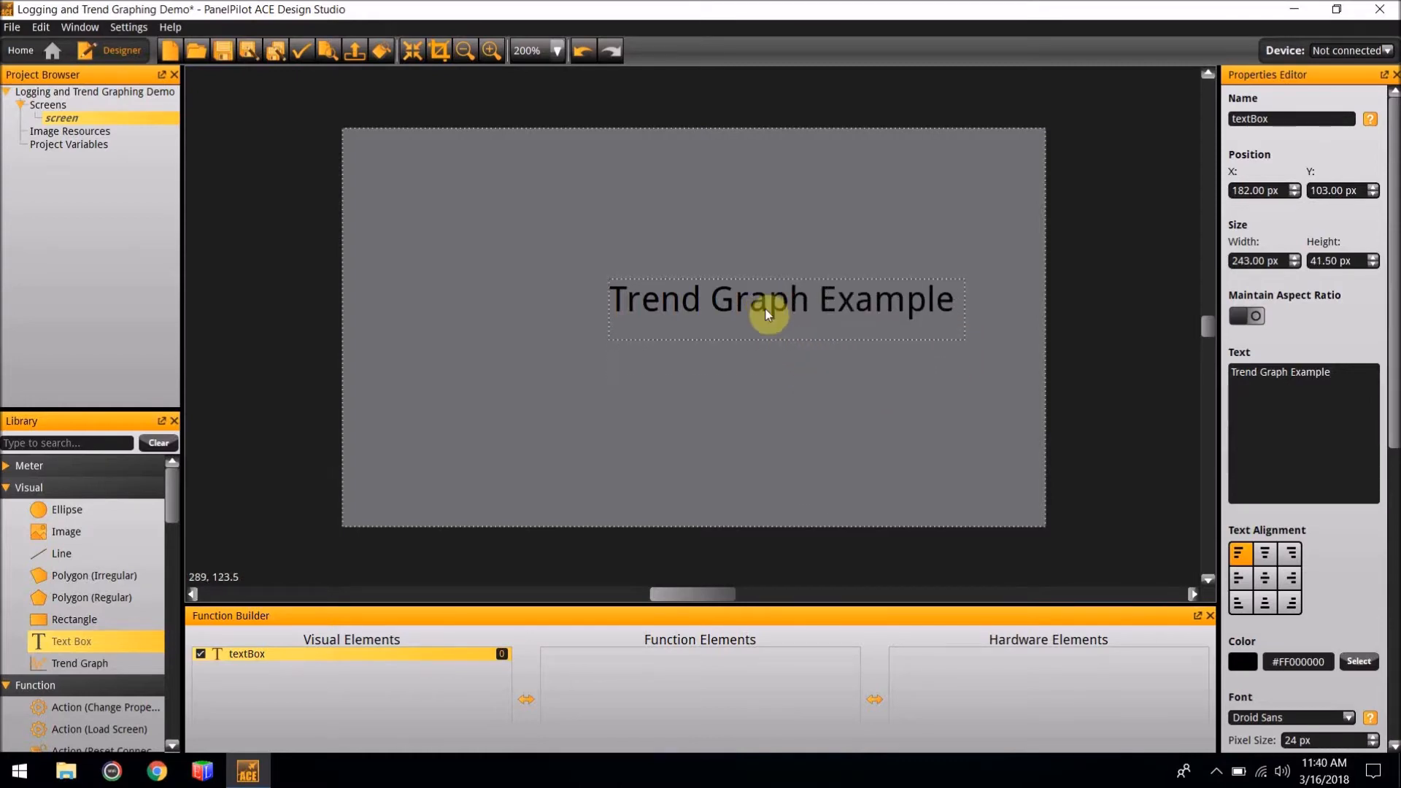
- Centre the title horizontally, align it to the screen top, then deselect it
{"action": "right_click", "coordinate": [768, 315]}
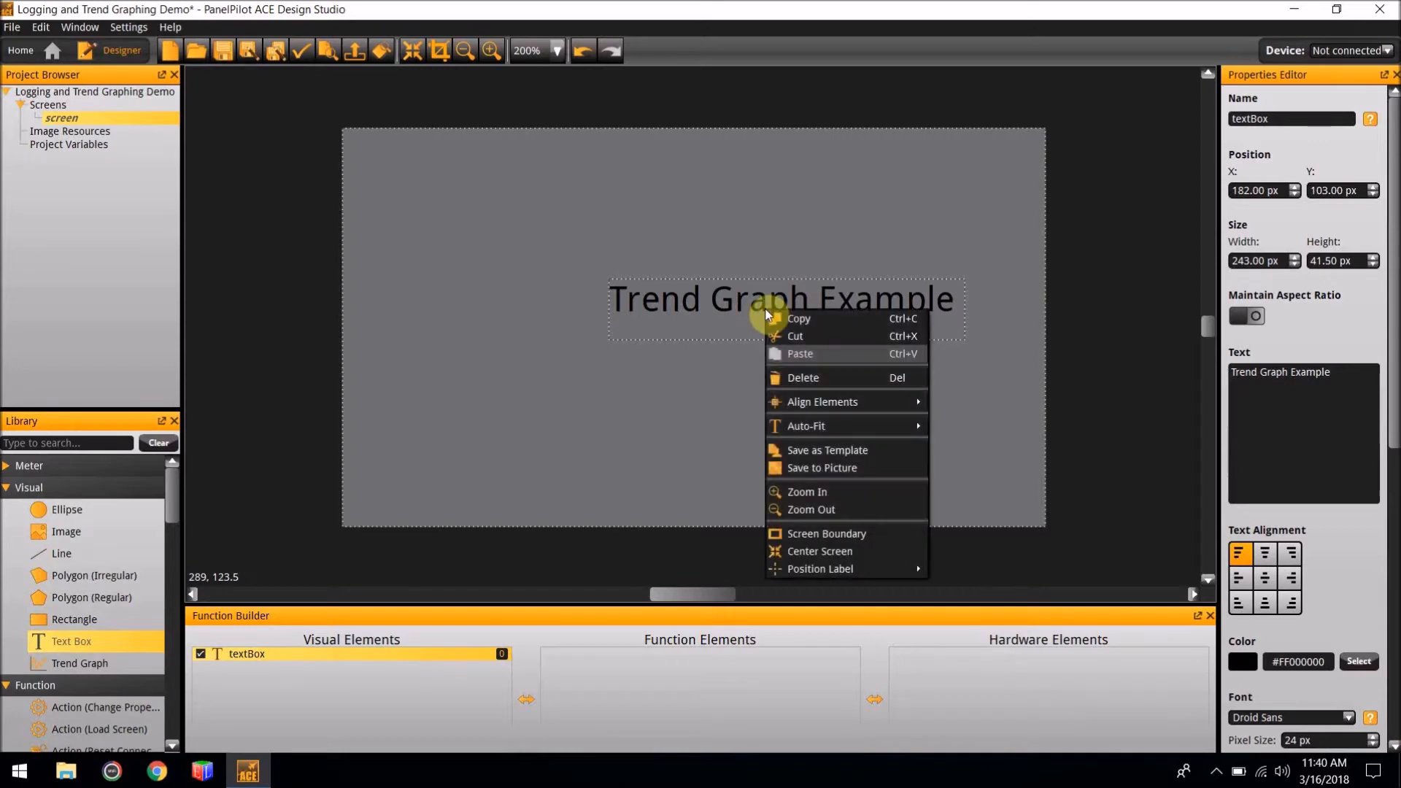
{"action": "mouse_move", "coordinate": [819, 402]}
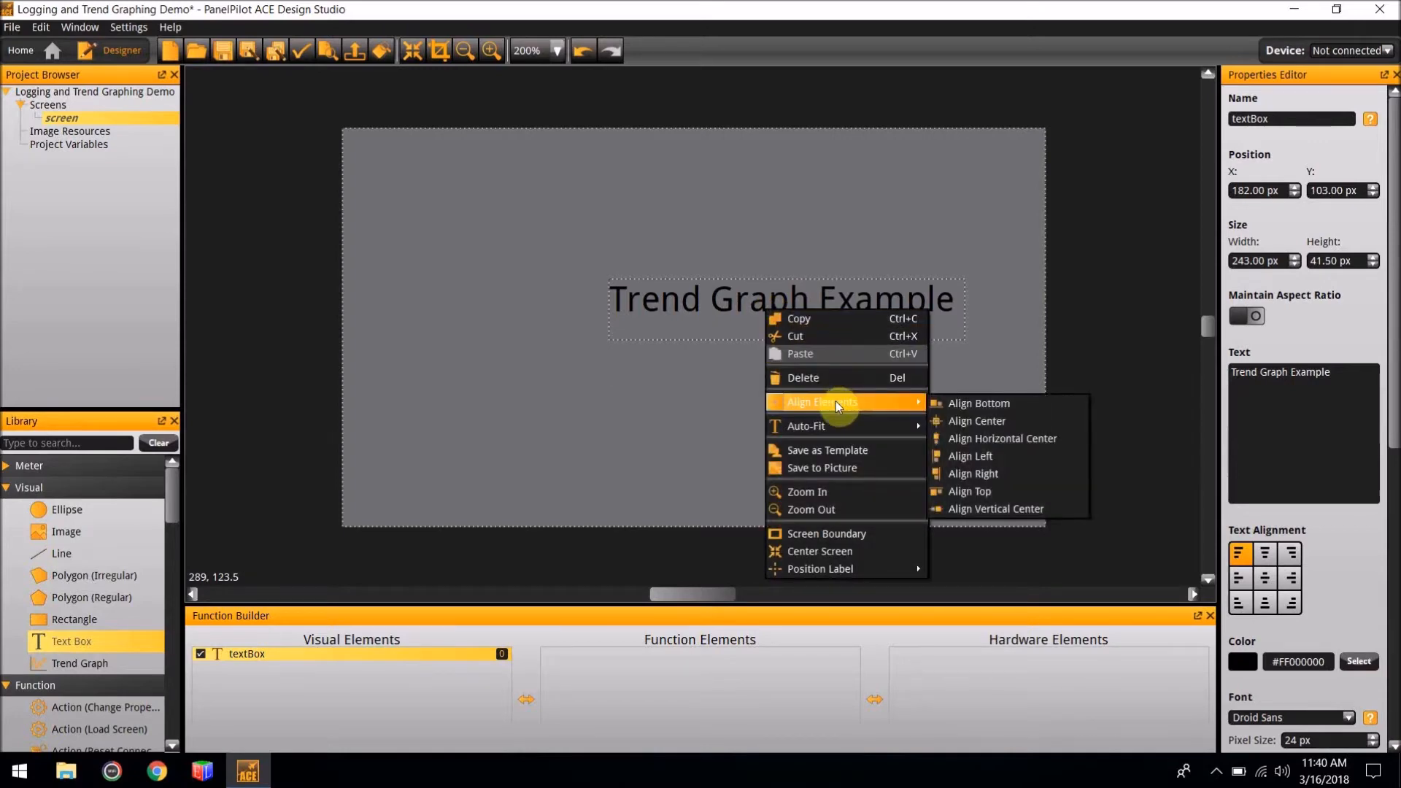
{"action": "mouse_move", "coordinate": [1001, 421]}
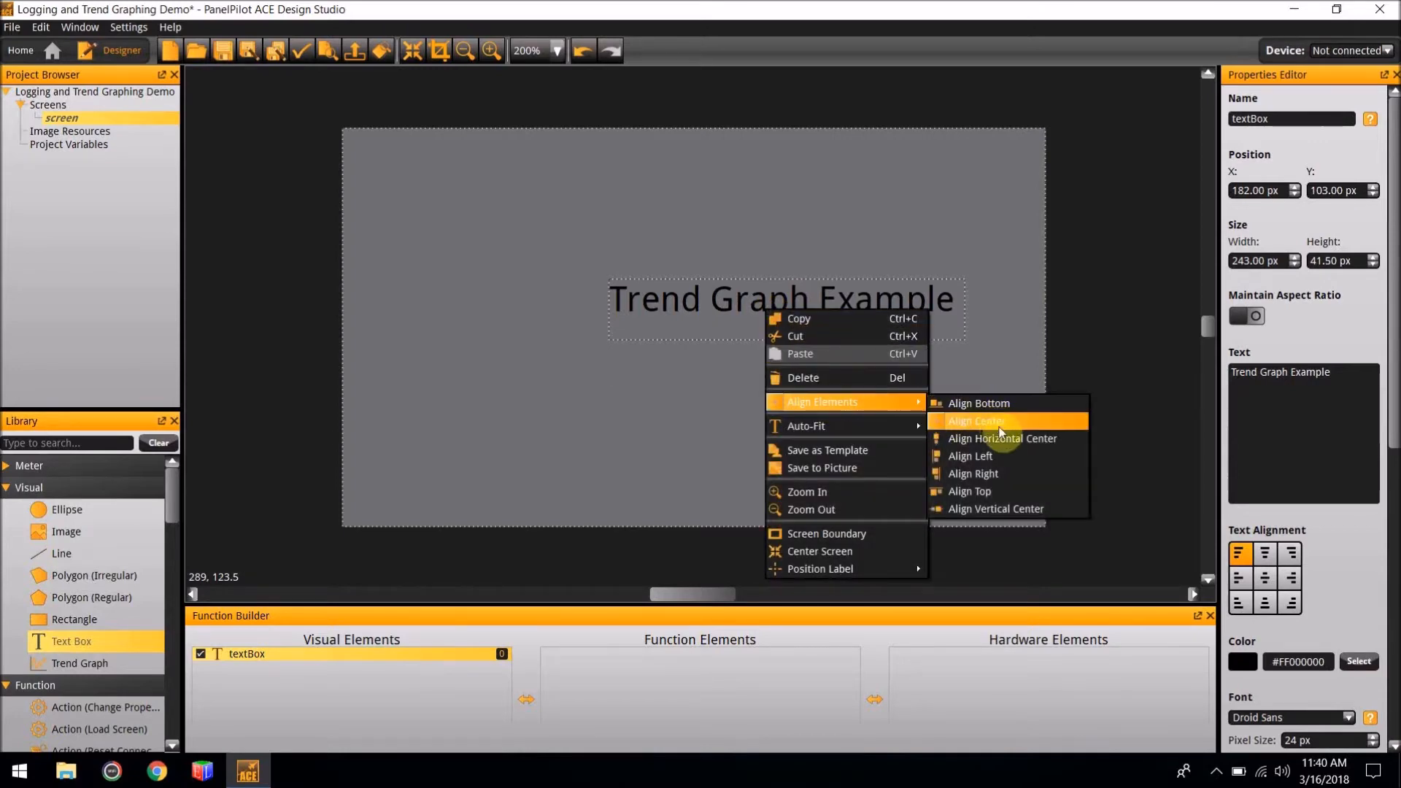
{"action": "left_click", "coordinate": [1003, 437]}
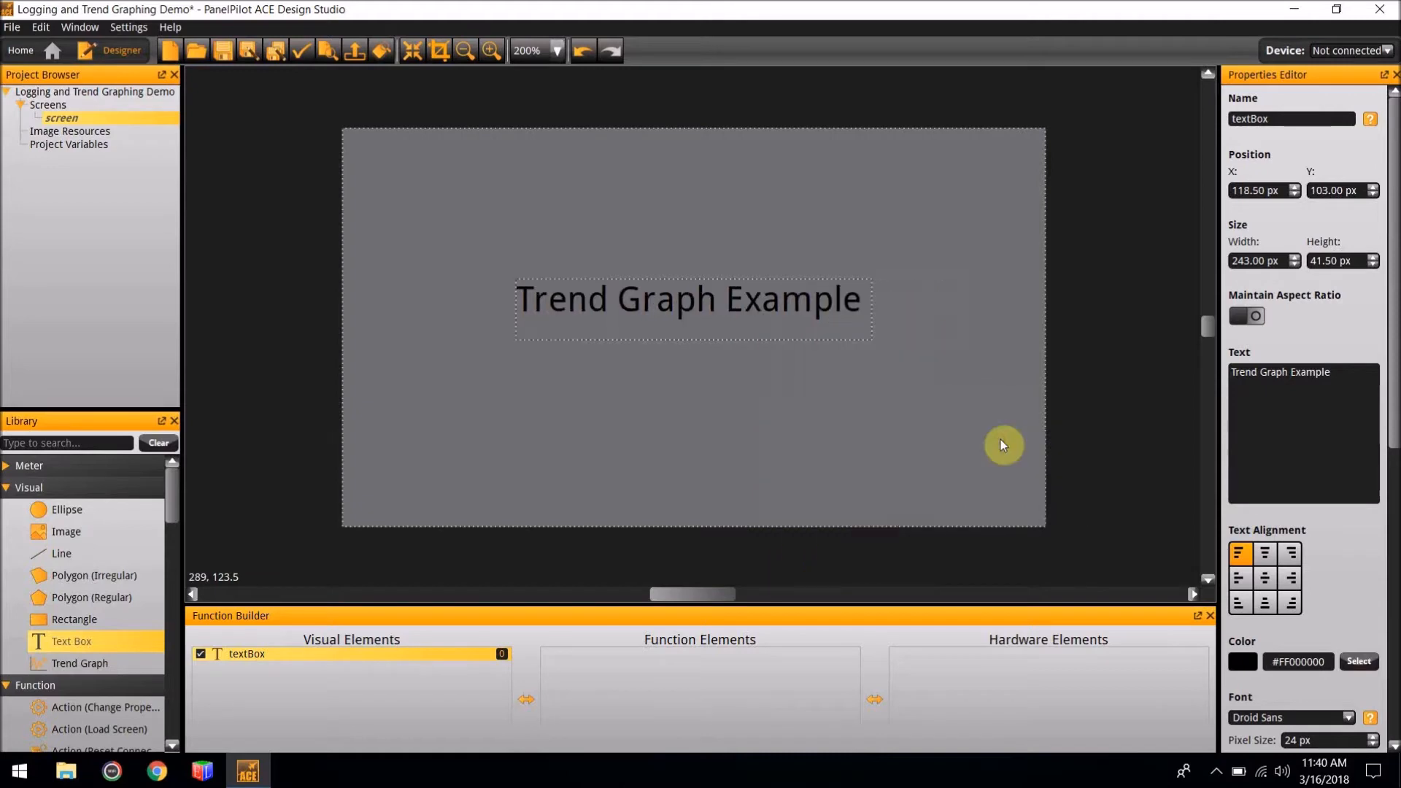
{"action": "right_click", "coordinate": [697, 304]}
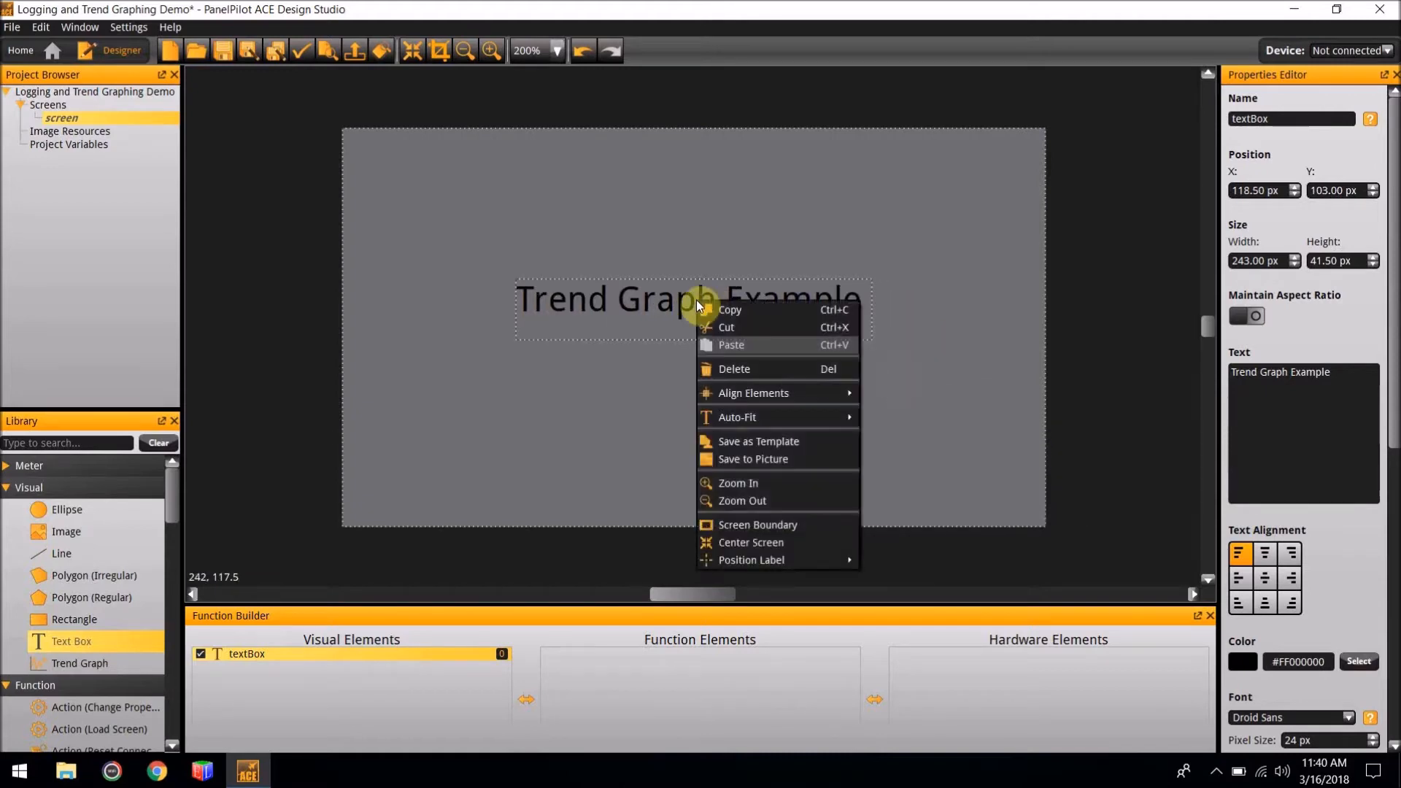
{"action": "mouse_move", "coordinate": [752, 394]}
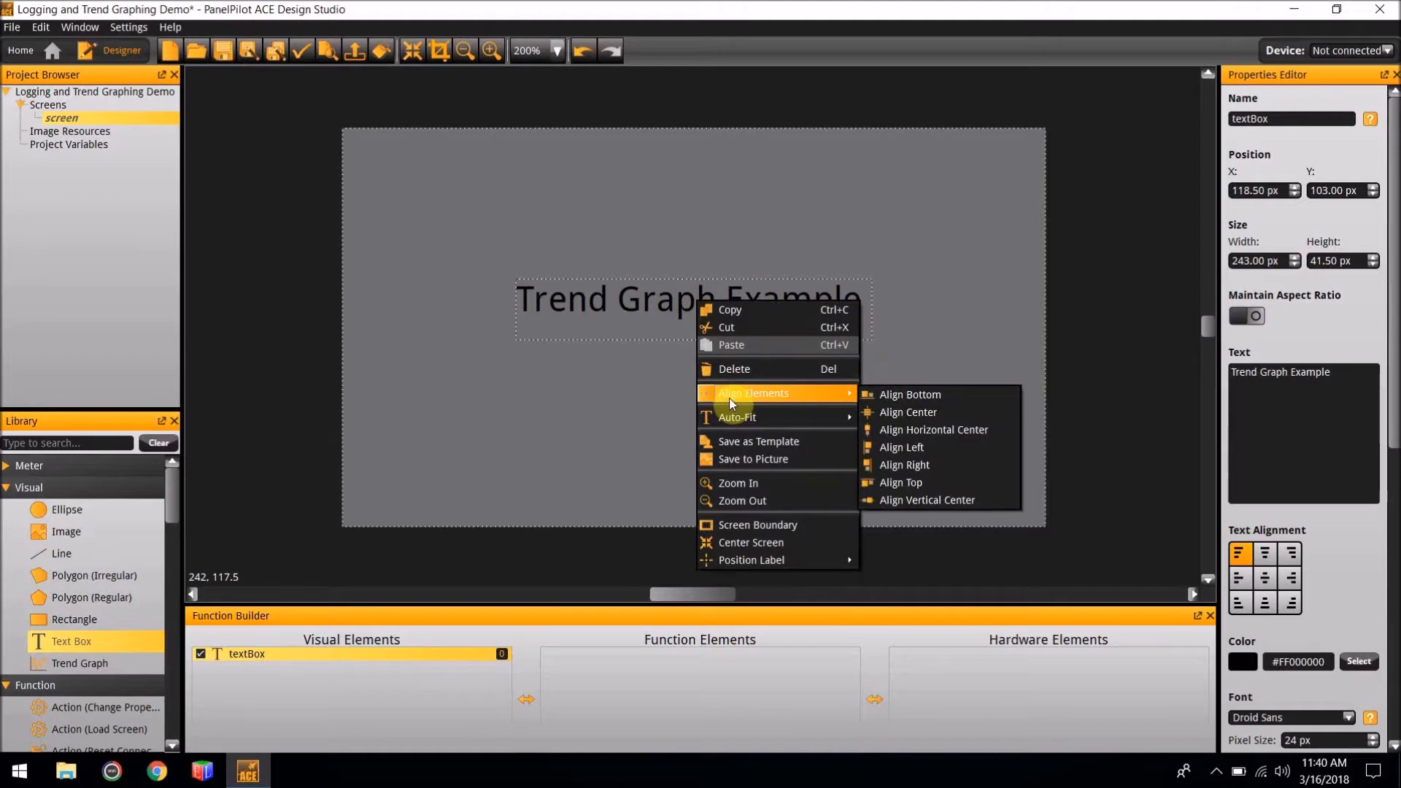
{"action": "mouse_move", "coordinate": [939, 482]}
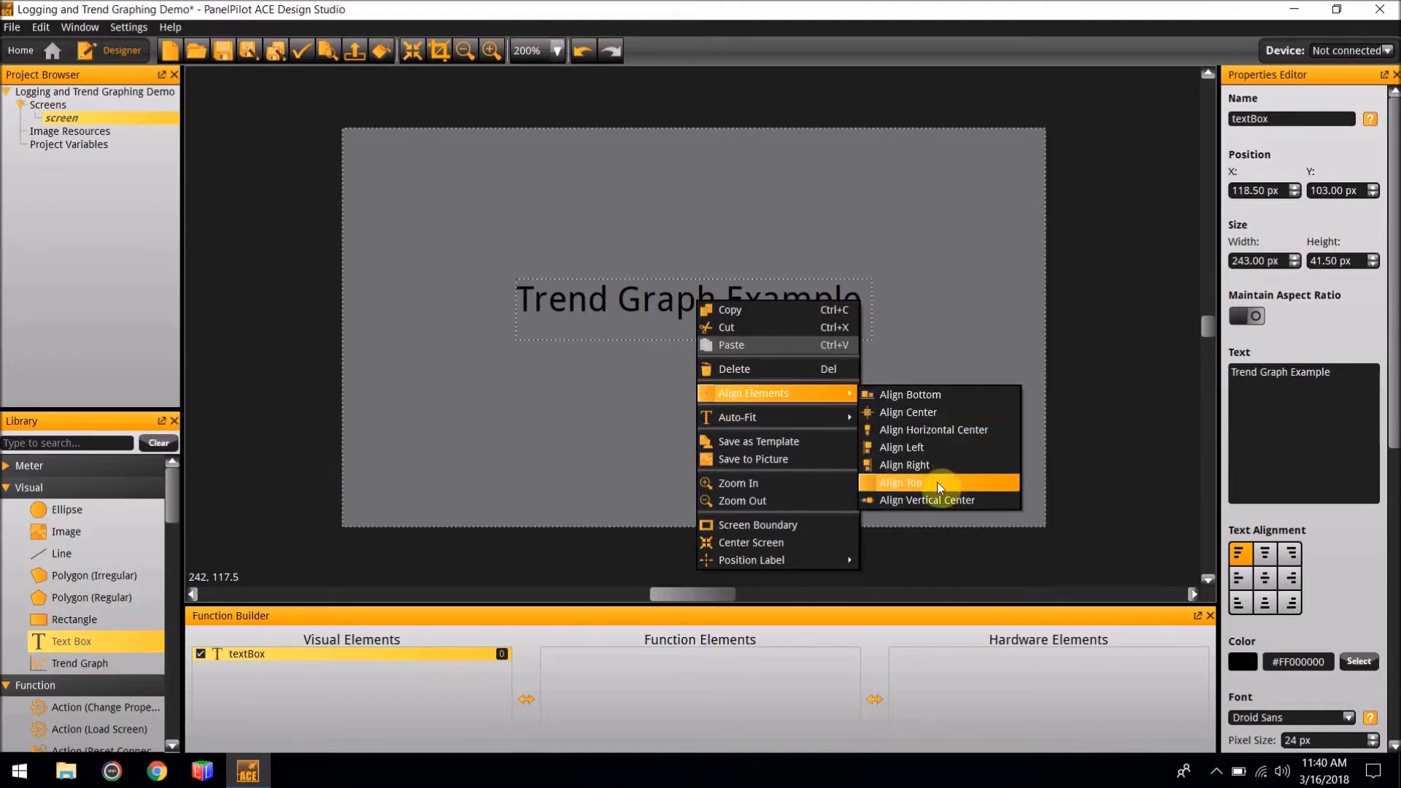
{"action": "left_click", "coordinate": [900, 482]}
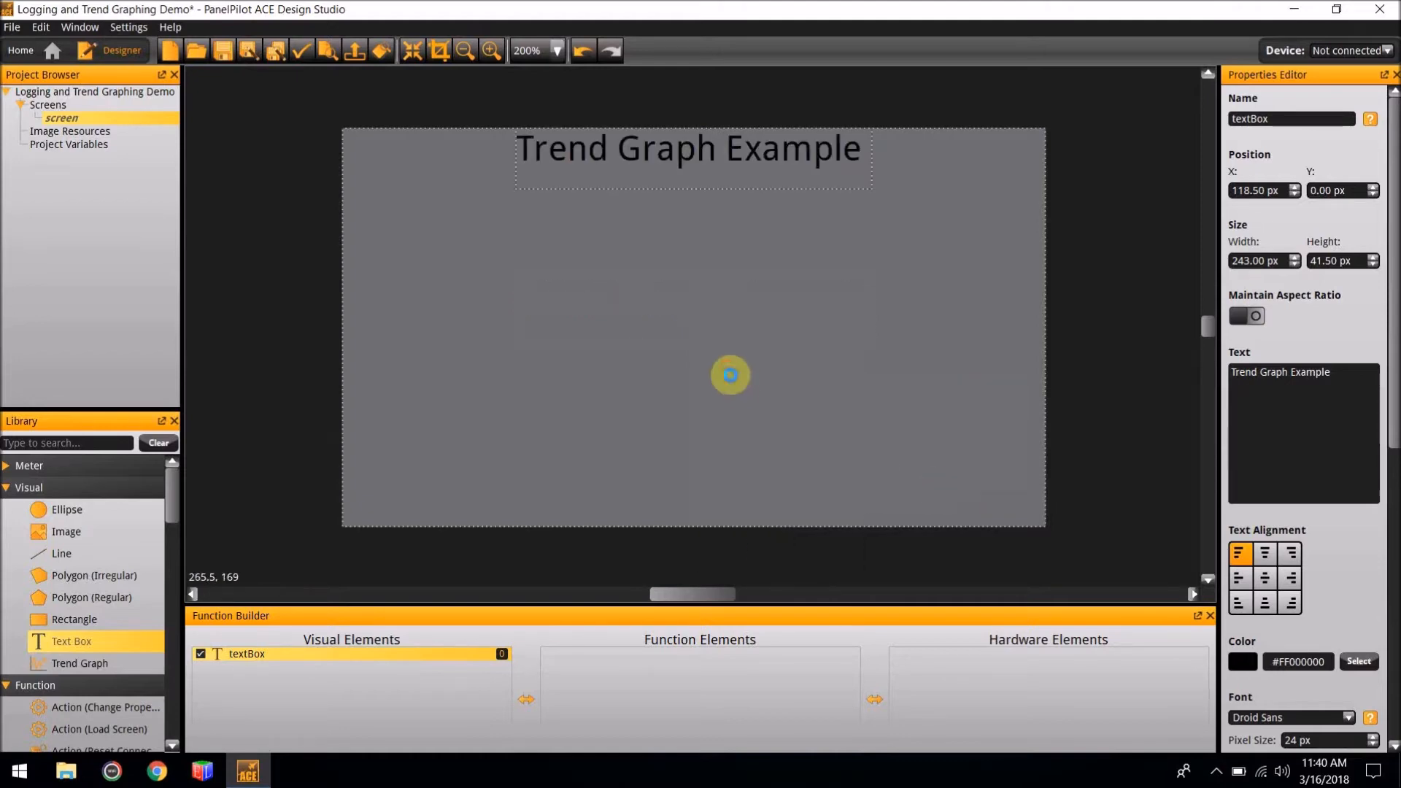
{"action": "left_click", "coordinate": [733, 380]}
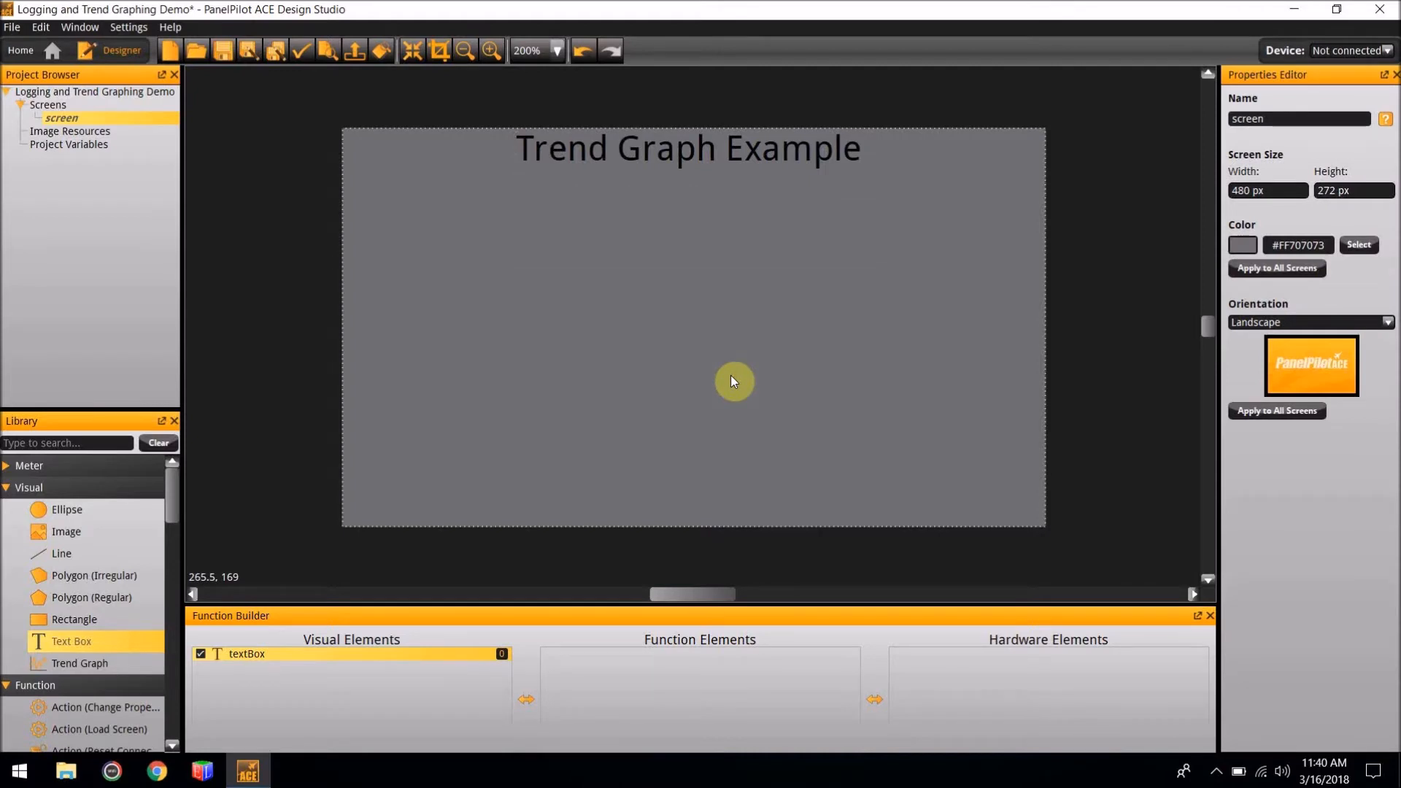
{"action": "mouse_move", "coordinate": [94, 576]}
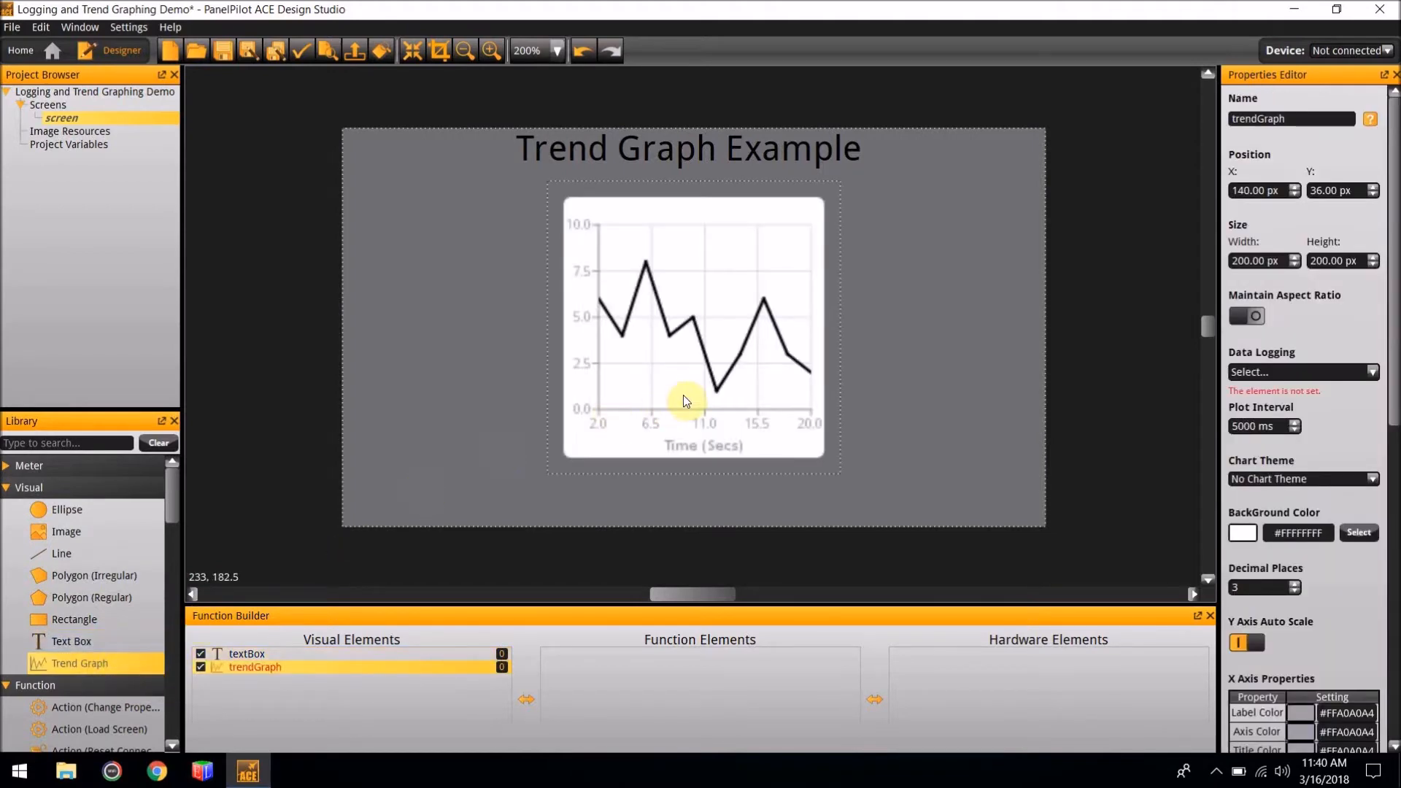
{"action": "mouse_move", "coordinate": [686, 399]}
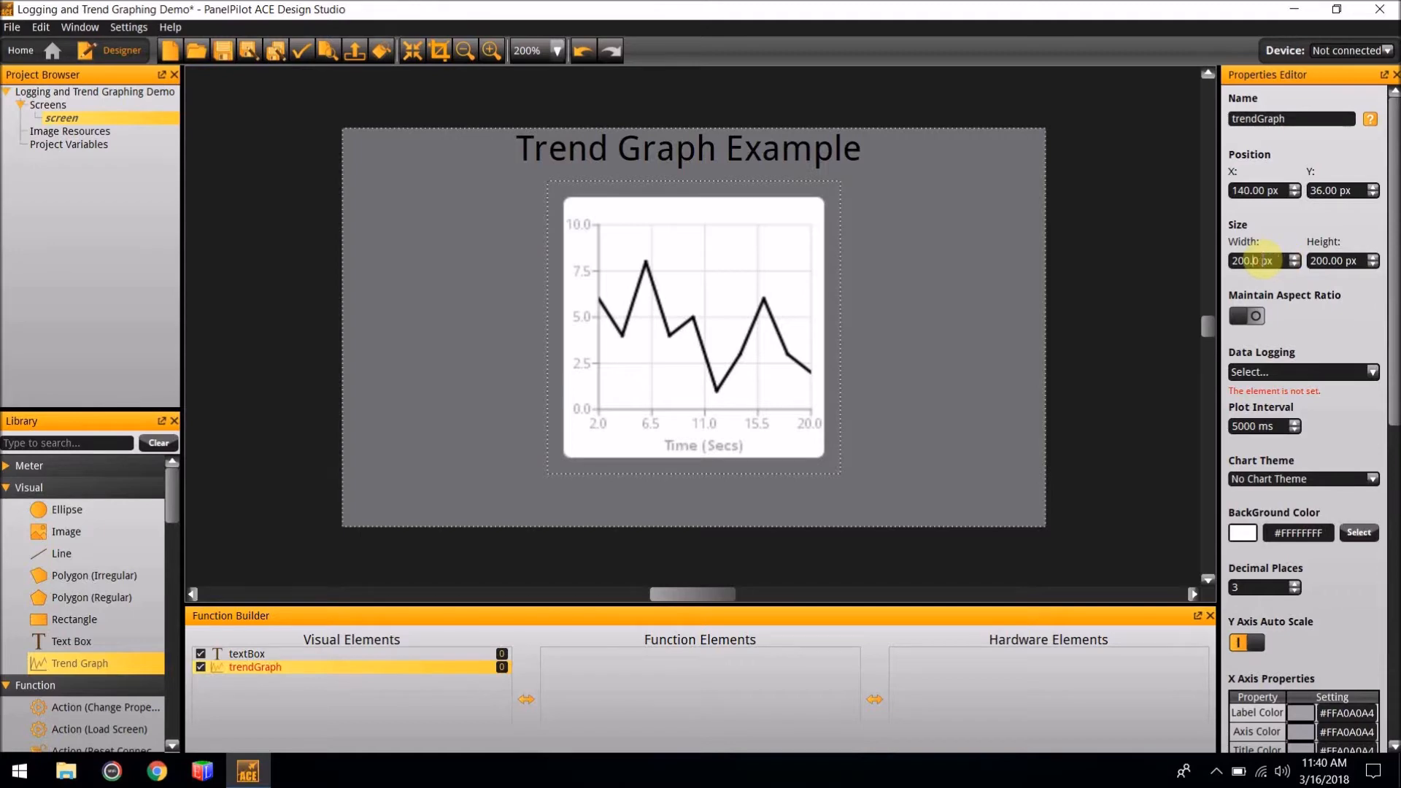
- Set the trend graph's width to 400 px in the Properties Editor
{"action": "type", "text": "400"}
{"action": "left_click", "coordinate": [1345, 261]}
{"action": "type", "text": "230"}
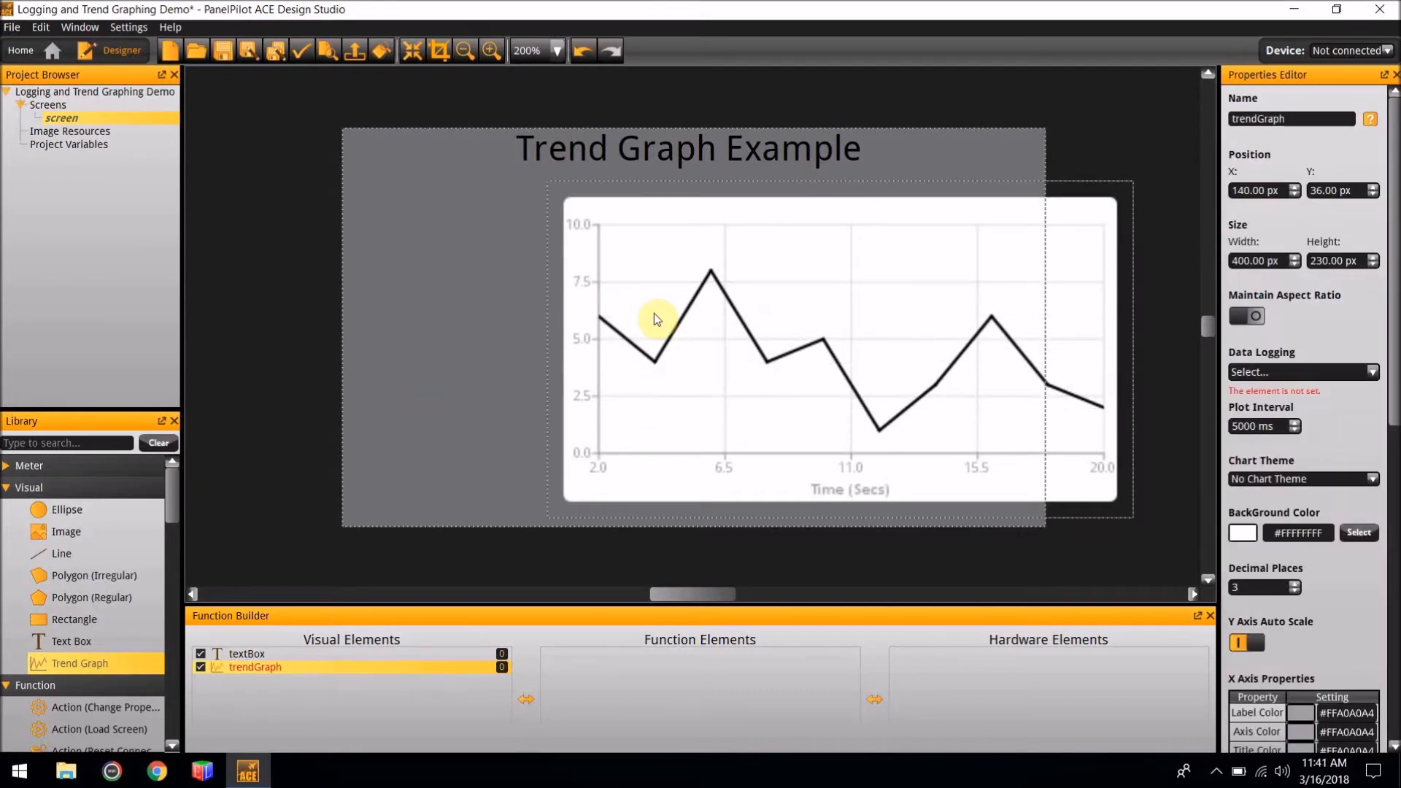
- Apply Align Horizontal Center and then Align Bottom to the trend graph
{"action": "right_click", "coordinate": [735, 300]}
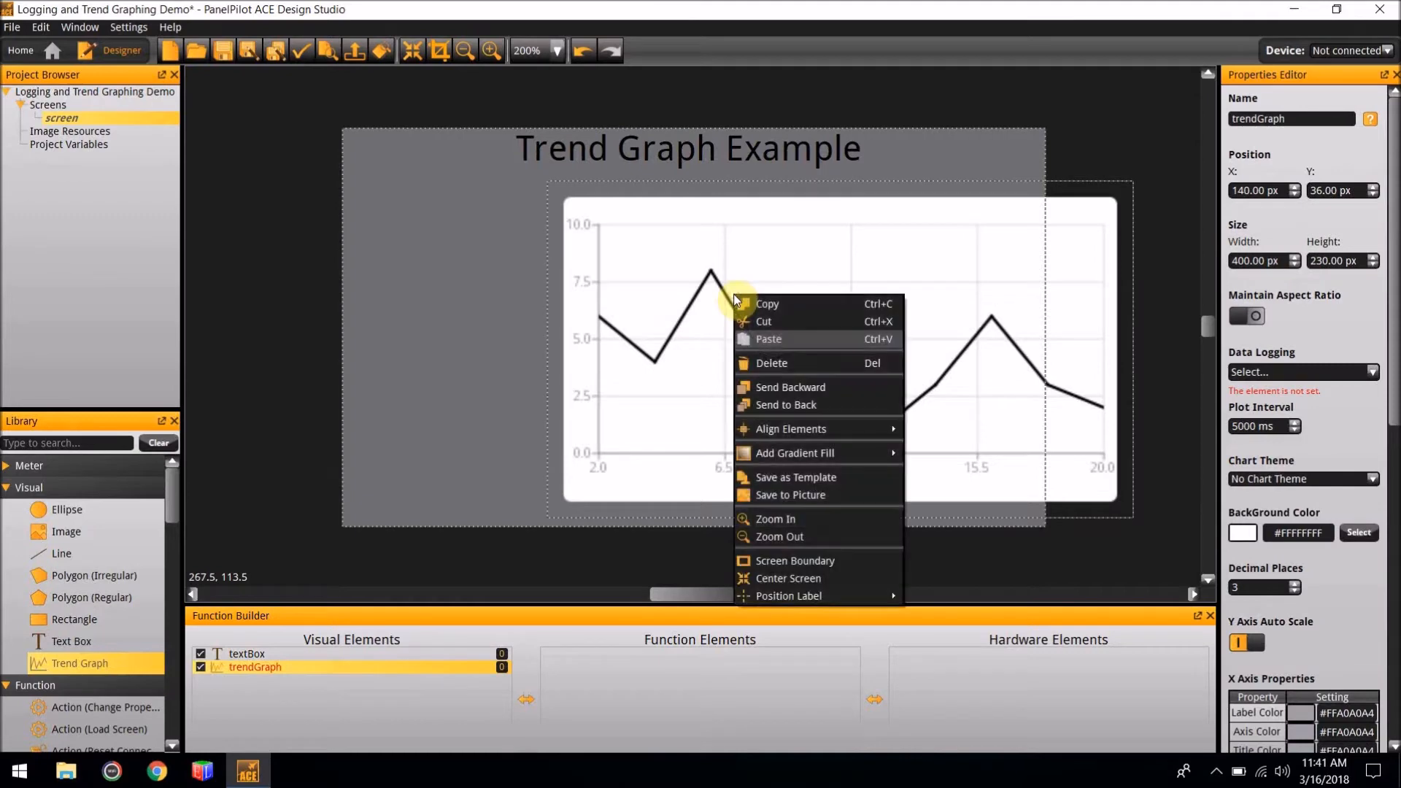
{"action": "mouse_move", "coordinate": [790, 429]}
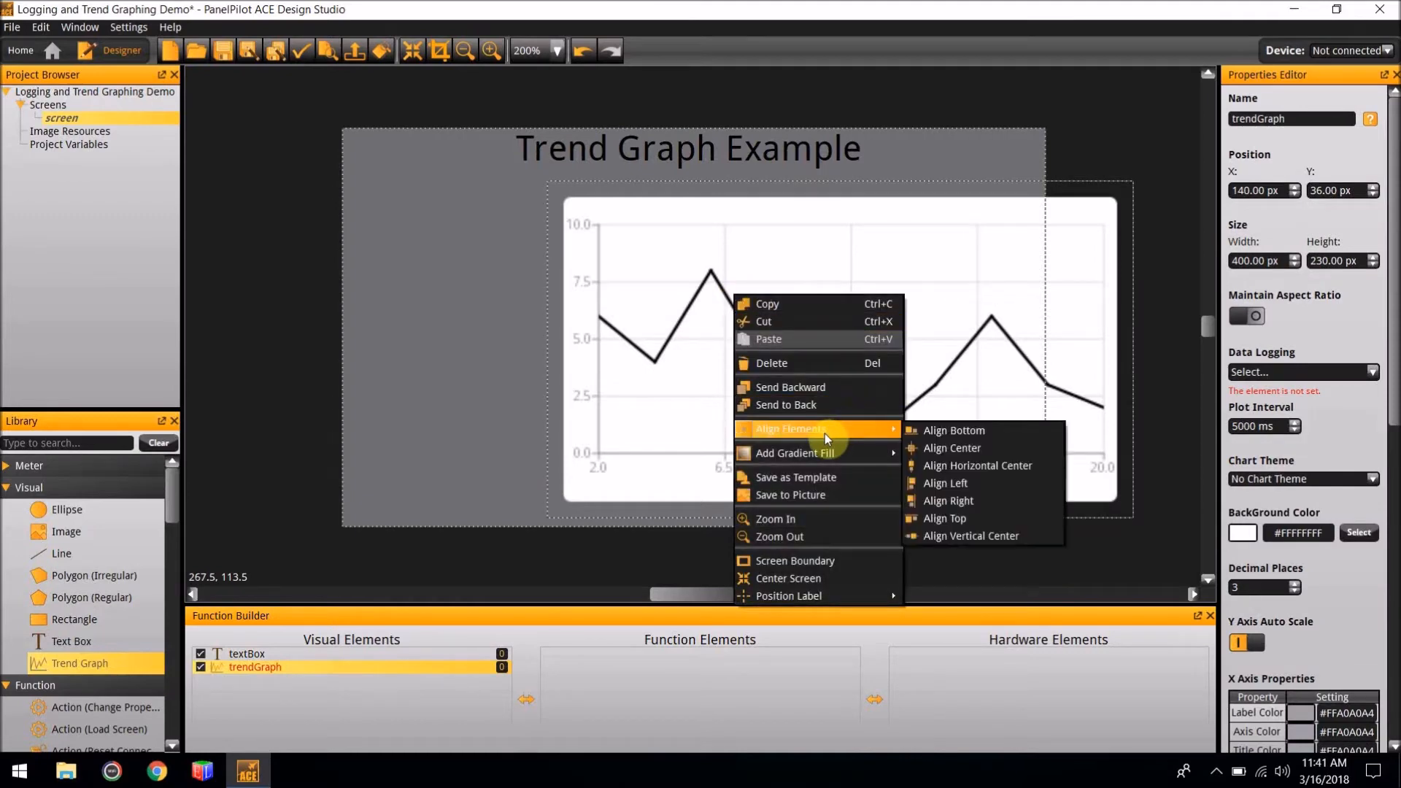
{"action": "mouse_move", "coordinate": [976, 466]}
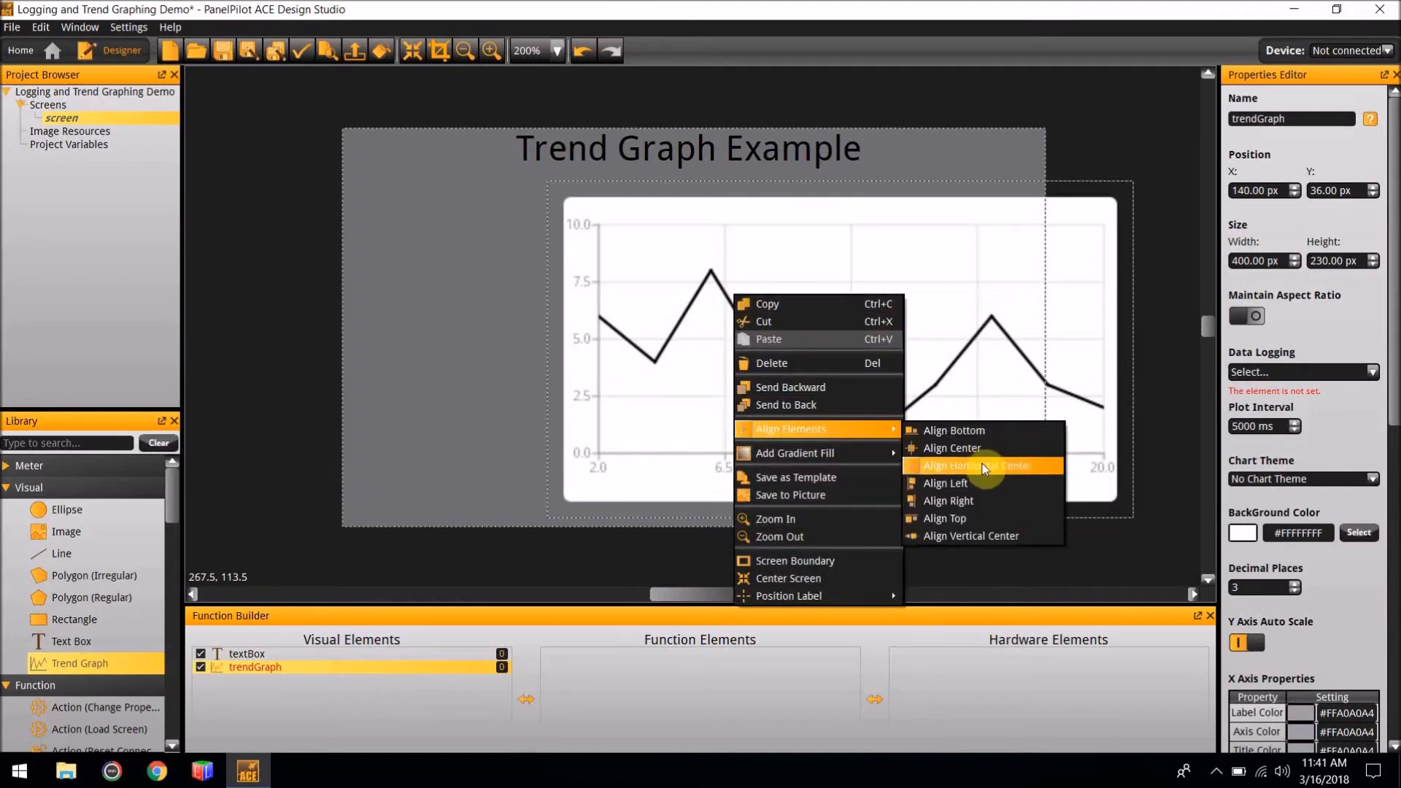
{"action": "left_click", "coordinate": [976, 466]}
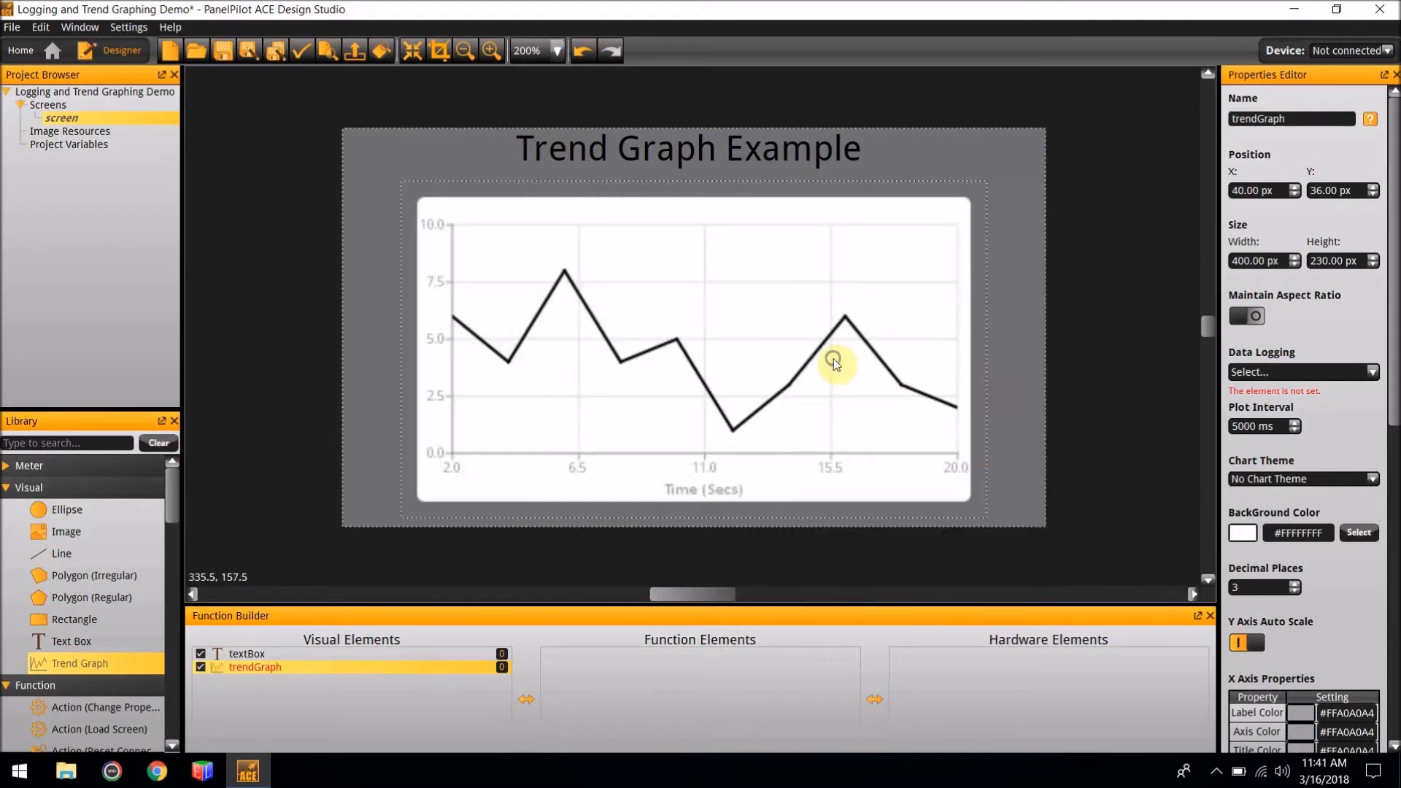
{"action": "right_click", "coordinate": [834, 362]}
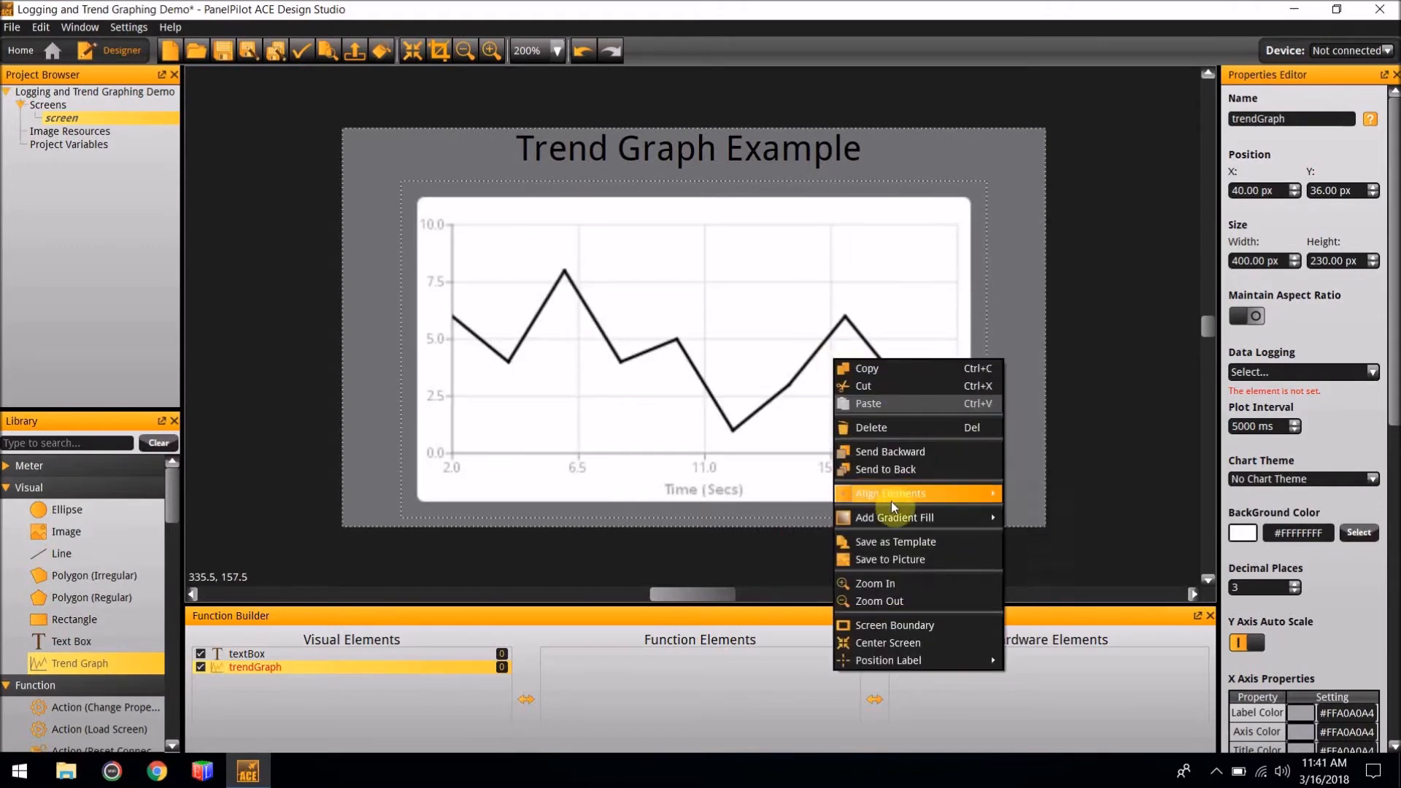
{"action": "mouse_move", "coordinate": [889, 493]}
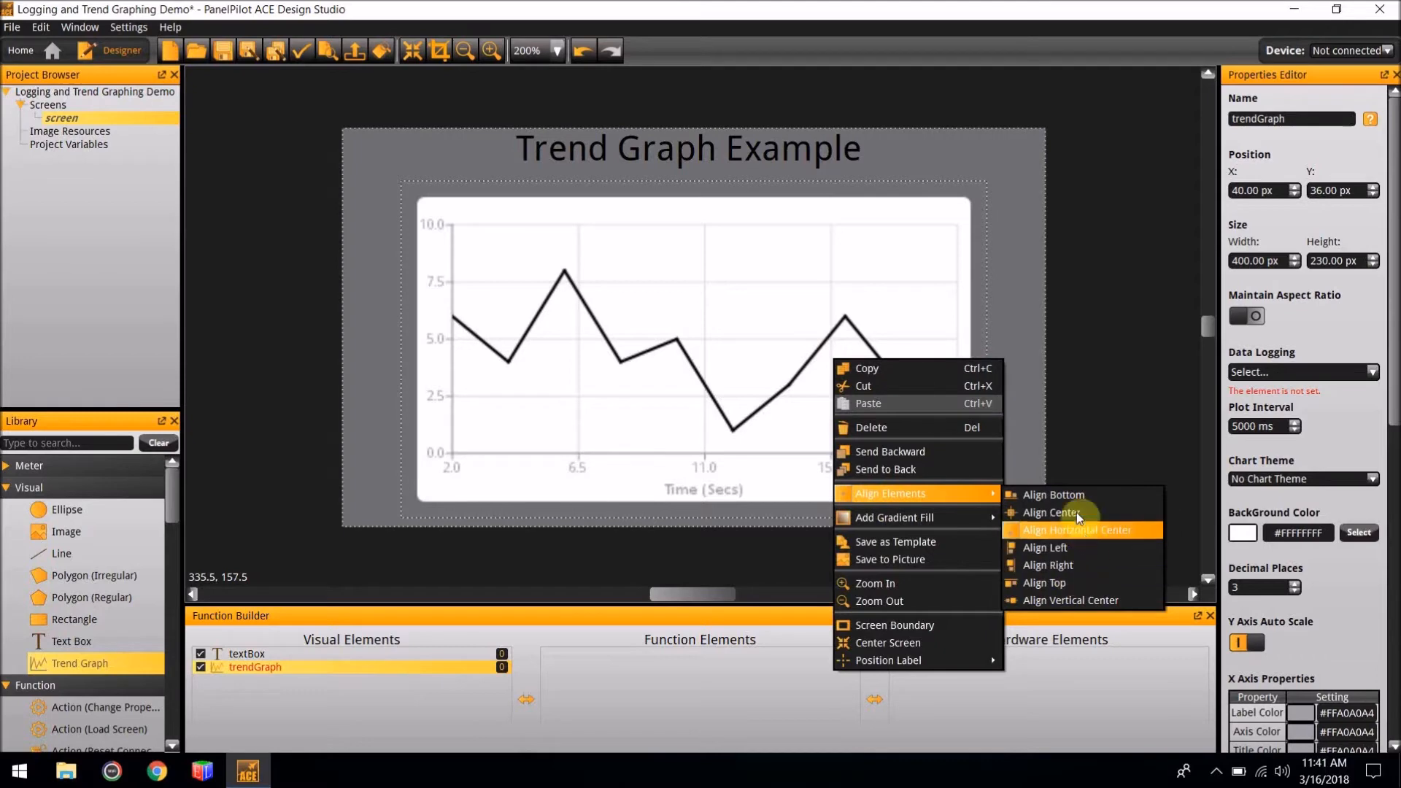
{"action": "mouse_move", "coordinate": [1059, 498]}
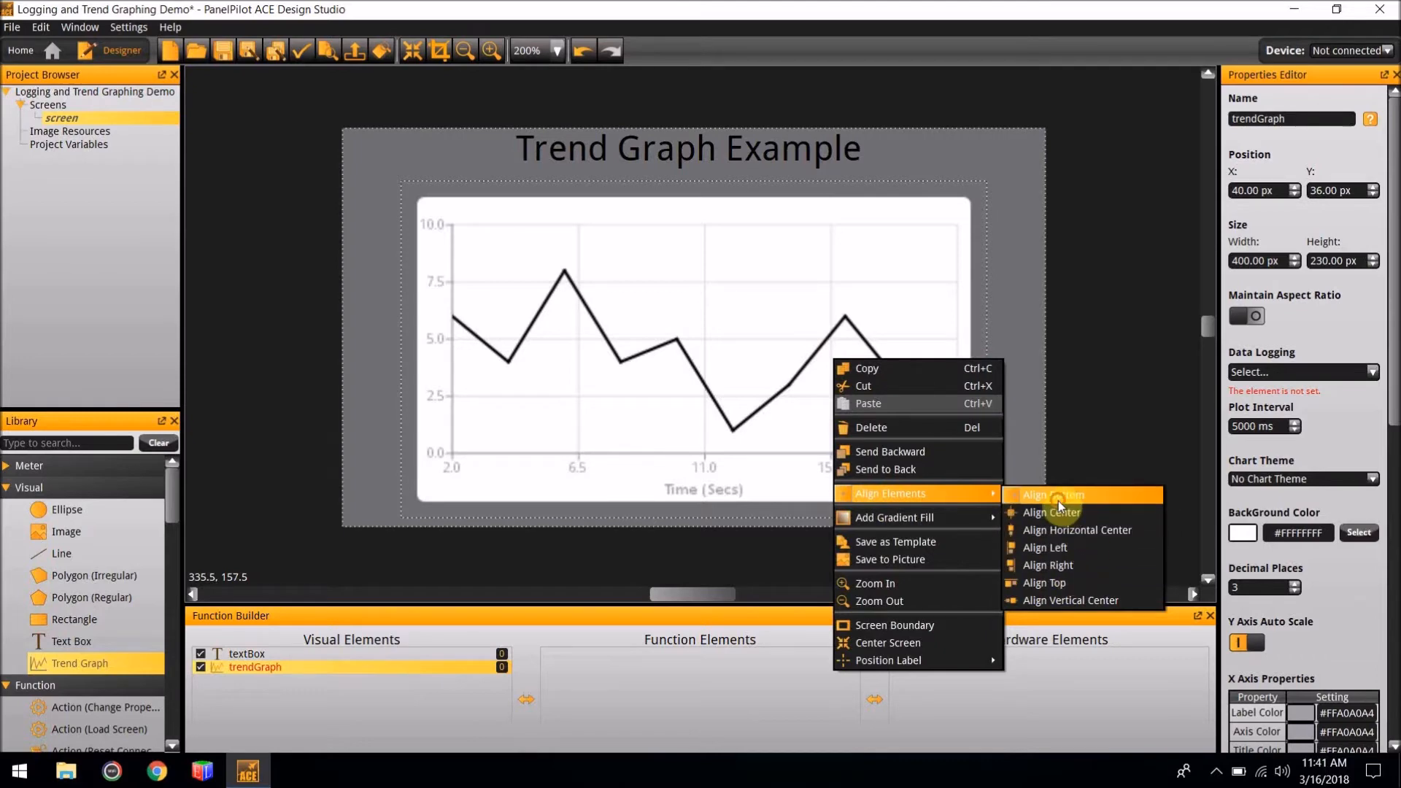
{"action": "left_click", "coordinate": [1085, 433]}
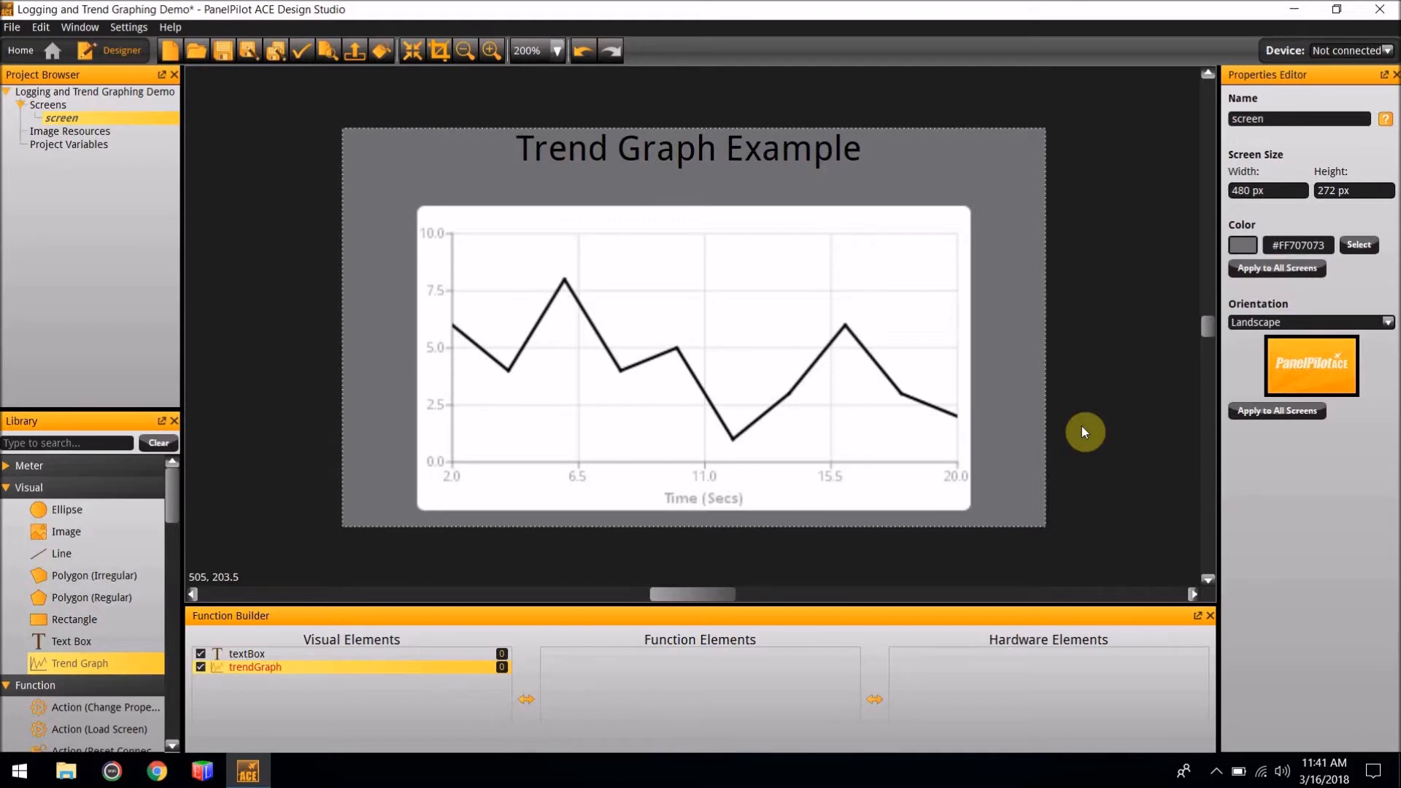
{"action": "mouse_move", "coordinate": [733, 279]}
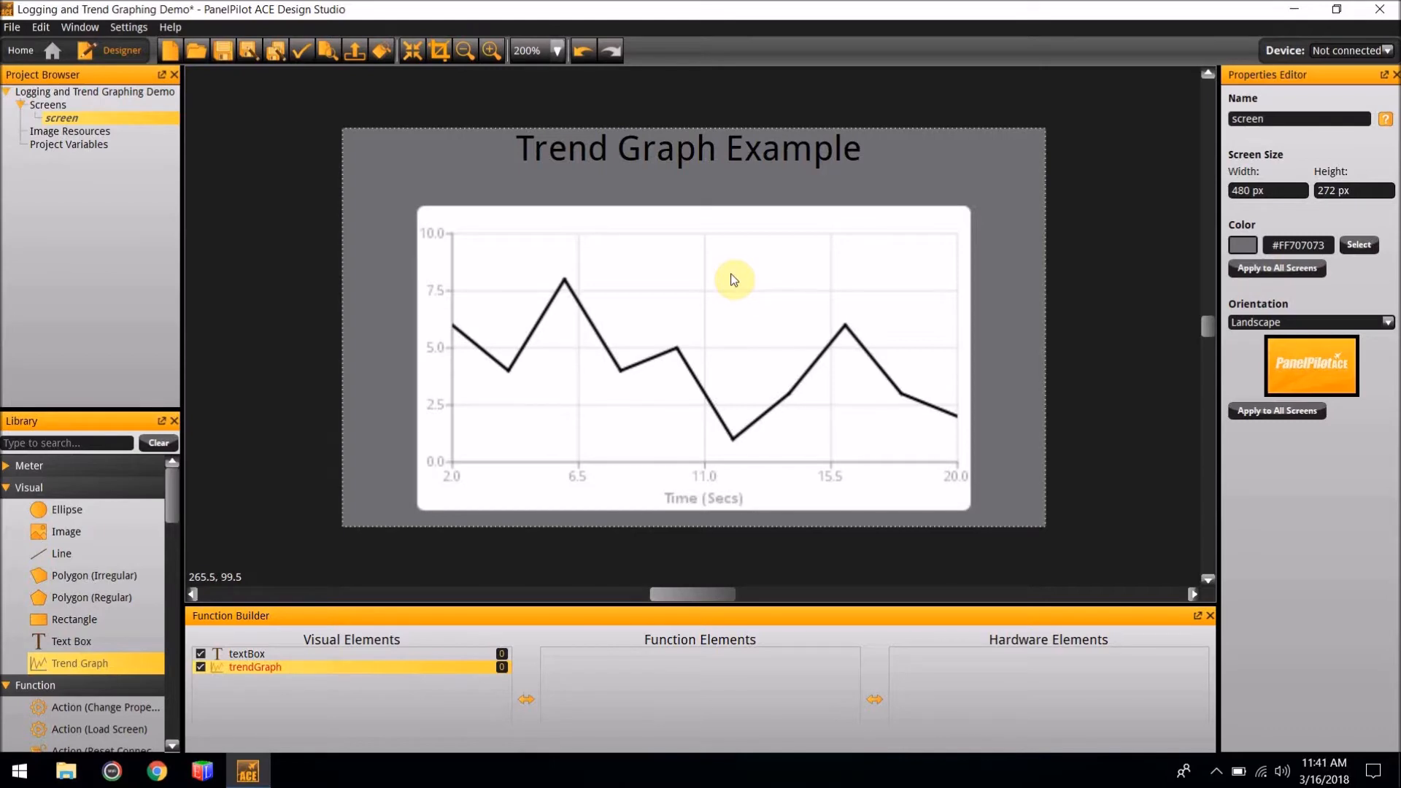
- Try the Blue Icy and Brown Sand chart themes on the trend graph, settling on Blue Ncs
{"action": "left_click", "coordinate": [712, 280]}
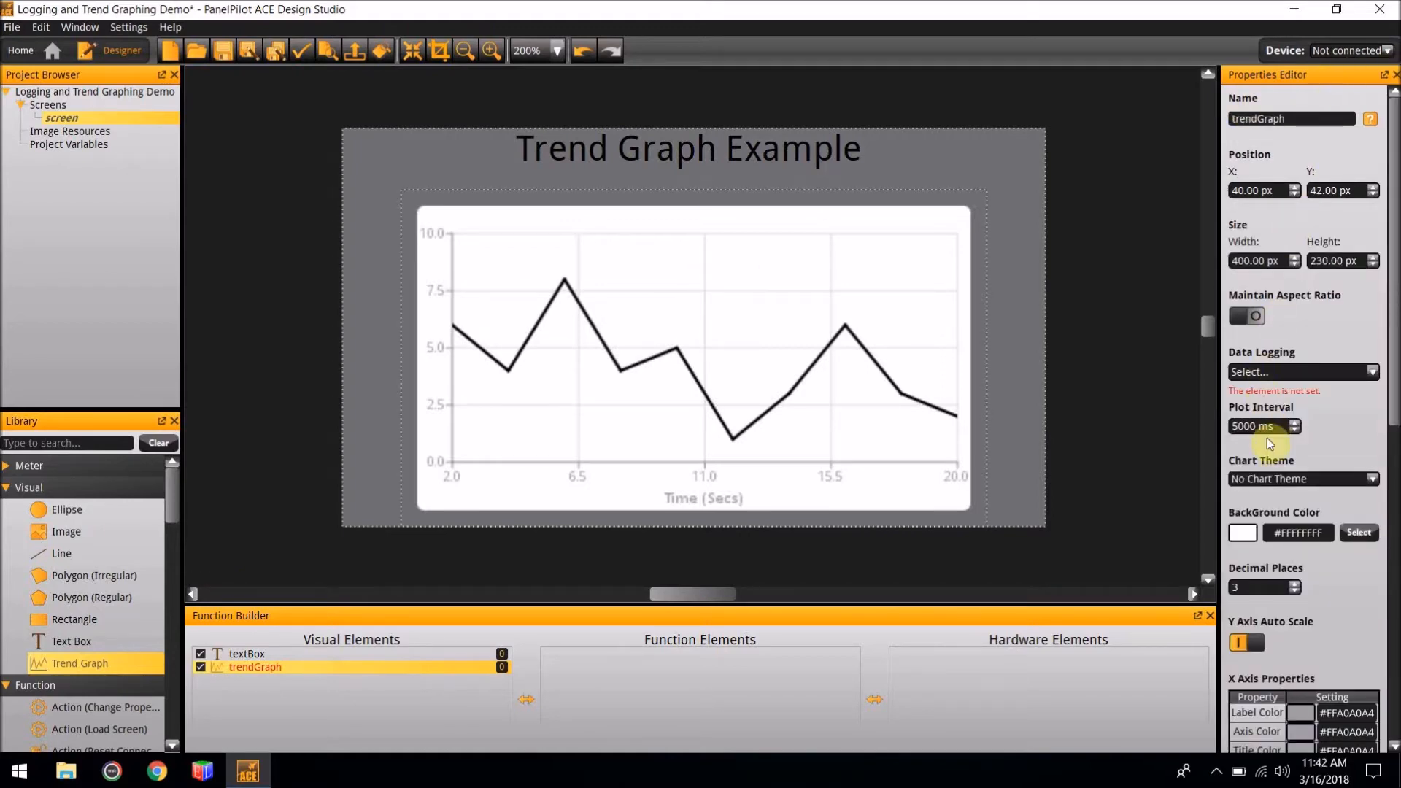
{"action": "scroll", "scroll_direction": "down", "scroll_amount": 3}
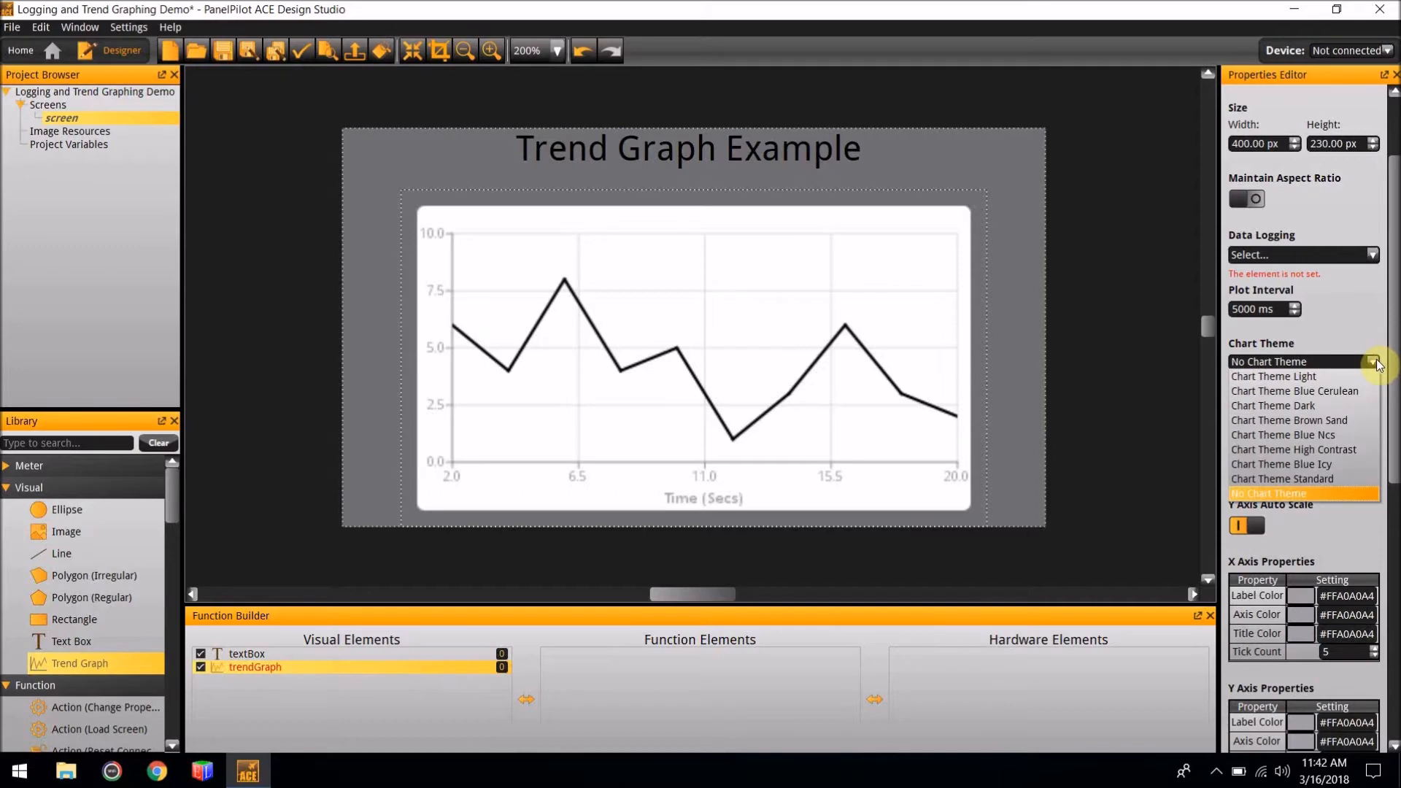
{"action": "mouse_move", "coordinate": [1301, 480]}
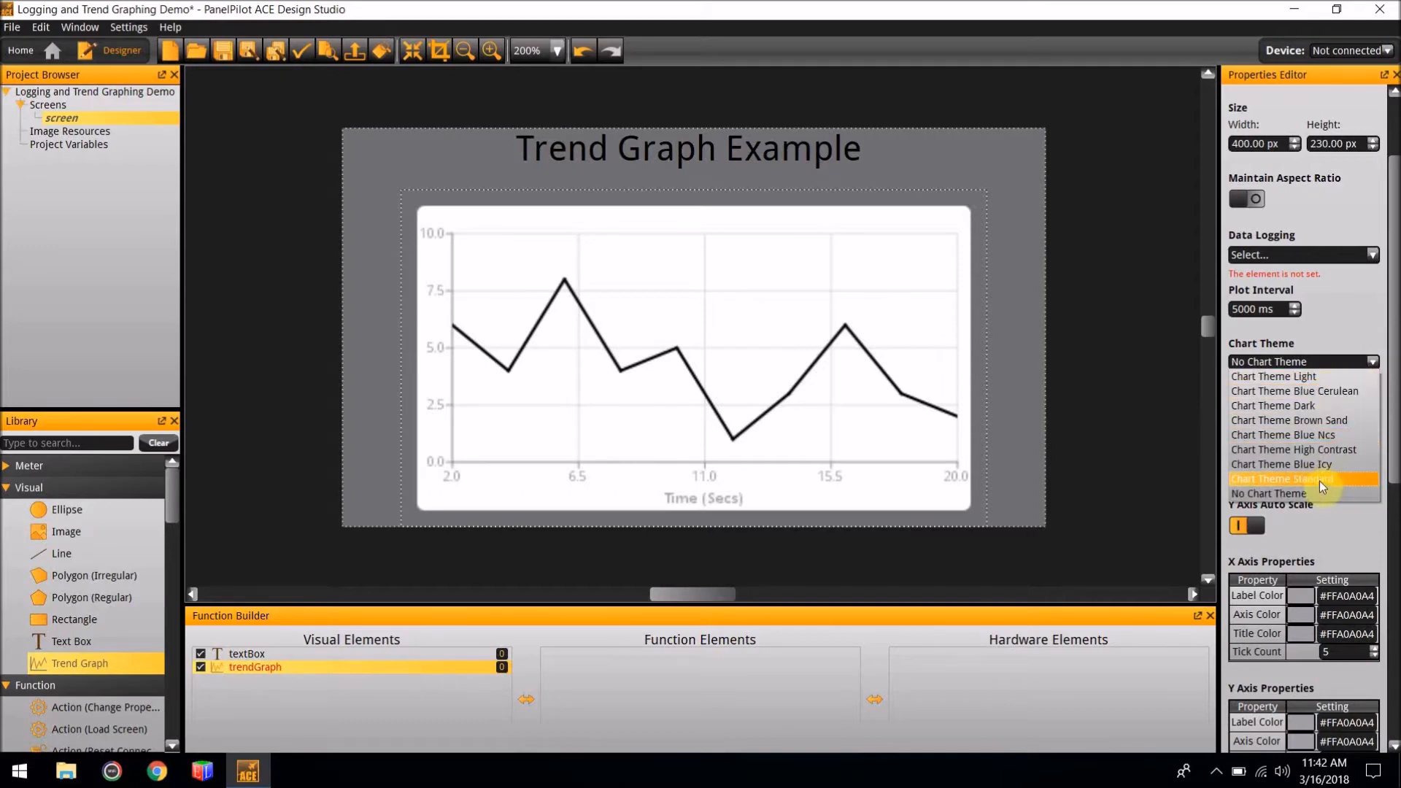
{"action": "mouse_move", "coordinate": [1296, 405]}
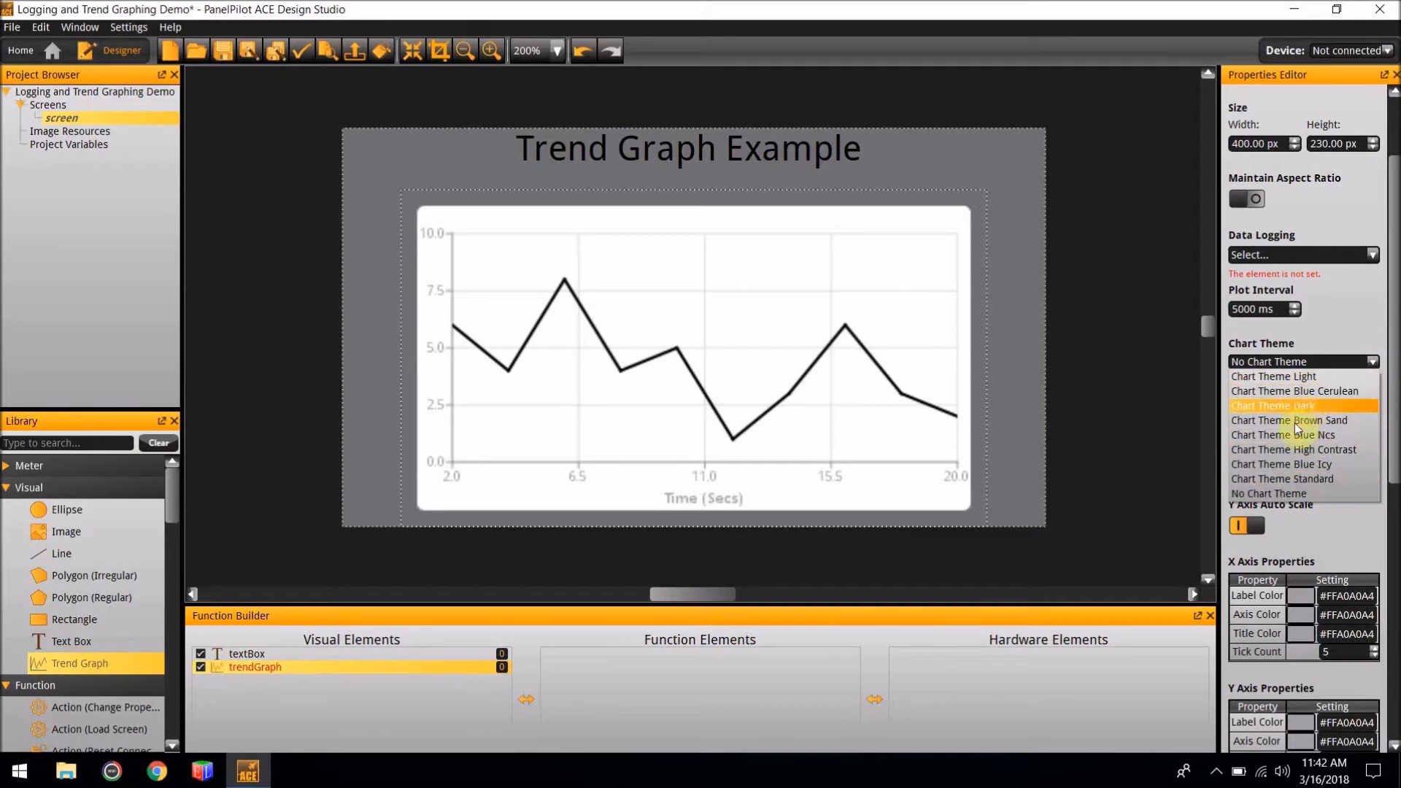
{"action": "left_click", "coordinate": [1281, 464]}
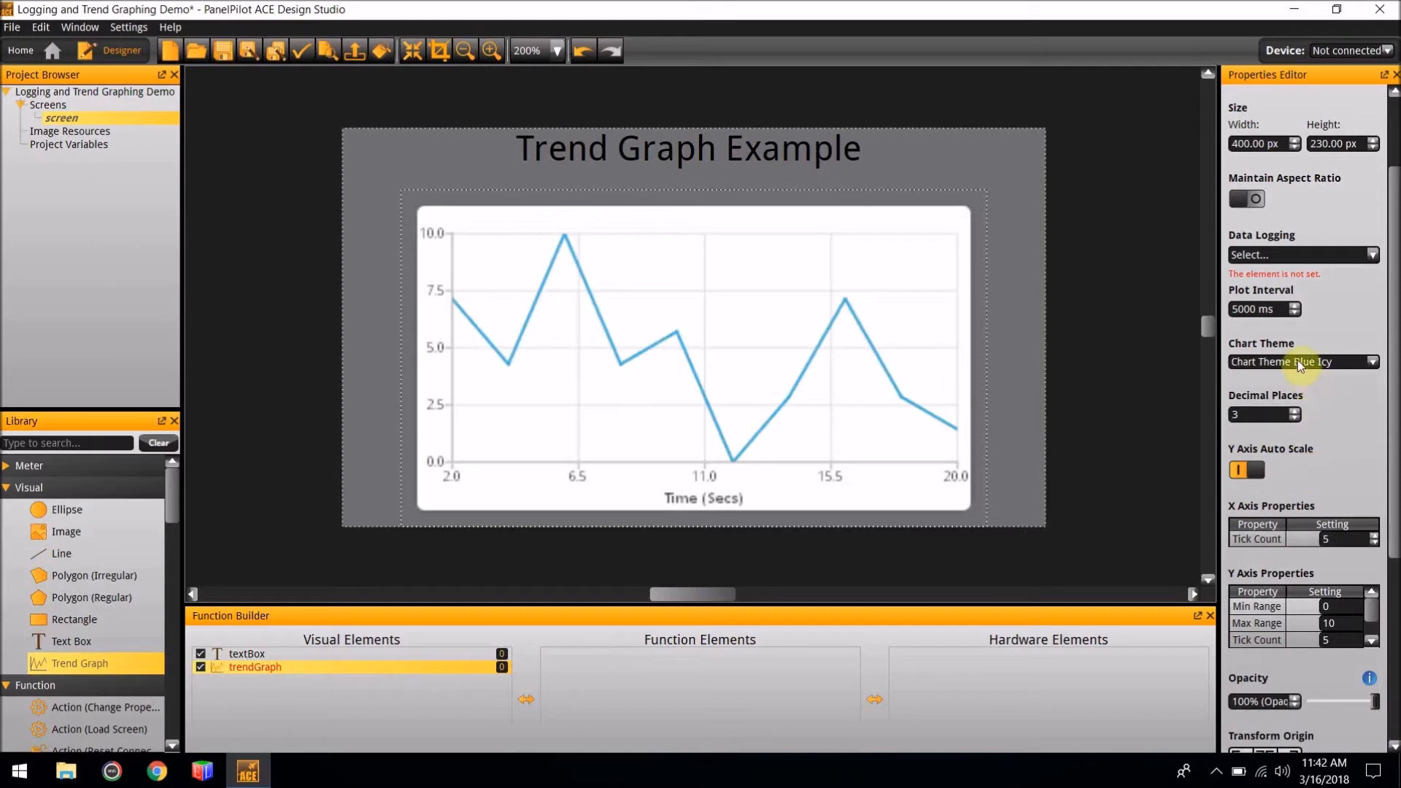
{"action": "left_click", "coordinate": [1299, 362]}
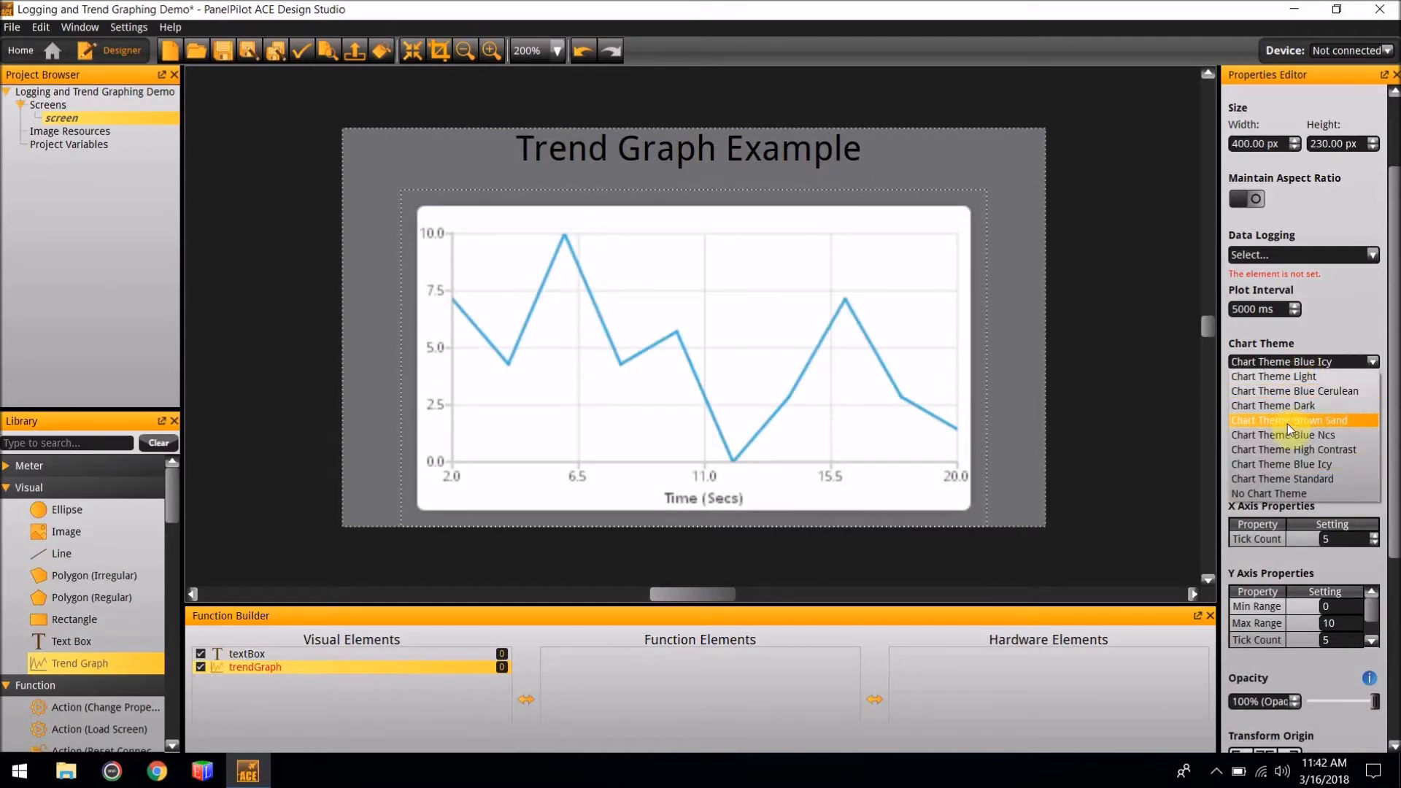
{"action": "left_click", "coordinate": [1290, 420]}
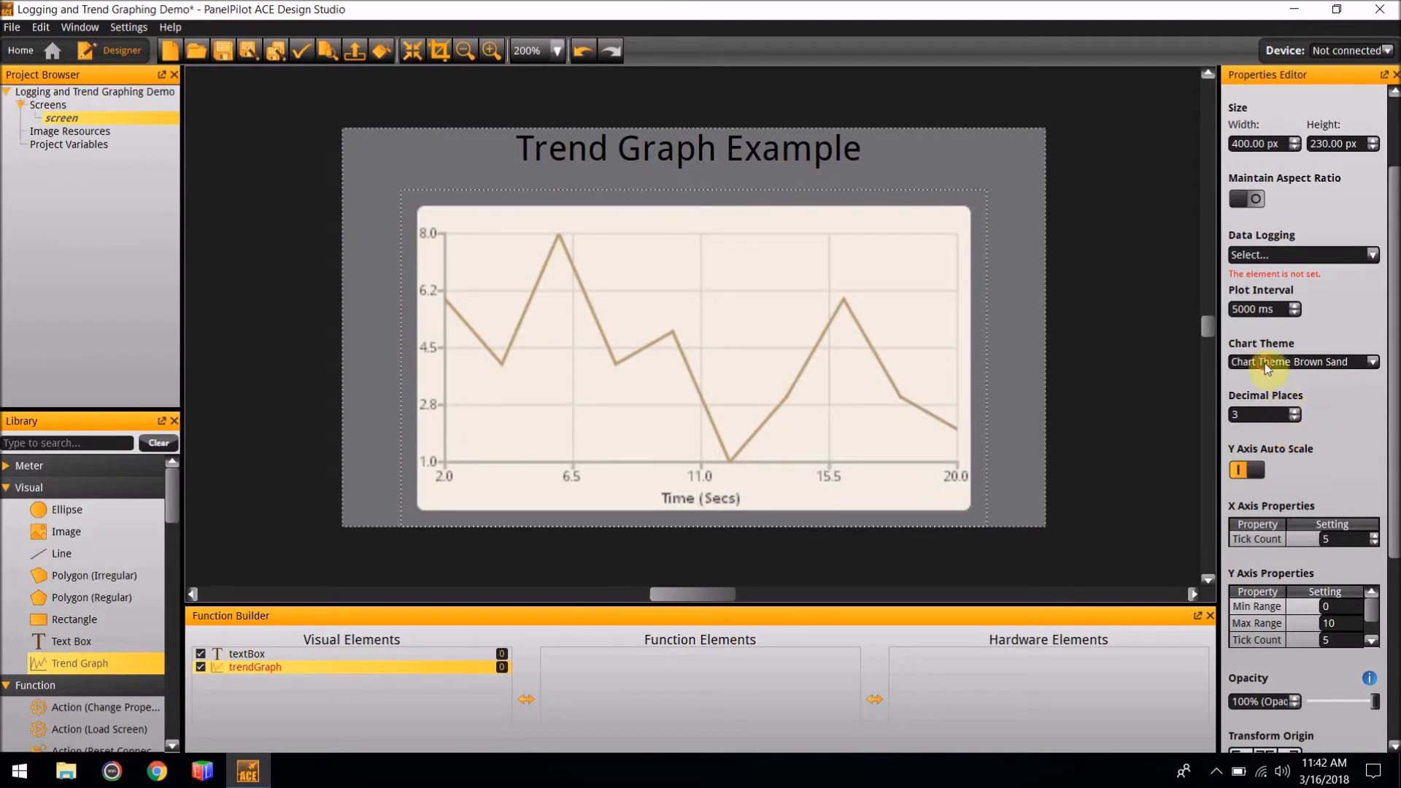
{"action": "left_click", "coordinate": [1301, 361]}
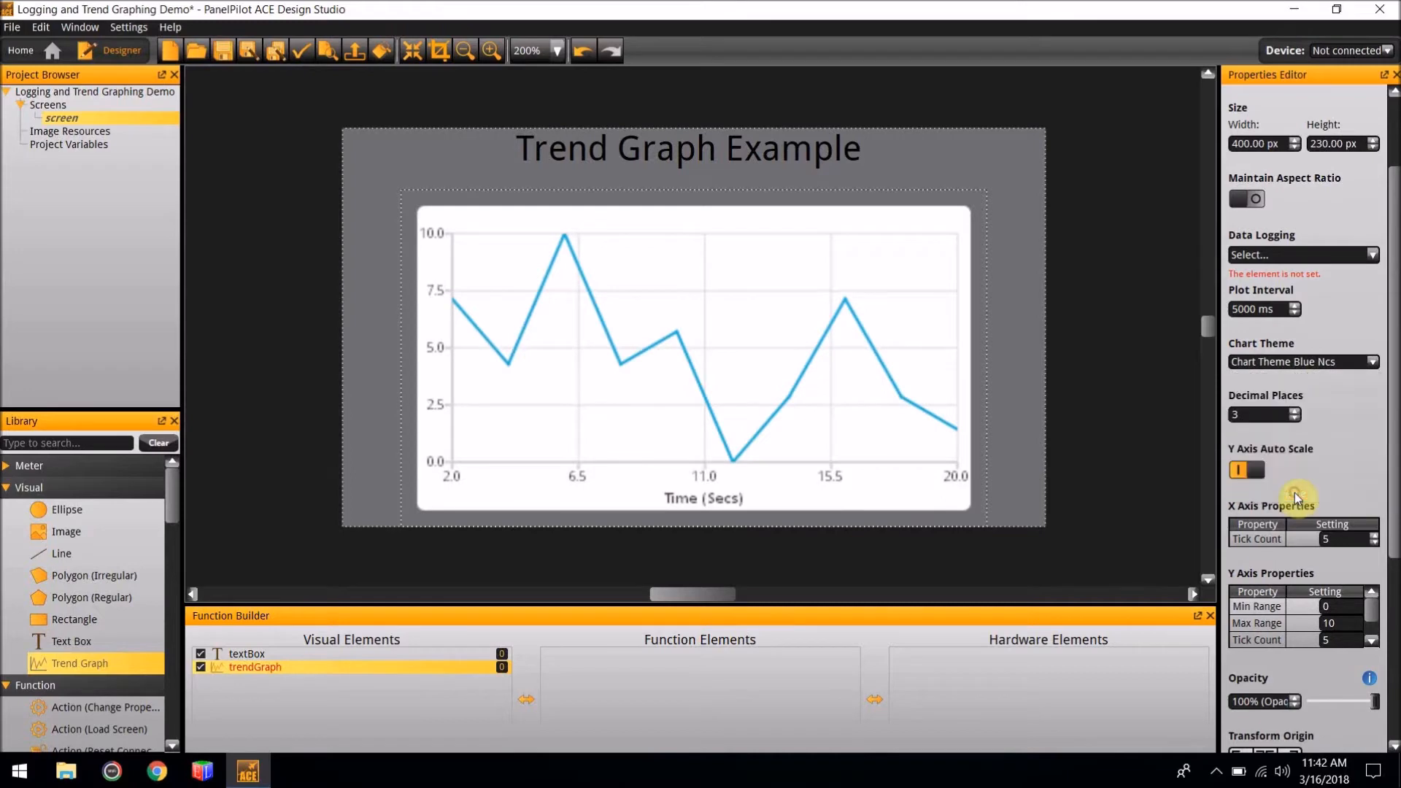
- Clear the chart theme and colour the x-axis labels and Time (Secs) title green
{"action": "left_click", "coordinate": [1299, 362]}
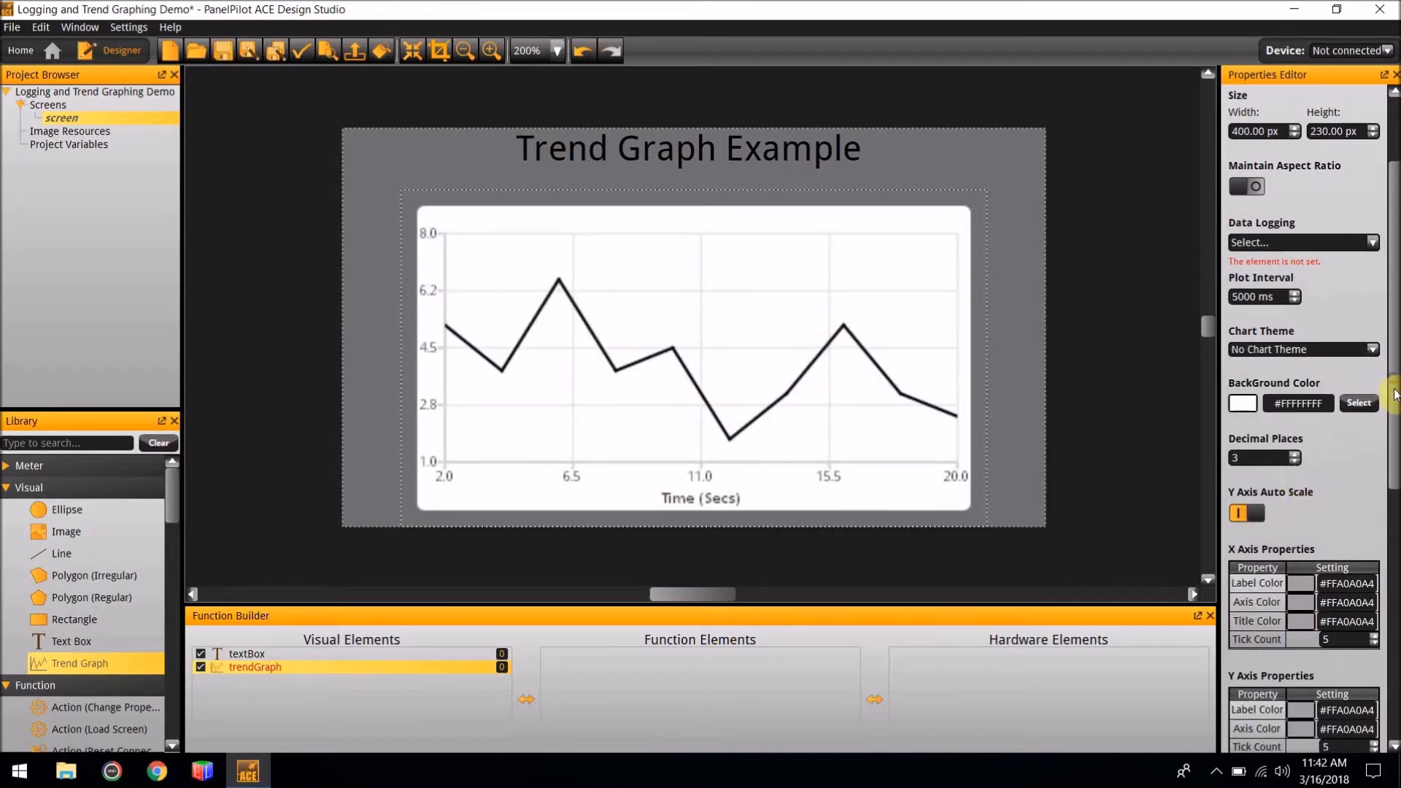
{"action": "scroll", "scroll_direction": "down", "scroll_amount": 3}
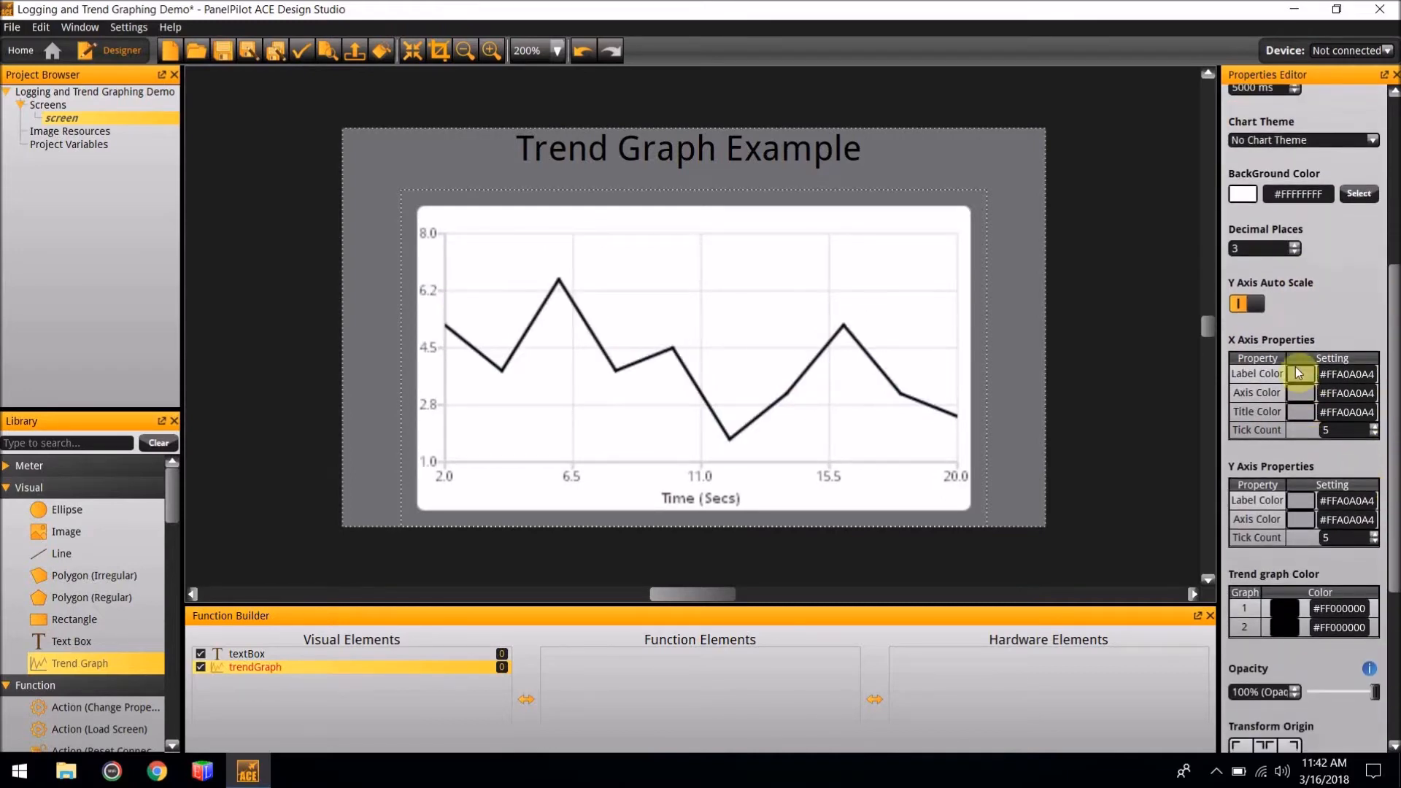
{"action": "left_click", "coordinate": [1302, 373]}
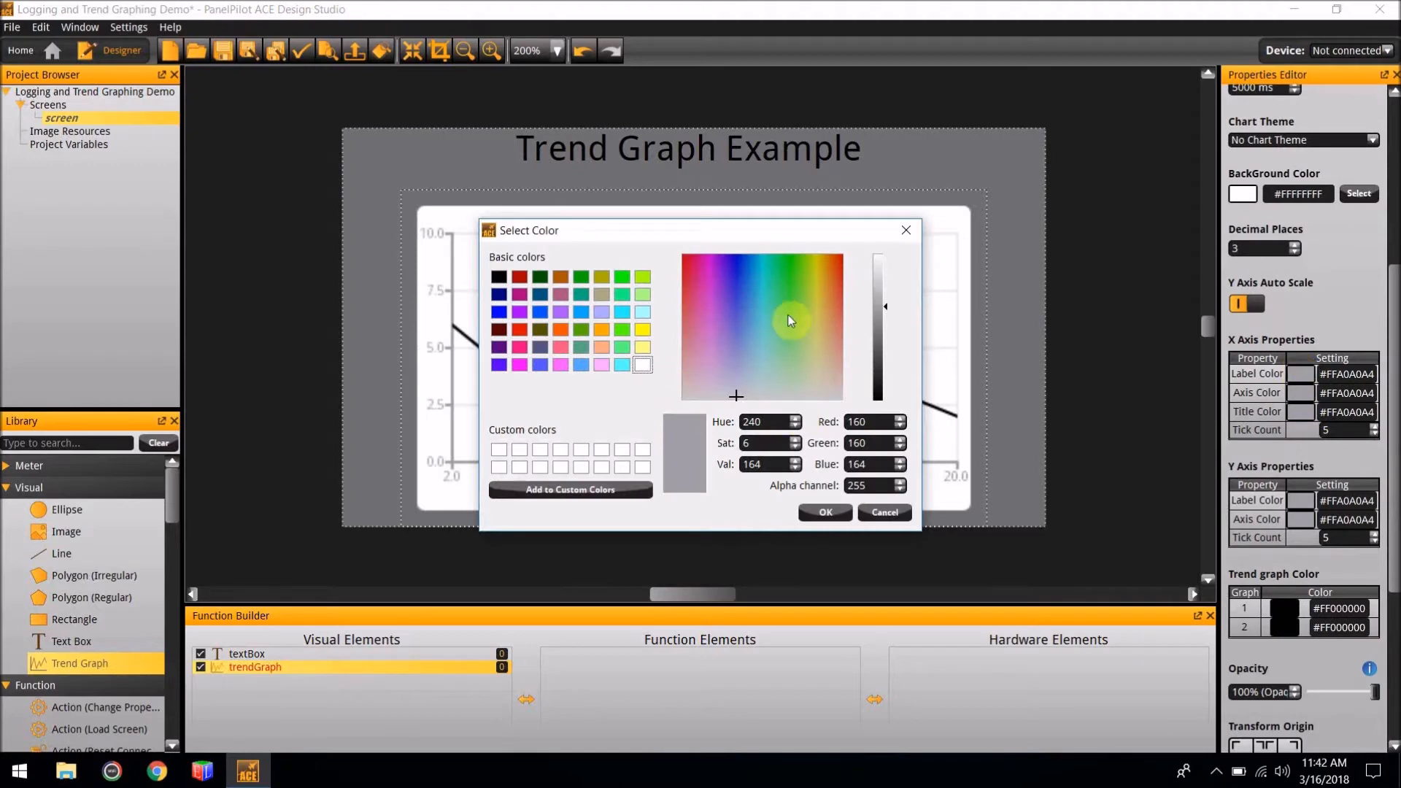
{"action": "left_click", "coordinate": [823, 512]}
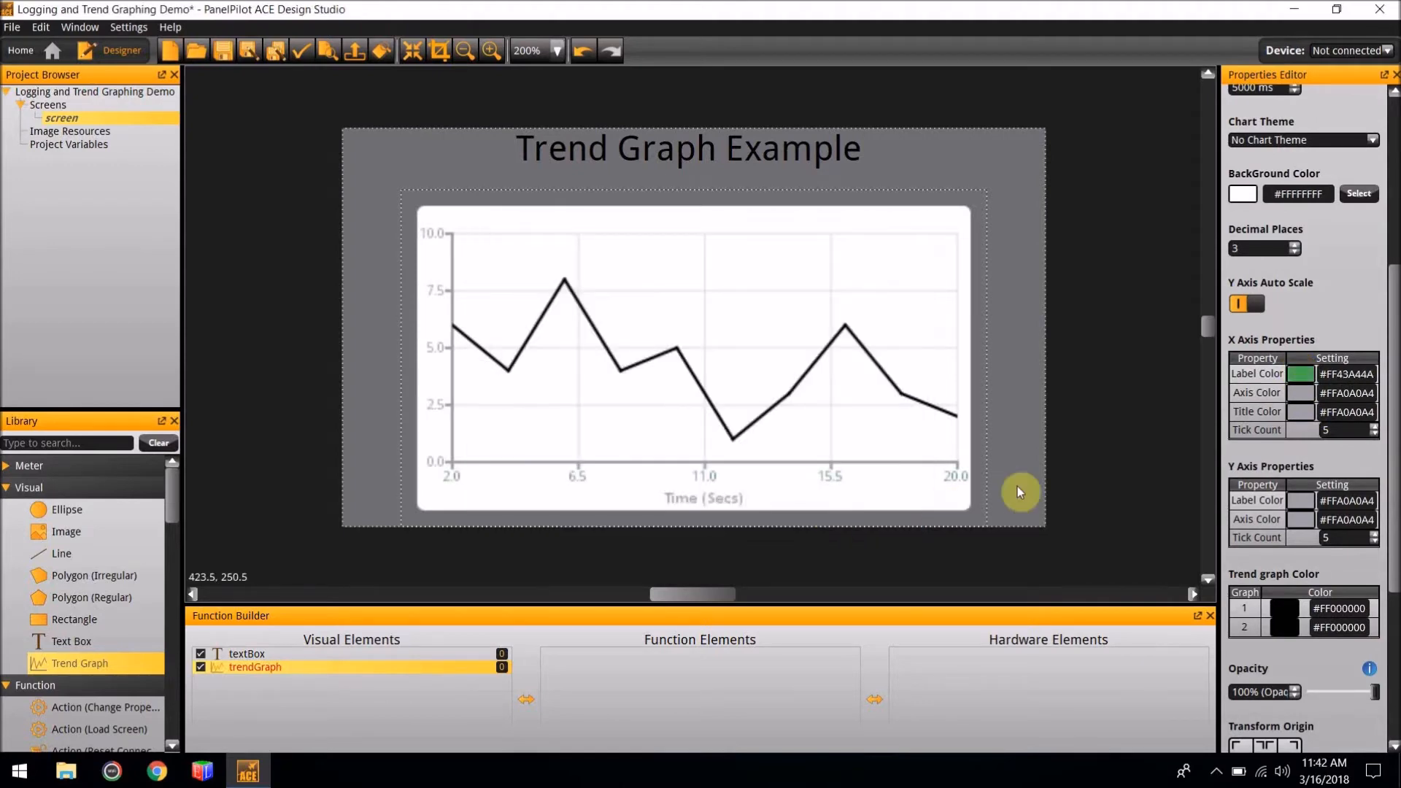
{"action": "left_click", "coordinate": [1358, 194]}
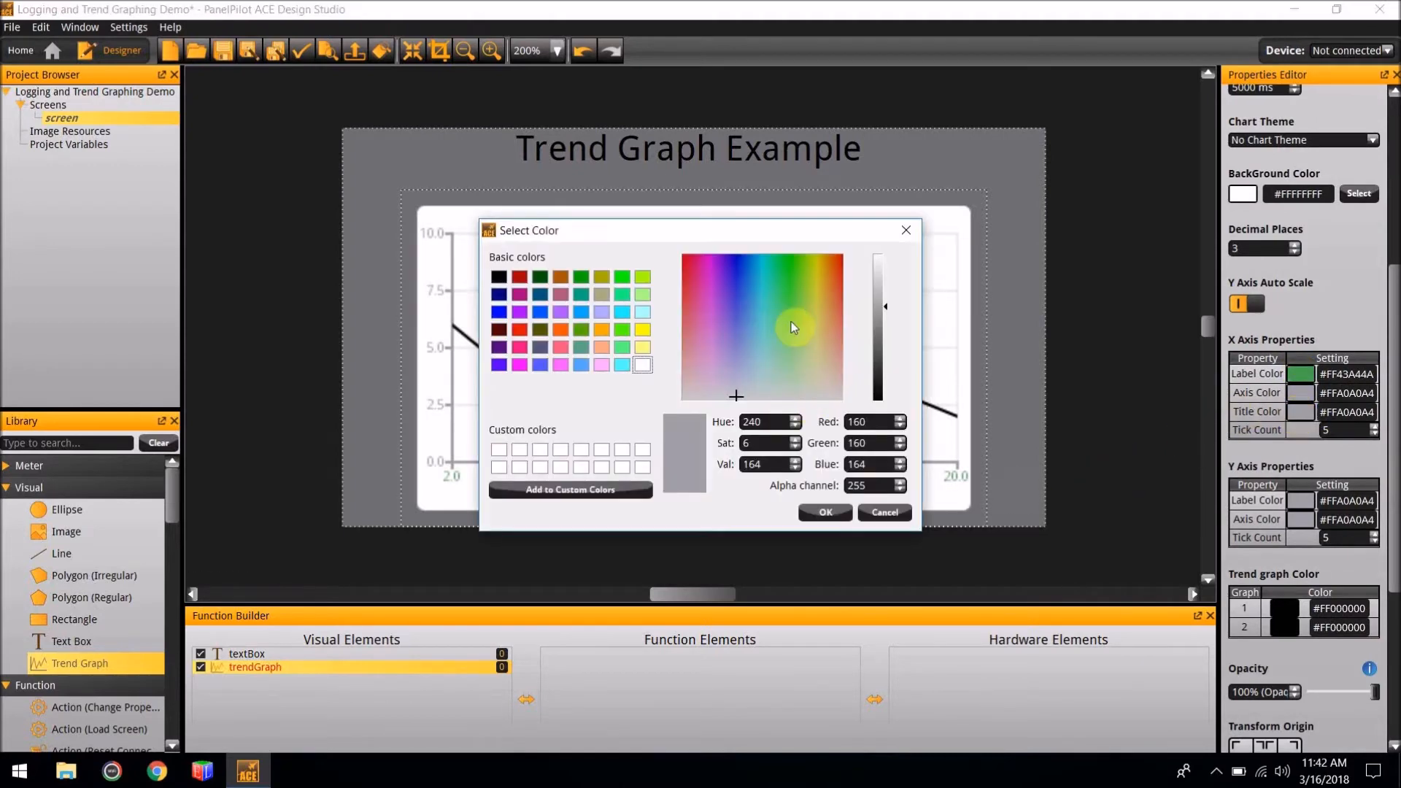
{"action": "left_click", "coordinate": [823, 512]}
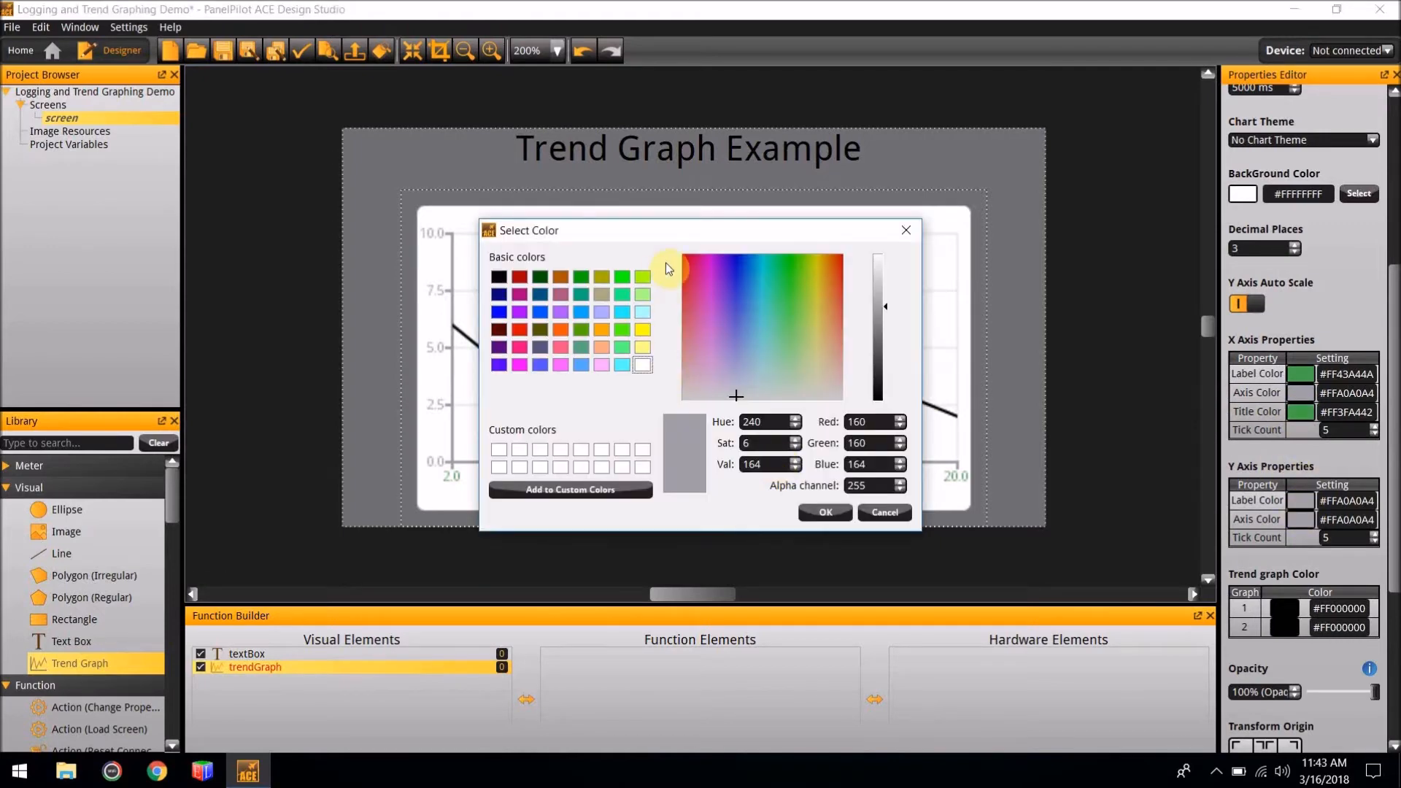
{"action": "left_click", "coordinate": [824, 513]}
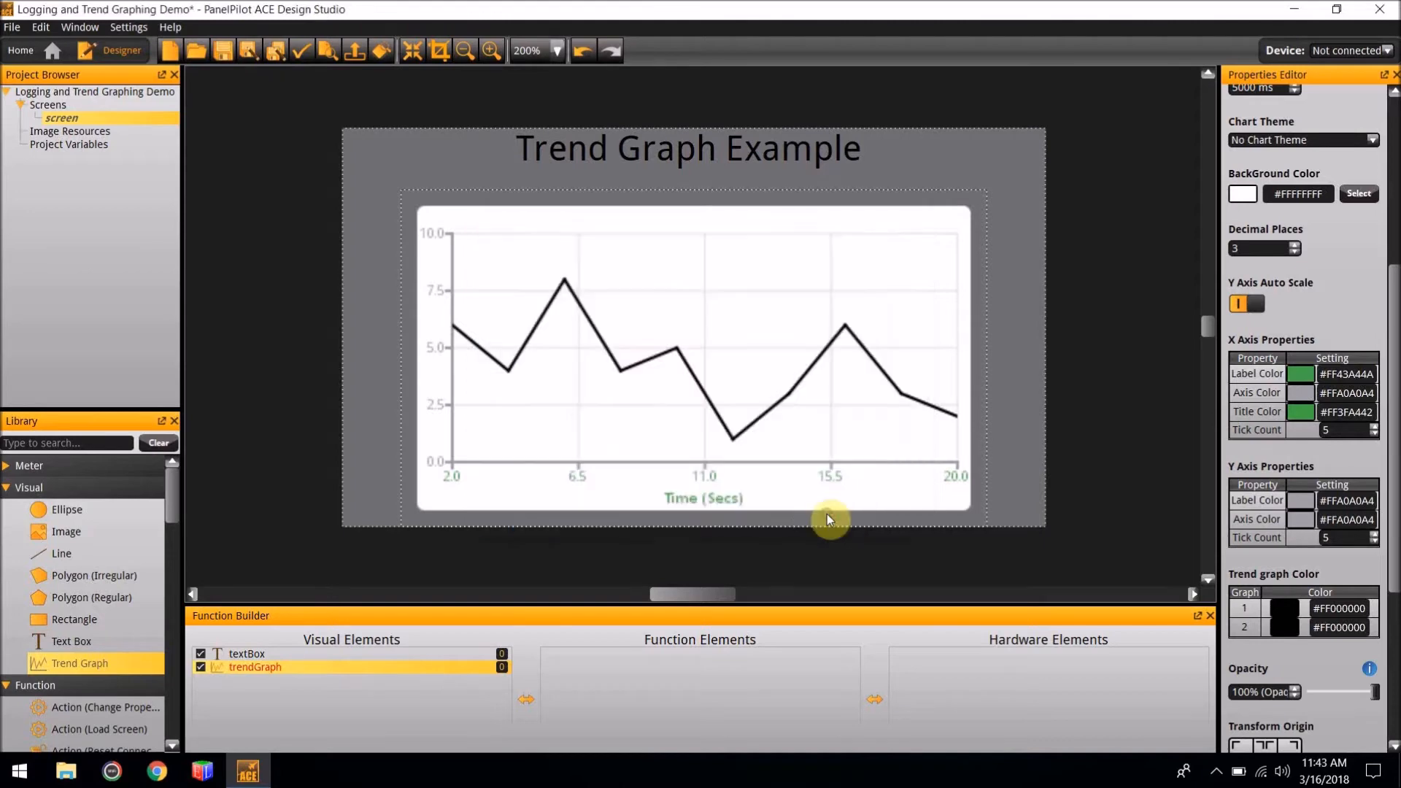
{"action": "left_click", "coordinate": [1301, 501]}
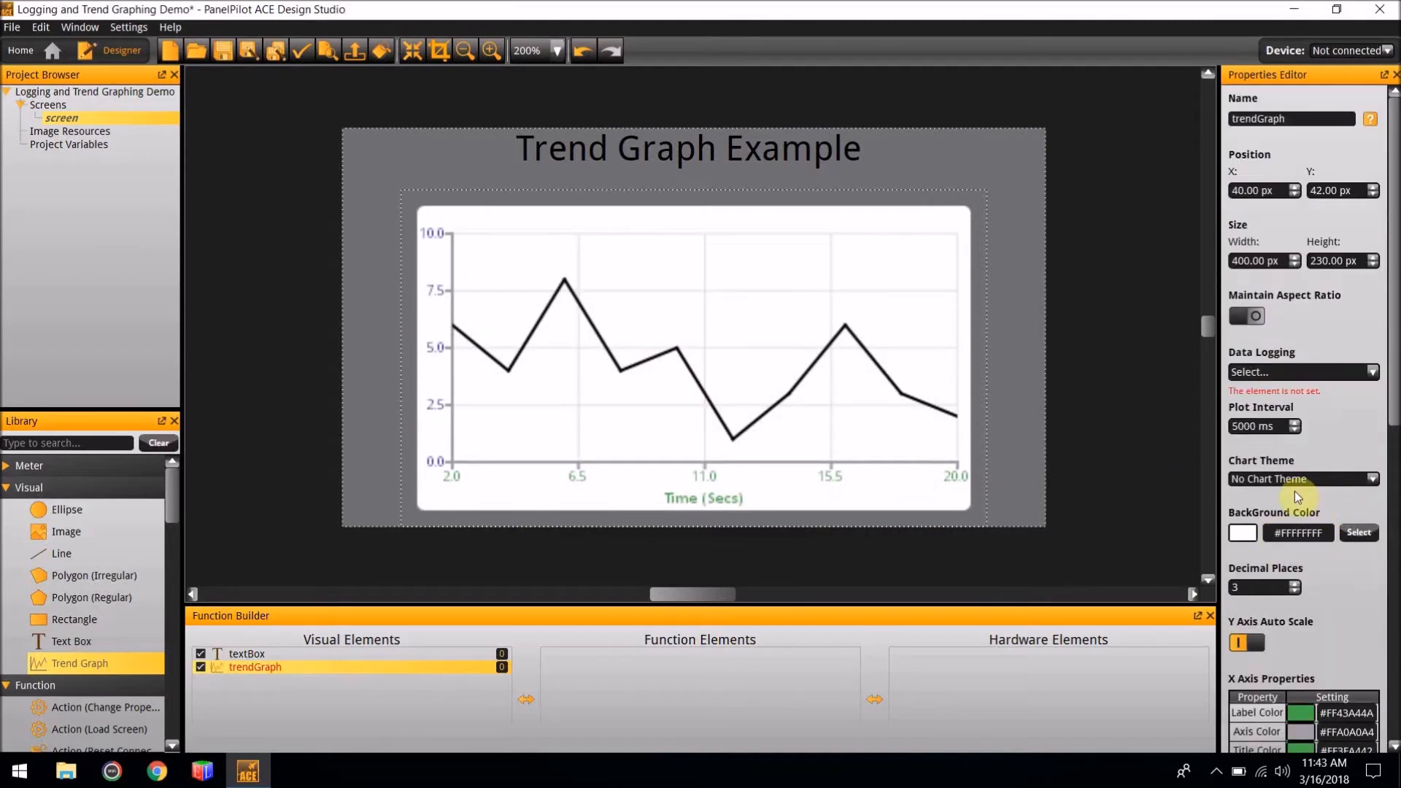
{"action": "mouse_move", "coordinate": [1270, 587]}
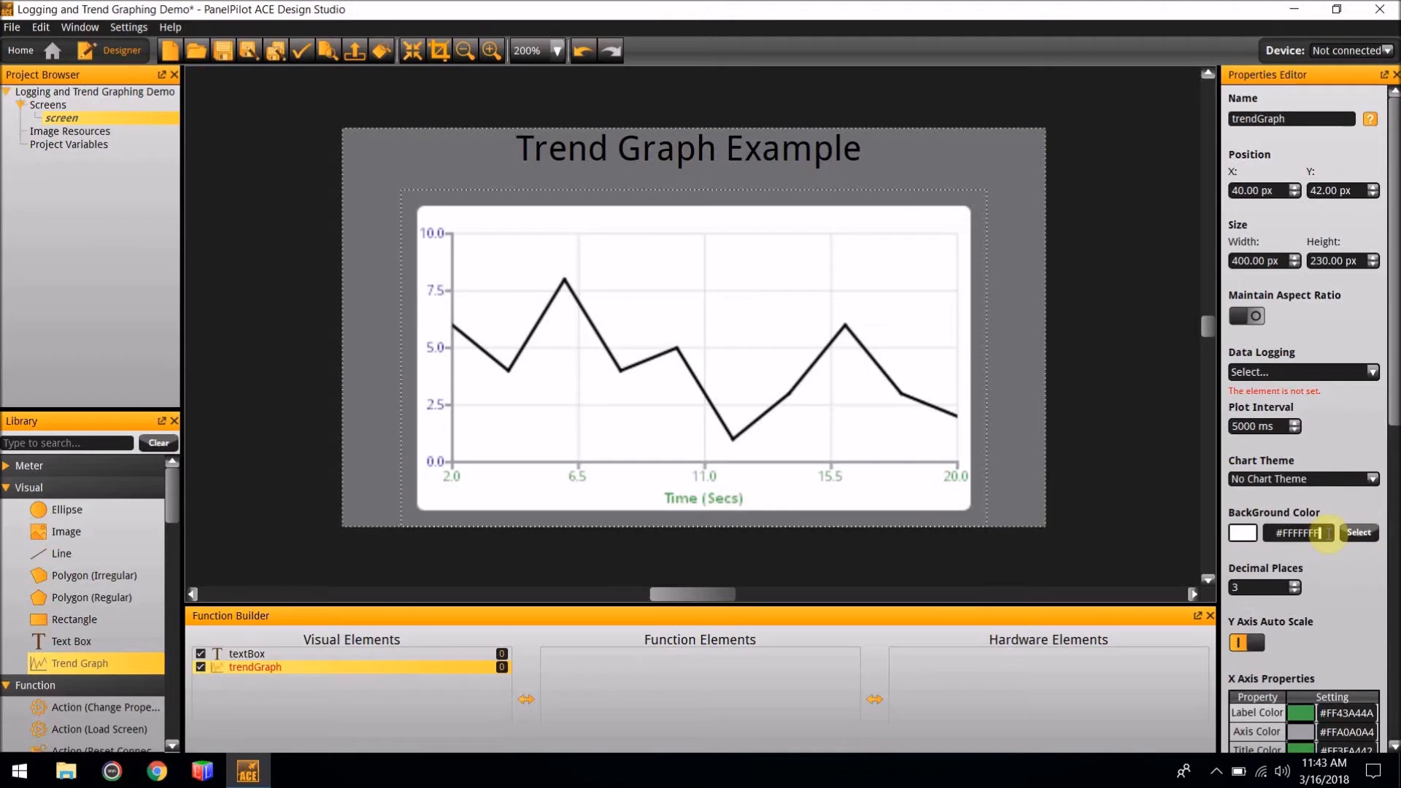
- Enter #00000000 in the trend graph's BackGround Color hex field
{"action": "type", "text": "#0"}
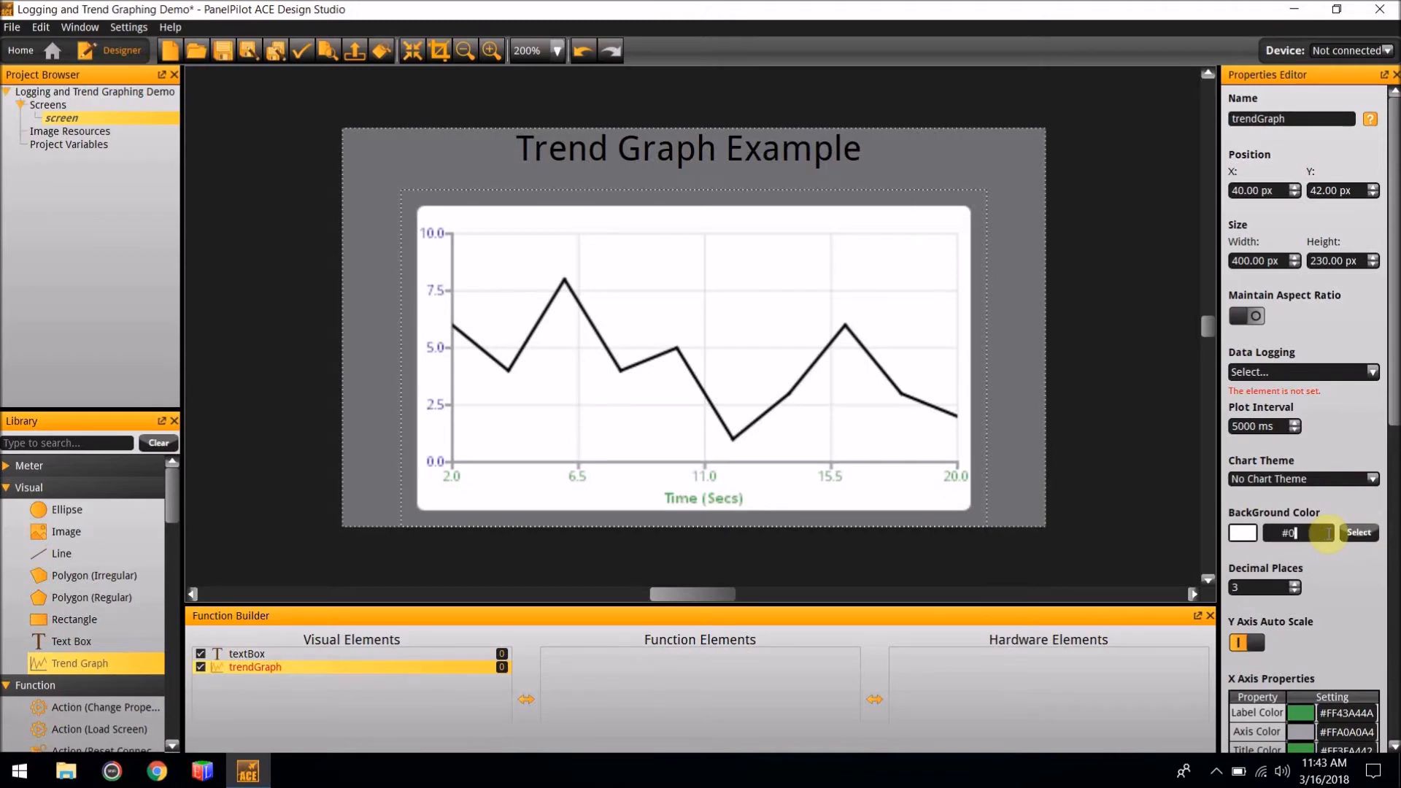
{"action": "type", "text": "00000000"}
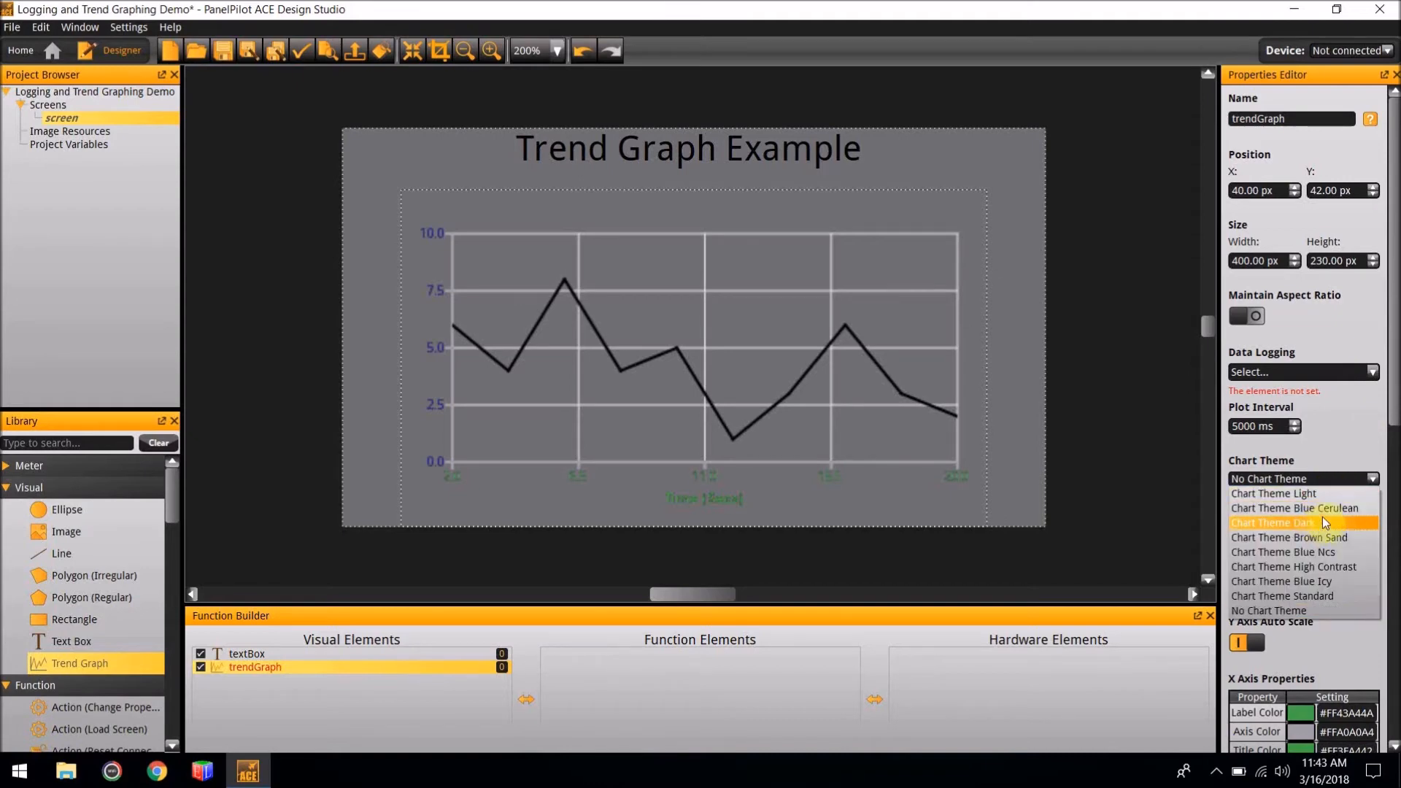
{"action": "mouse_move", "coordinate": [1303, 508]}
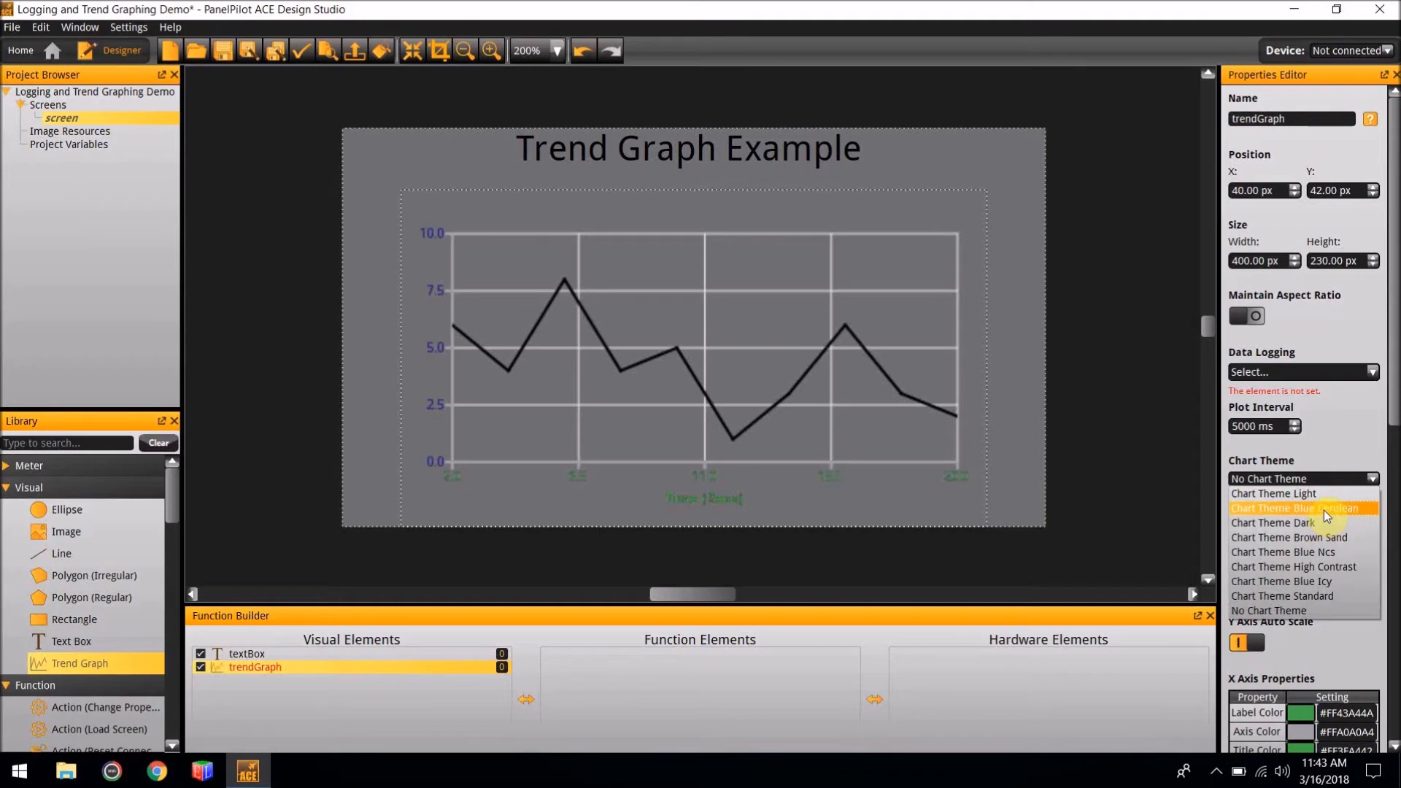
- Choose Chart Theme Blue Cerulean for the trend graph
{"action": "left_click", "coordinate": [1296, 508]}
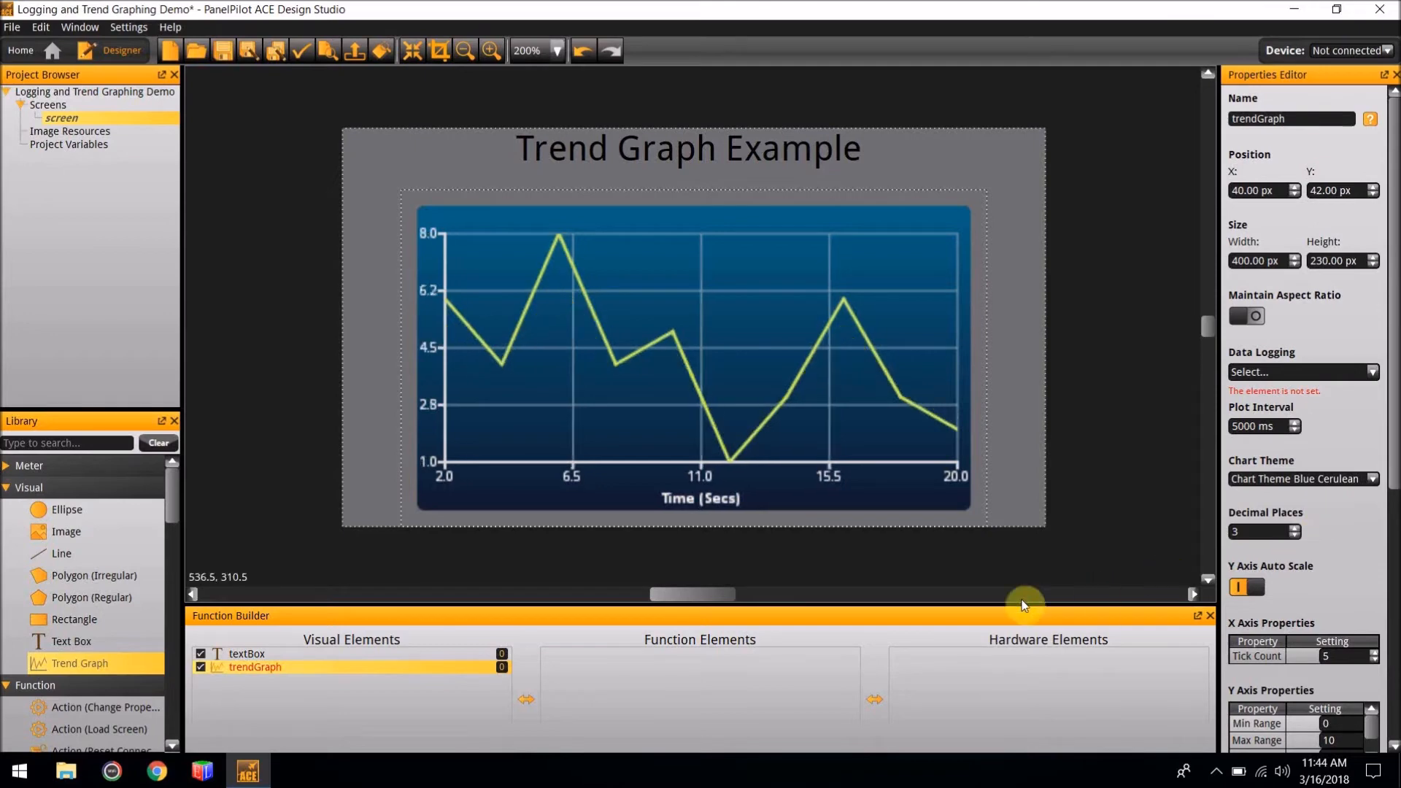
{"action": "mouse_move", "coordinate": [505, 582]}
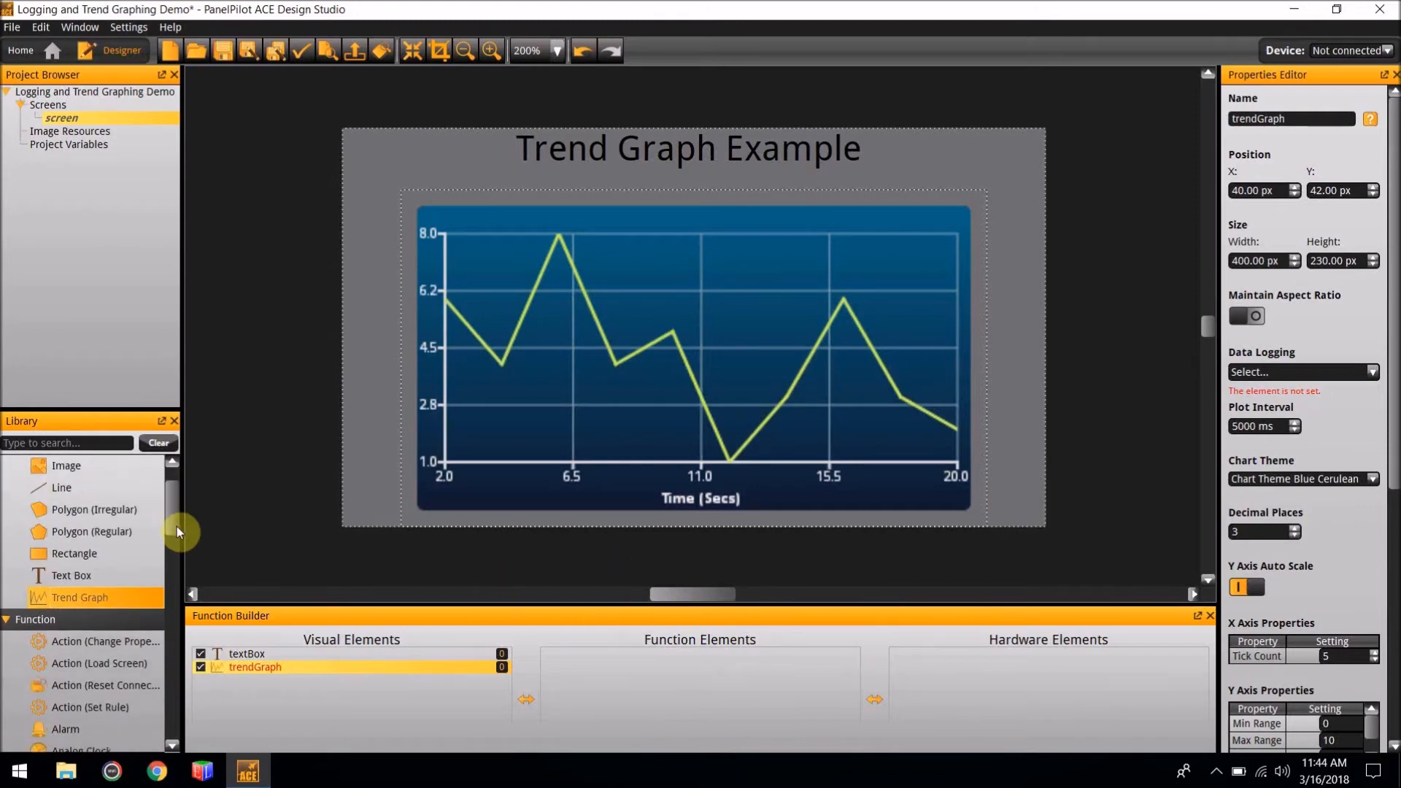
- Scroll the Library down to the Hardware Integration elements
{"action": "scroll", "scroll_direction": "down", "scroll_amount": 3}
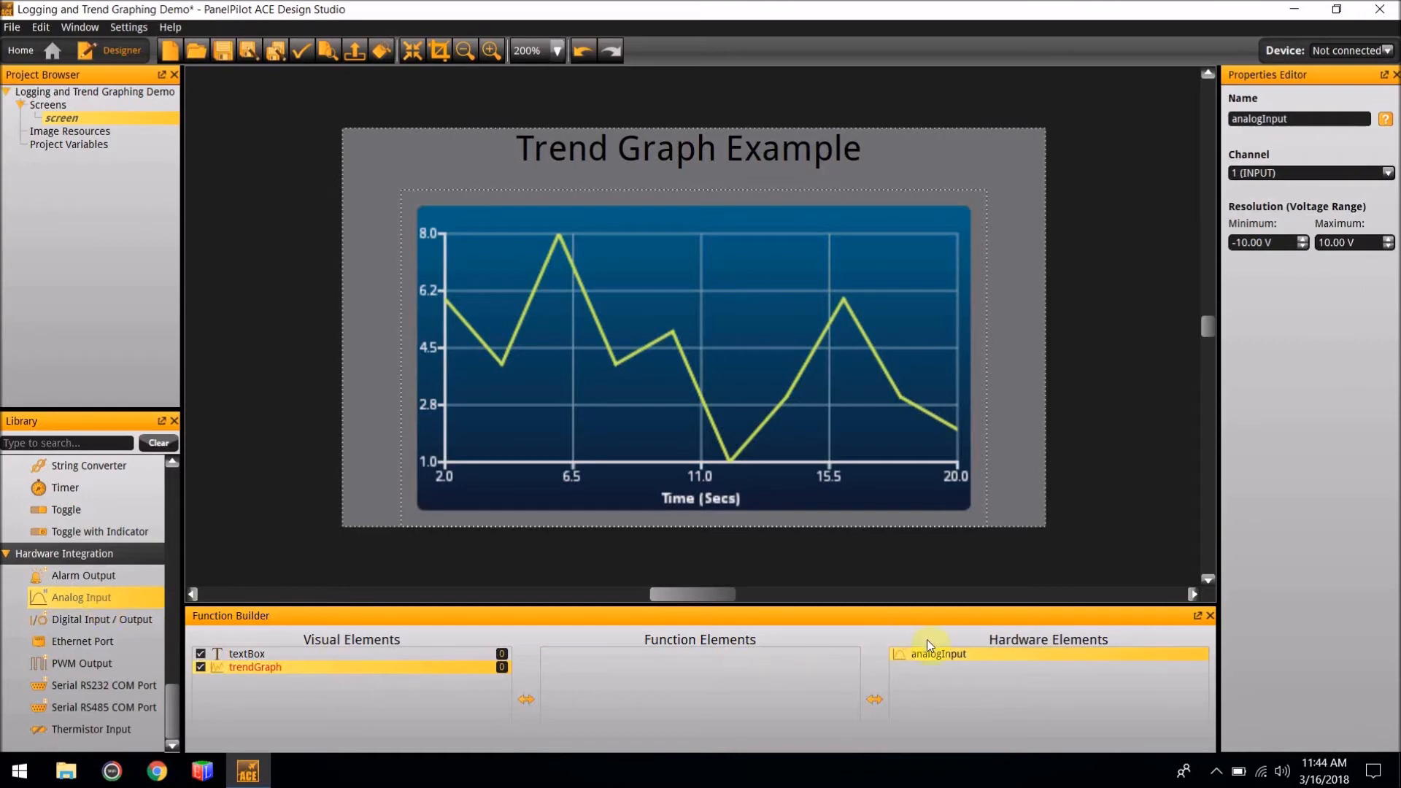
{"action": "mouse_move", "coordinate": [936, 653]}
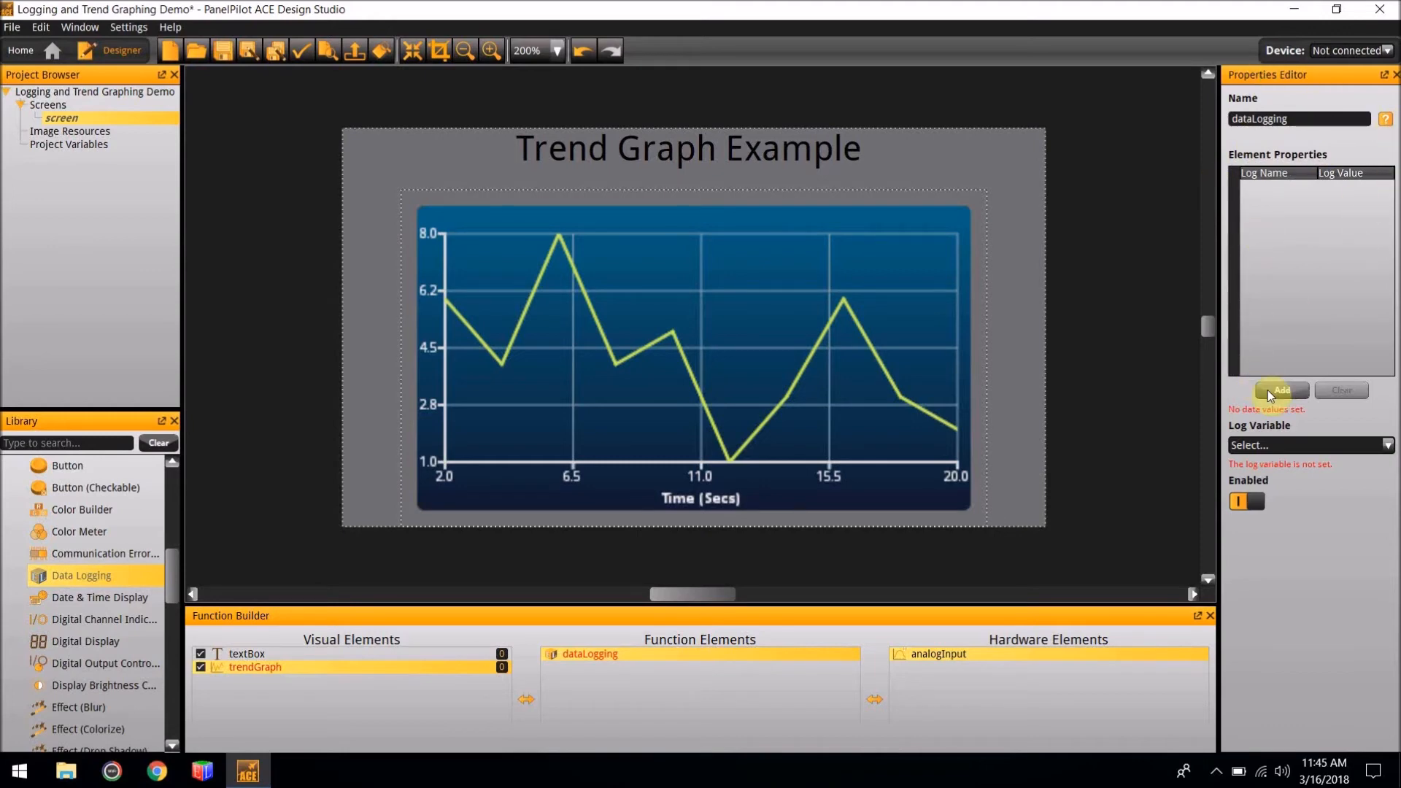
- Add a first log entry to the dataLogging table and start editing its Log Name
{"action": "left_click", "coordinate": [1281, 391]}
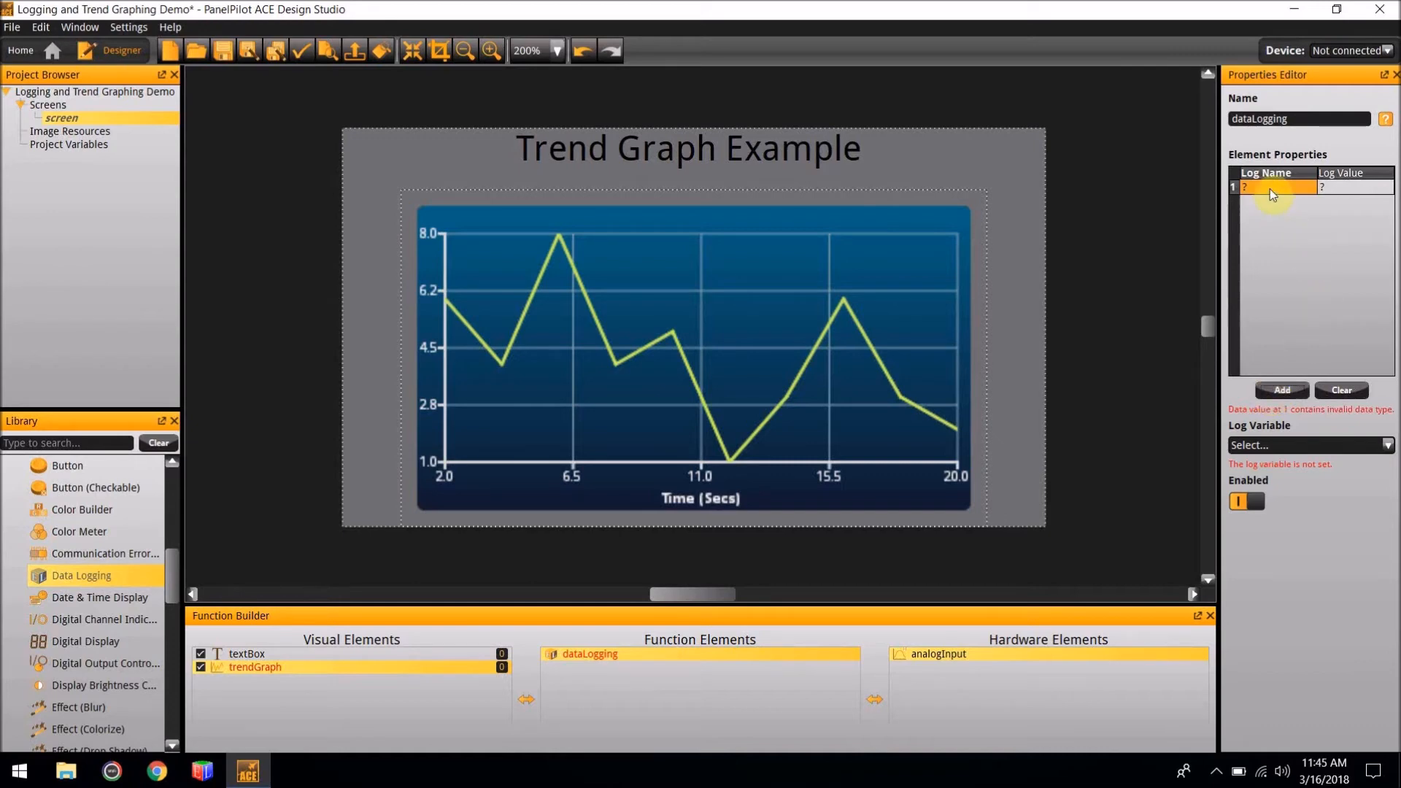
{"action": "left_click", "coordinate": [1275, 187]}
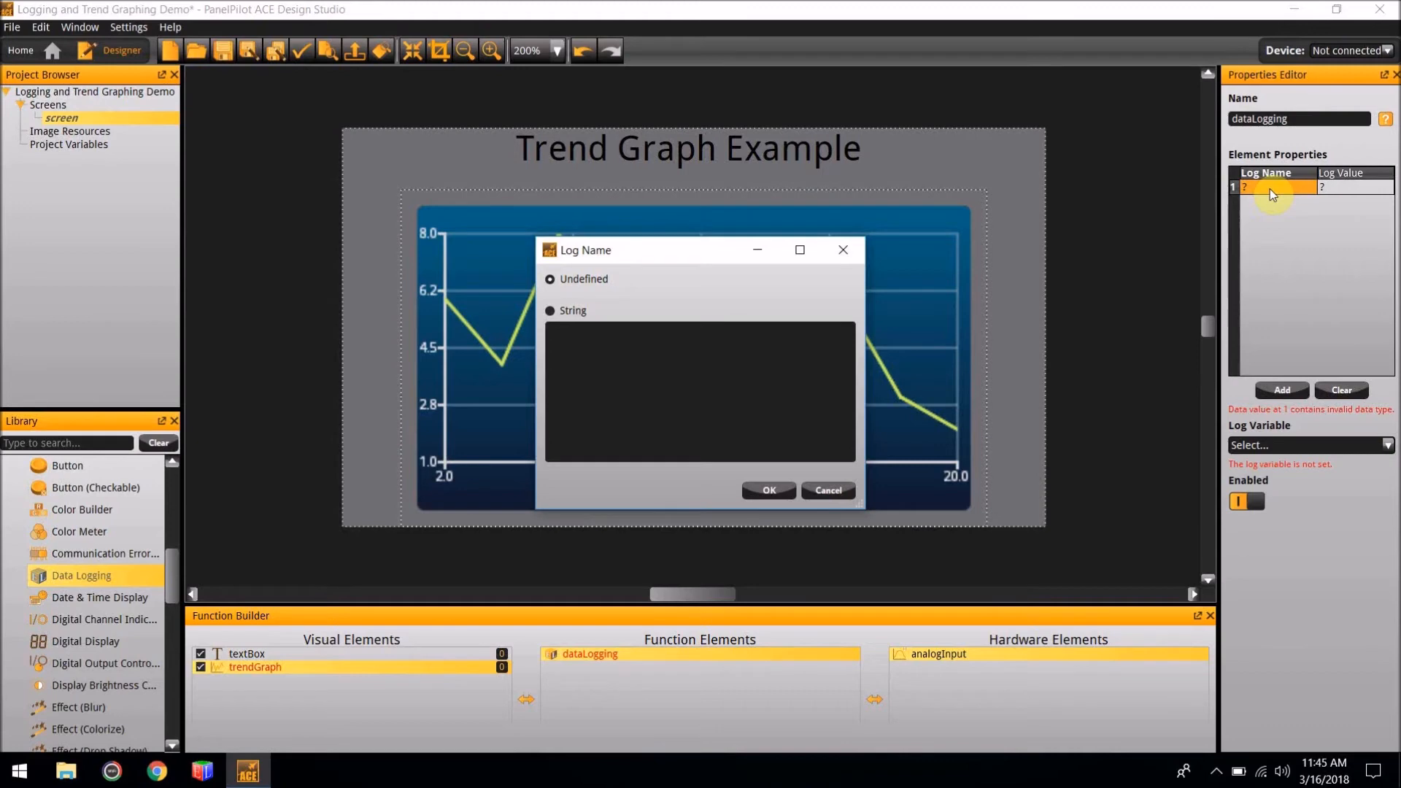
- Set the first log entry's name to the string 'Graph'
{"action": "left_click", "coordinate": [550, 311]}
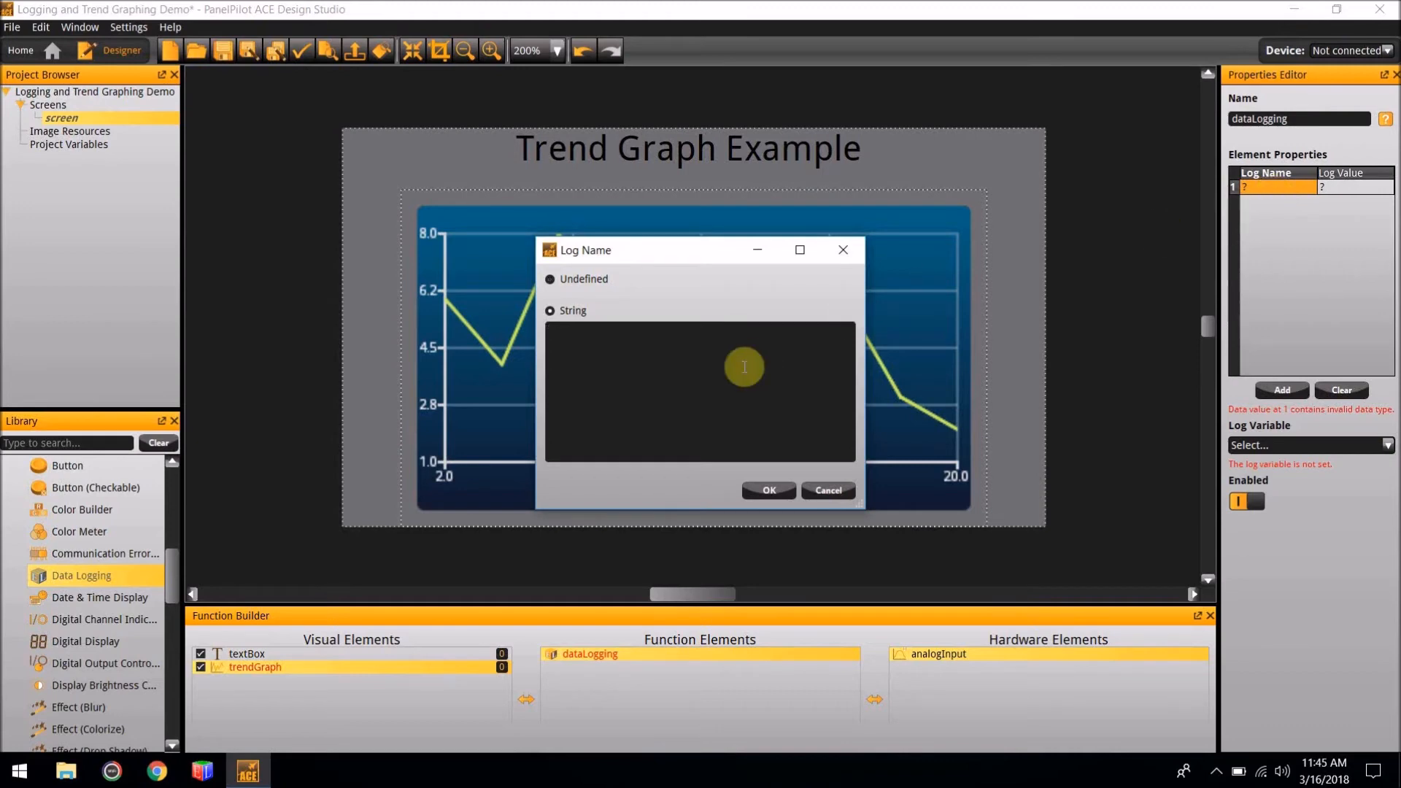
{"action": "type", "text": "G"}
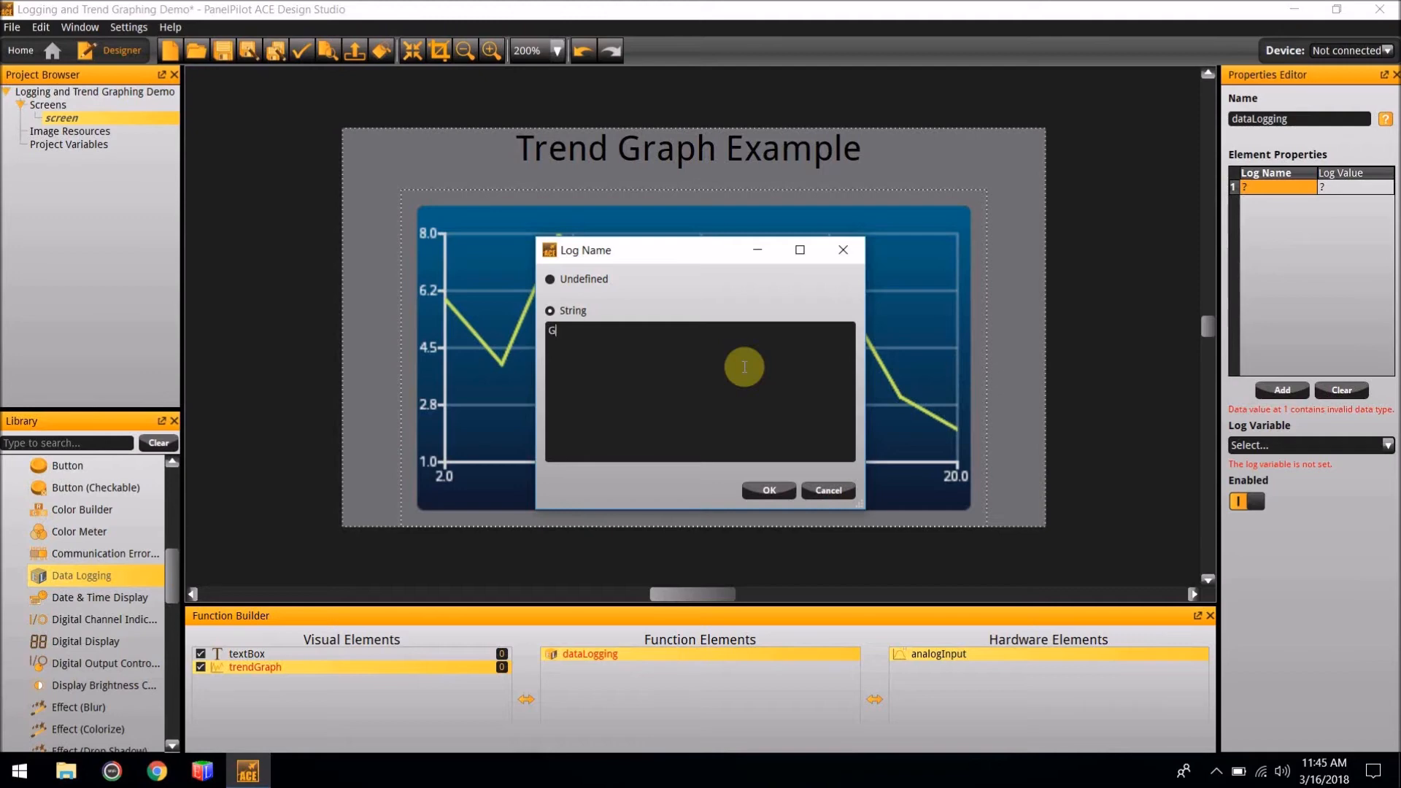
{"action": "type", "text": "ra"}
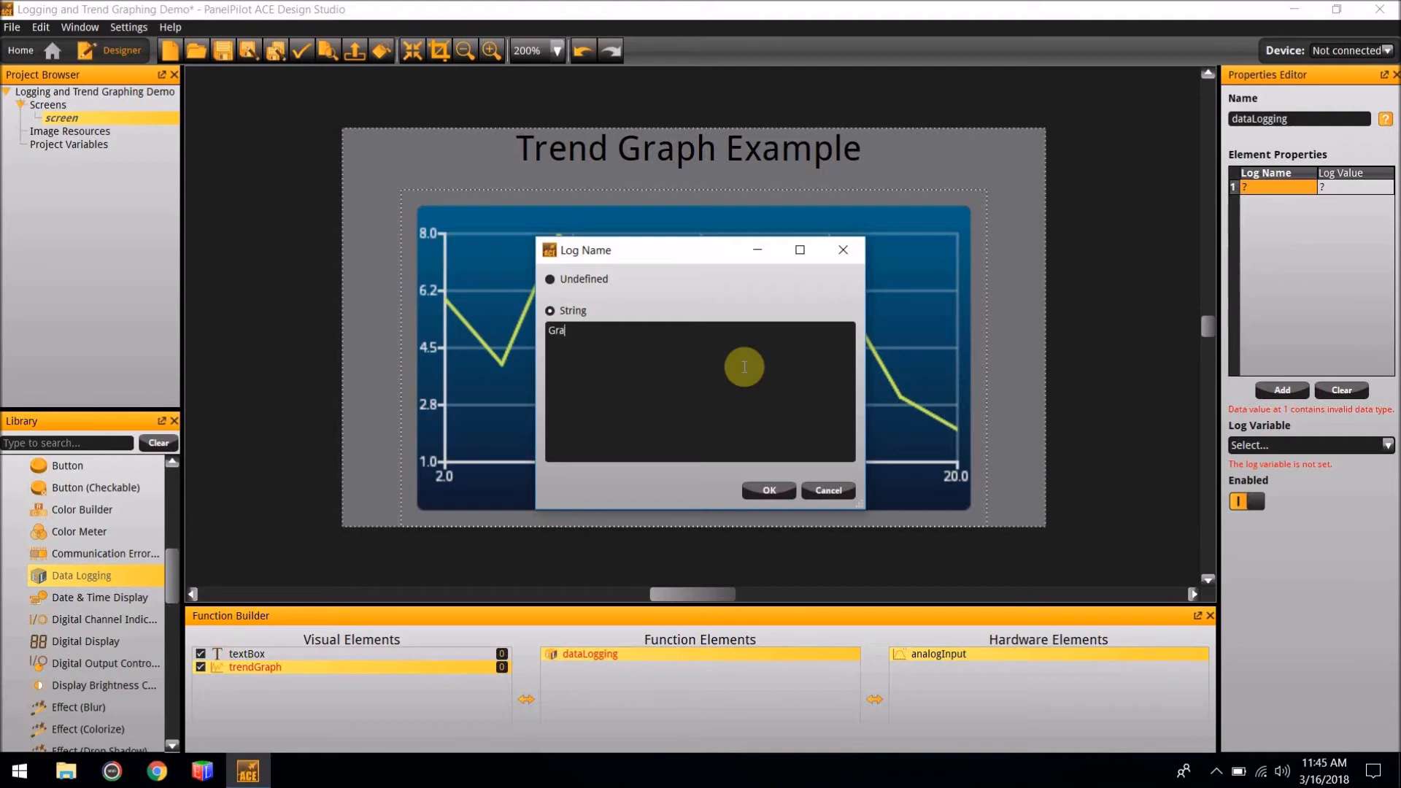
{"action": "left_click", "coordinate": [767, 490]}
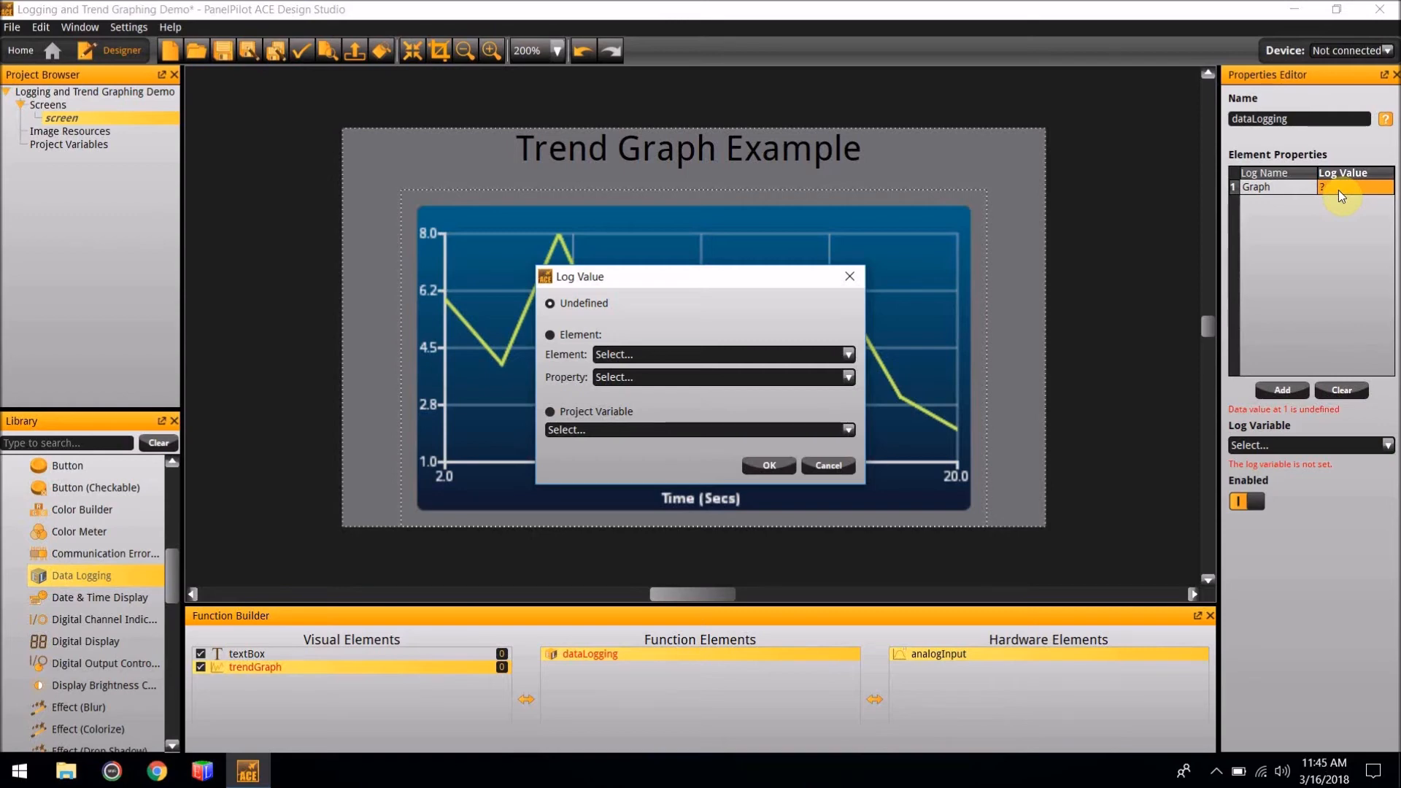
- Set the Graph entry's log value to the analogInput element's Voltage property
{"action": "left_click", "coordinate": [550, 334]}
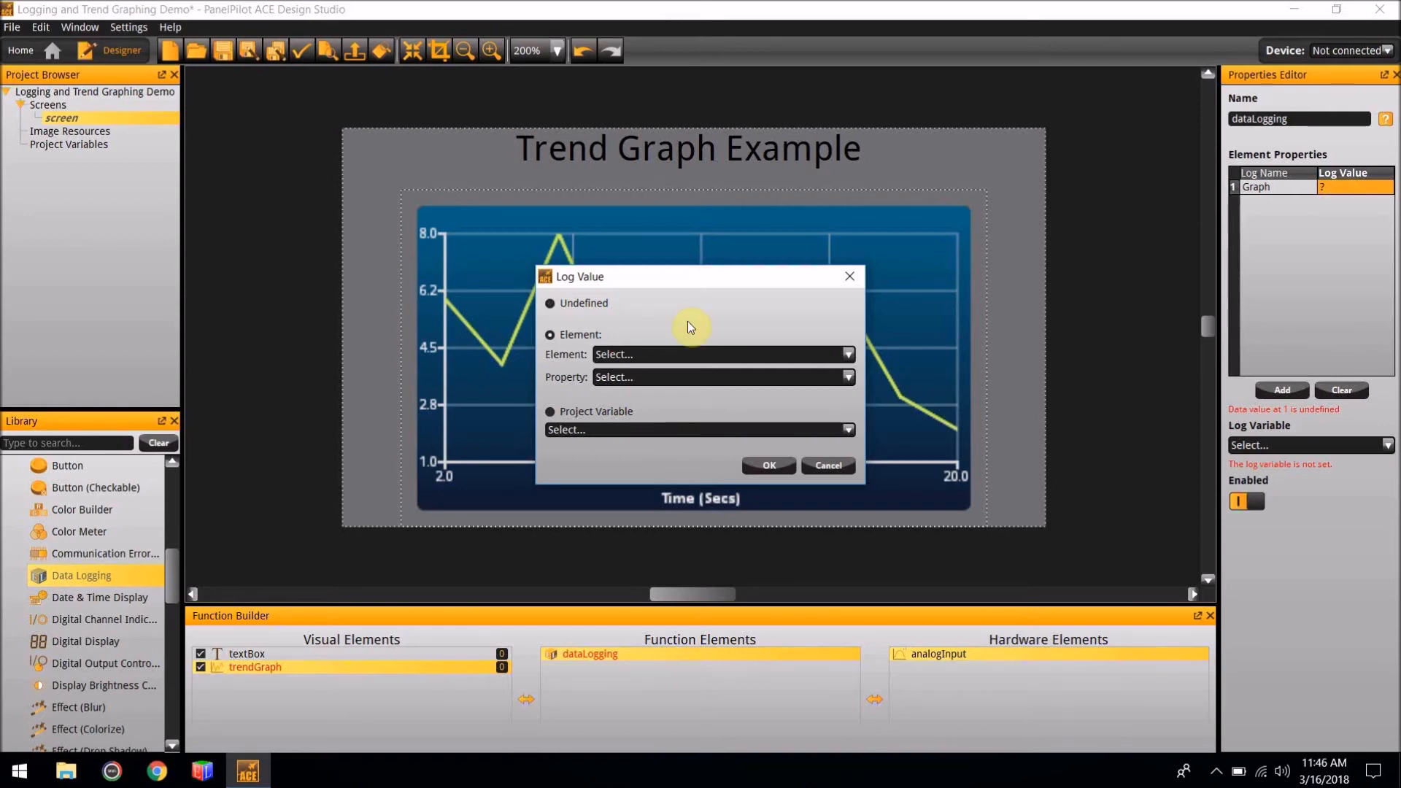
{"action": "mouse_move", "coordinate": [653, 366]}
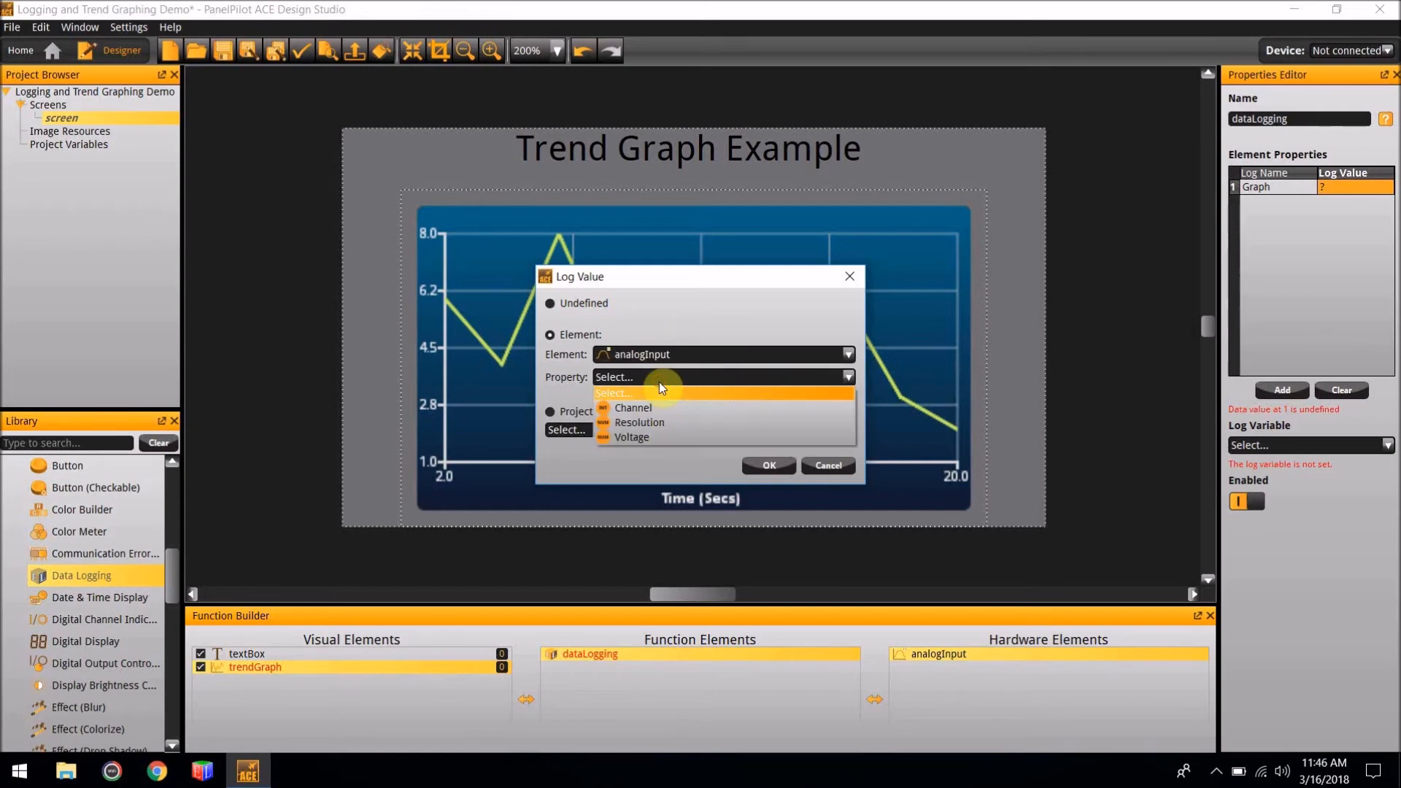
{"action": "left_click", "coordinate": [630, 437]}
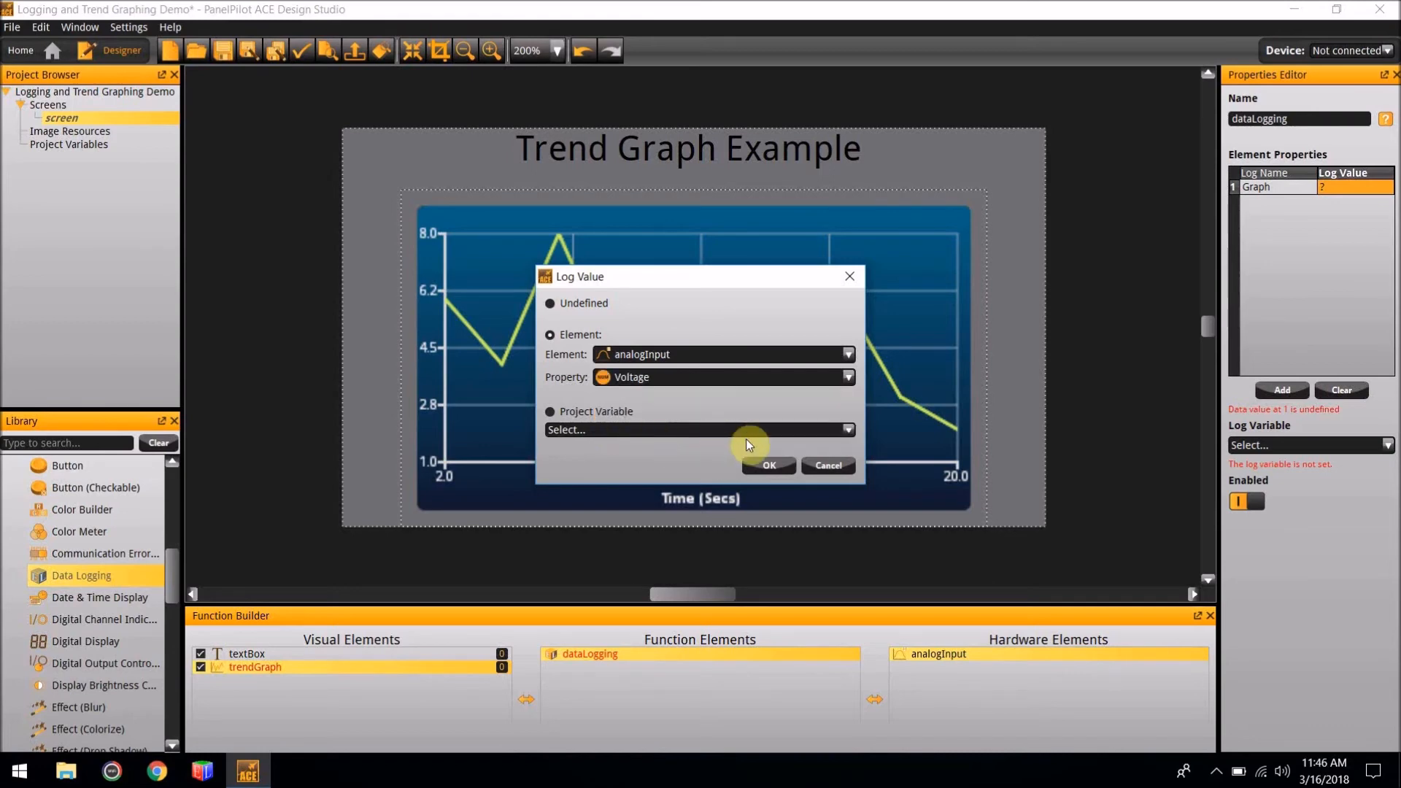
{"action": "left_click", "coordinate": [767, 466]}
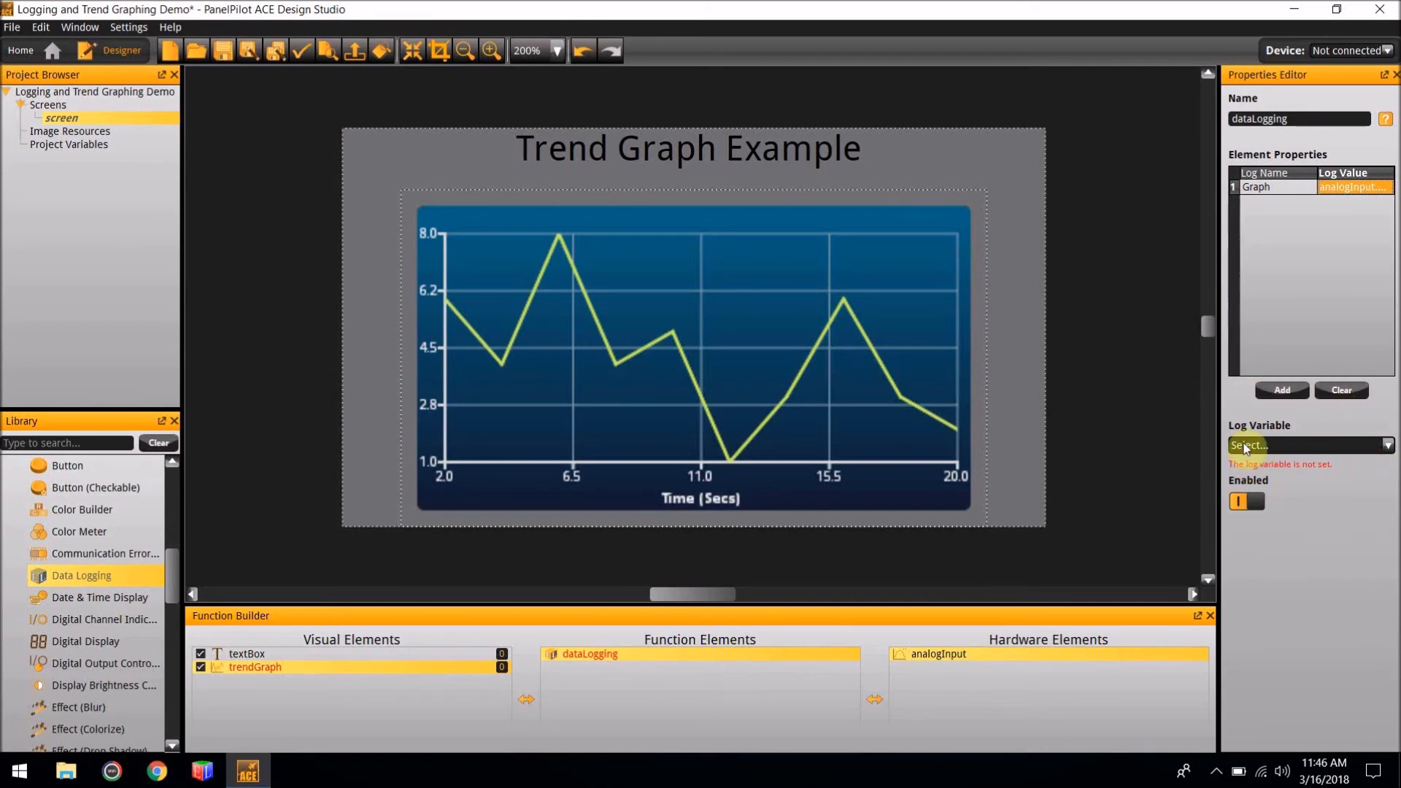
{"action": "mouse_move", "coordinate": [1184, 450]}
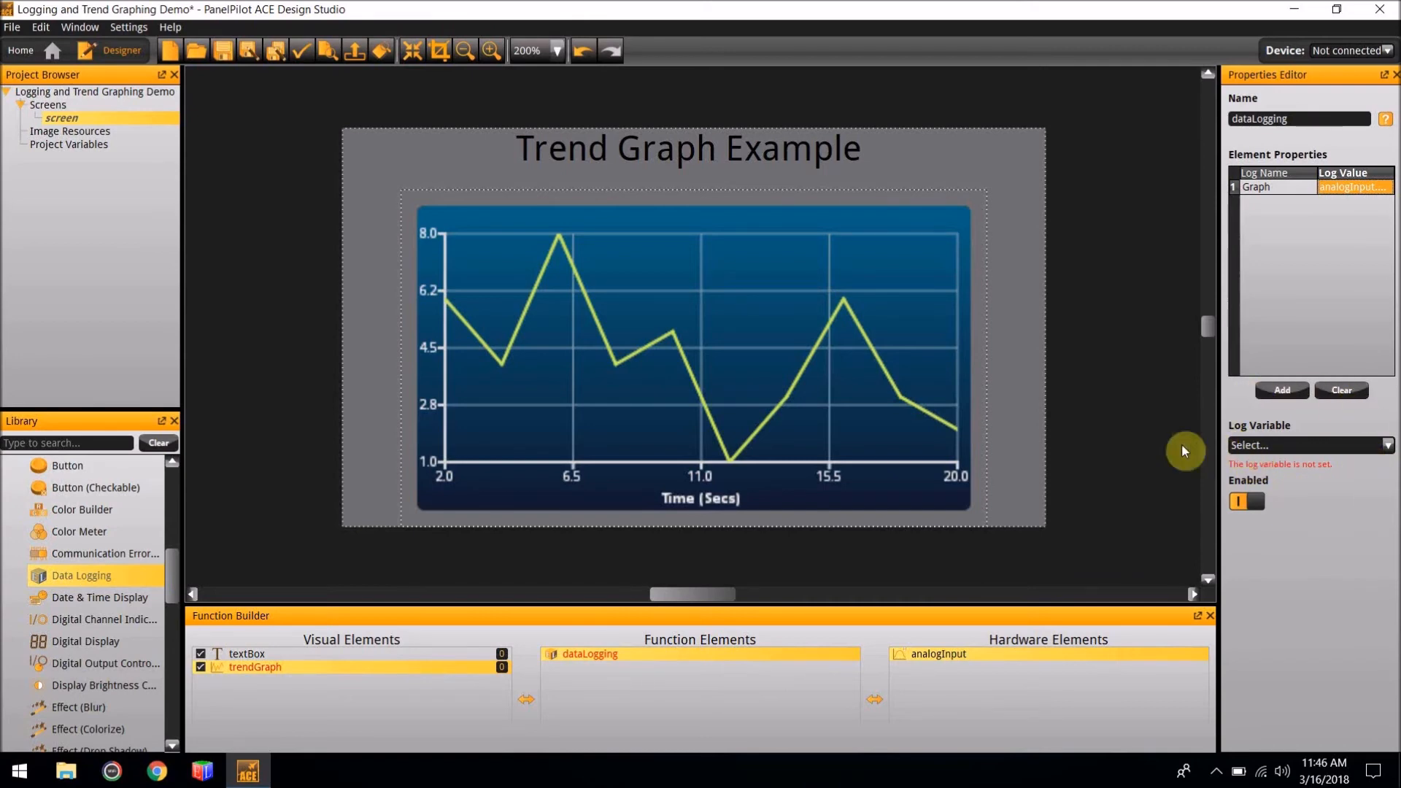
{"action": "mouse_move", "coordinate": [331, 346]}
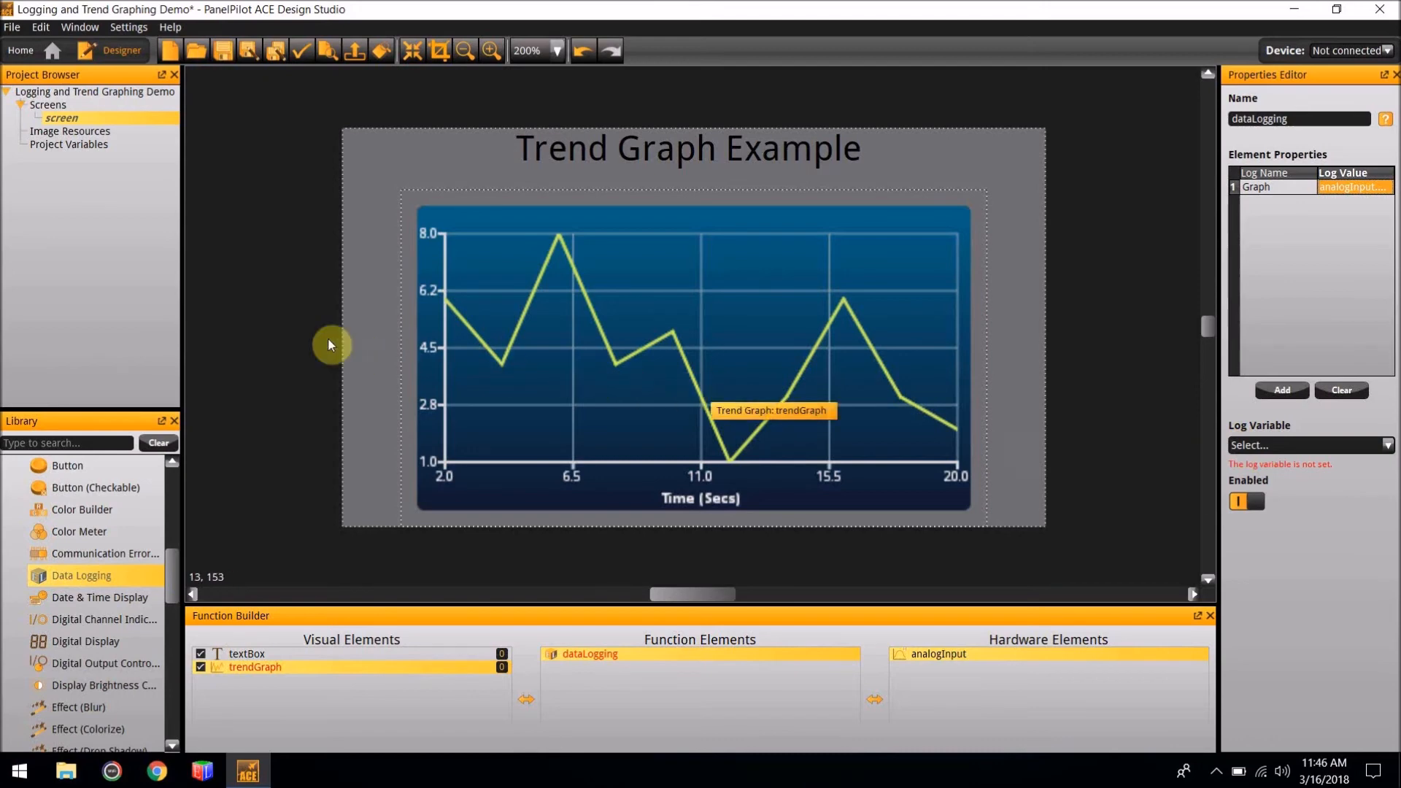
{"action": "mouse_move", "coordinate": [68, 154]}
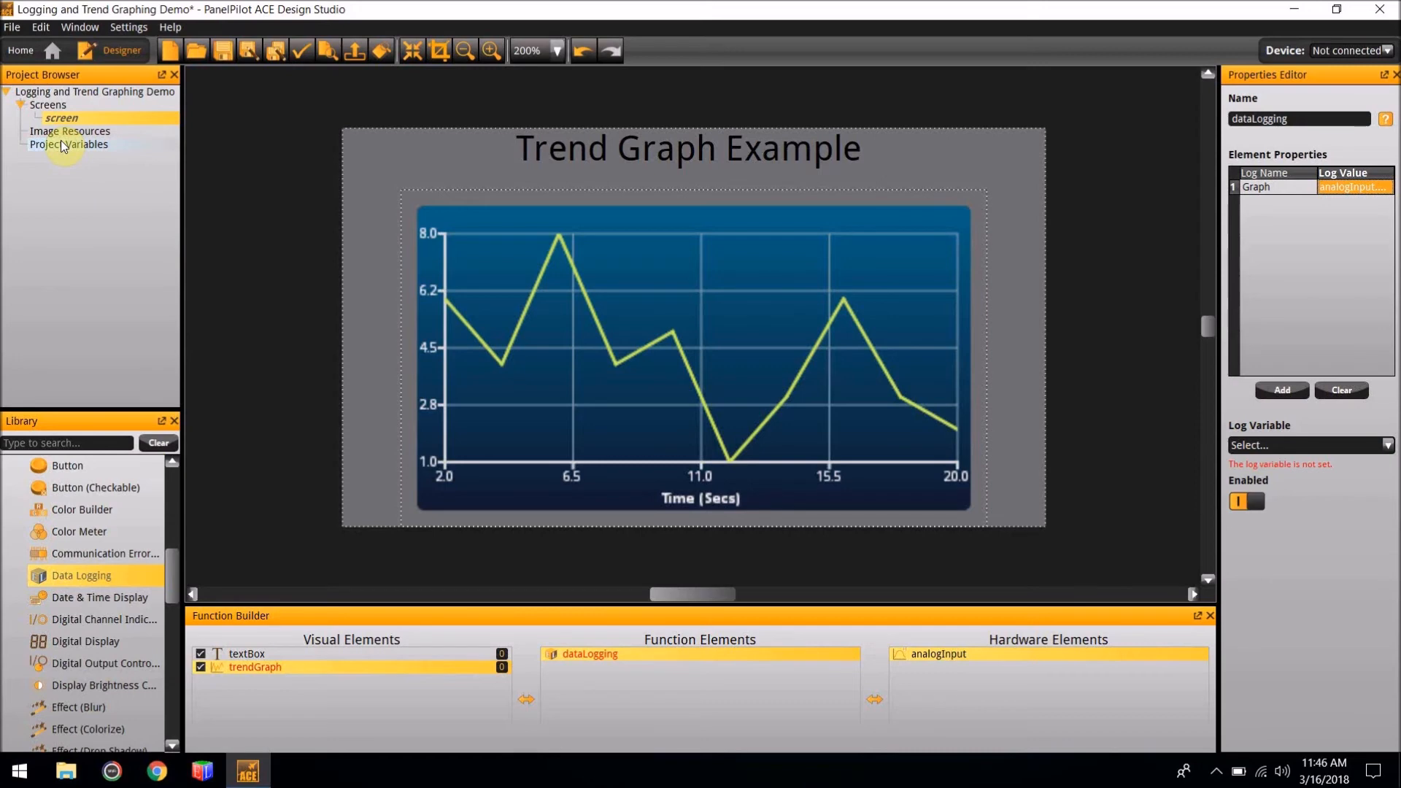
- Select Project Variables in the Project Browser
{"action": "left_click", "coordinate": [68, 144]}
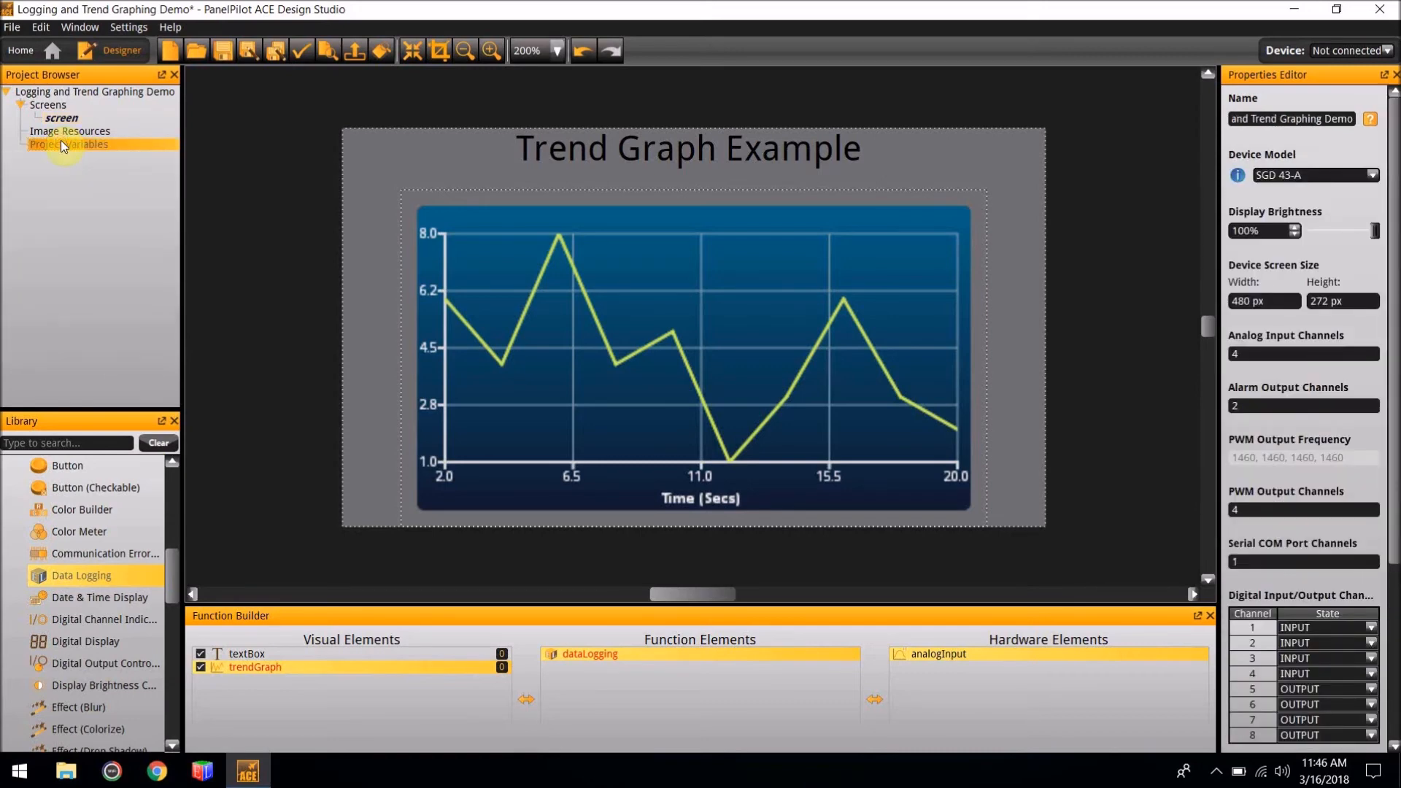
- Add a log variable, logVariable, with a 3000 ms logging interval
{"action": "right_click", "coordinate": [70, 144]}
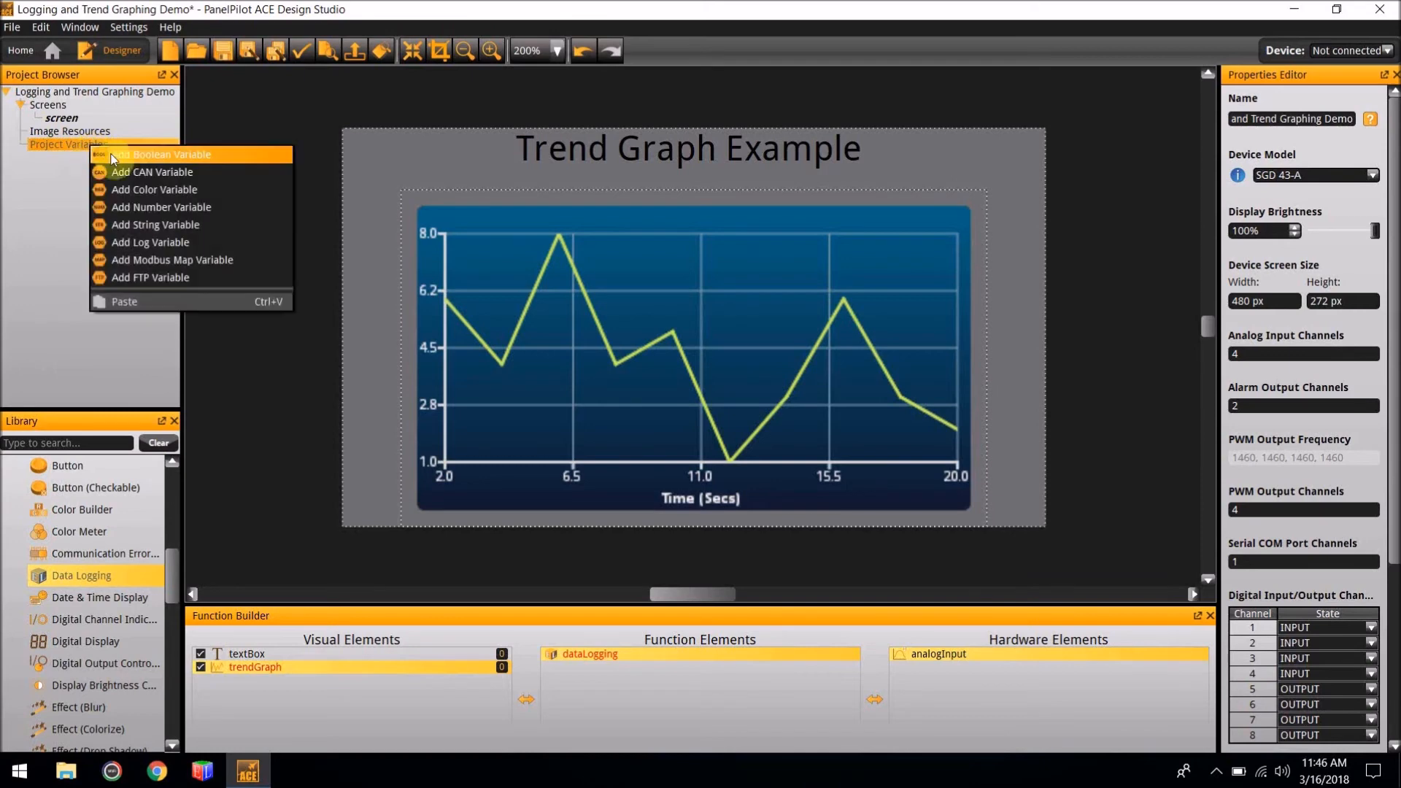
{"action": "left_click", "coordinate": [150, 242]}
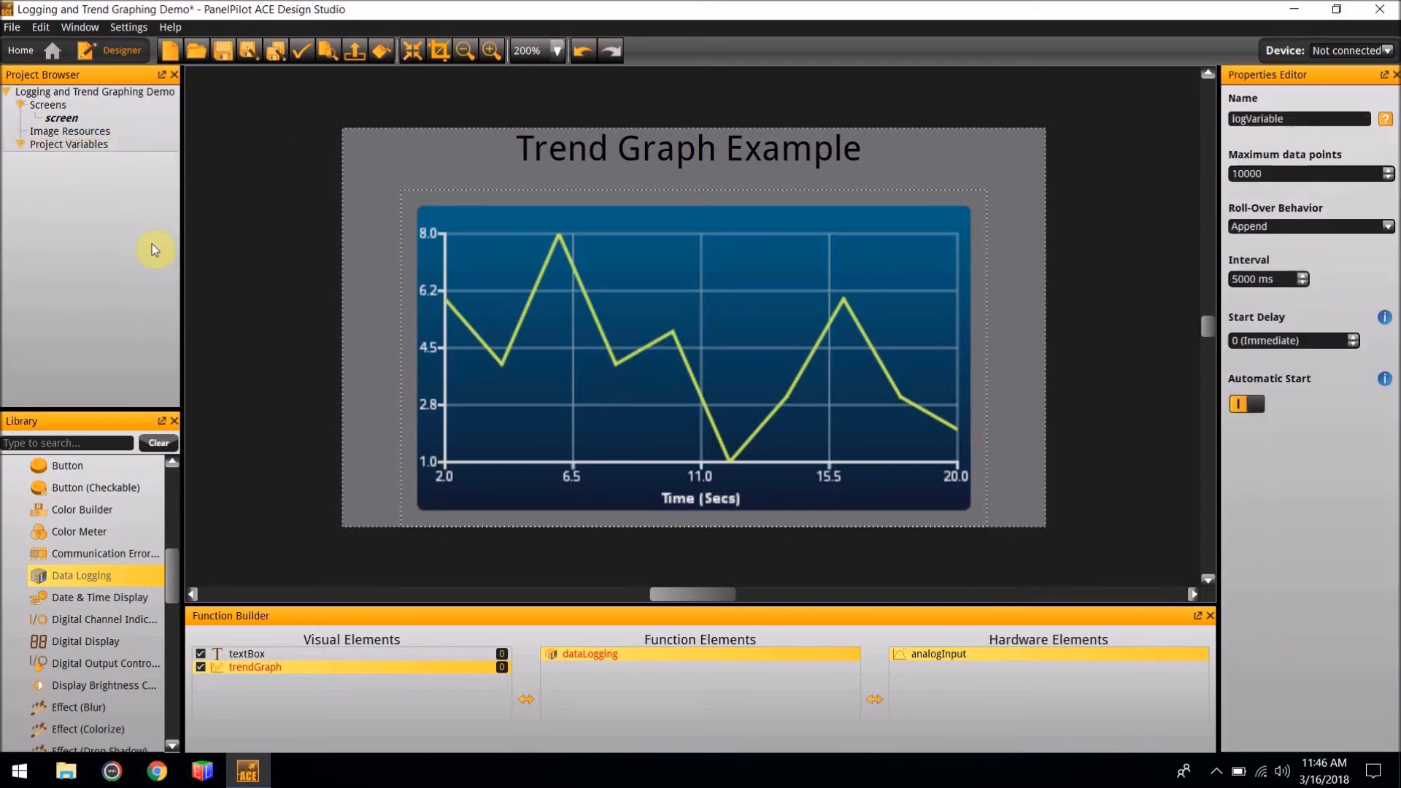
{"action": "left_click", "coordinate": [69, 144]}
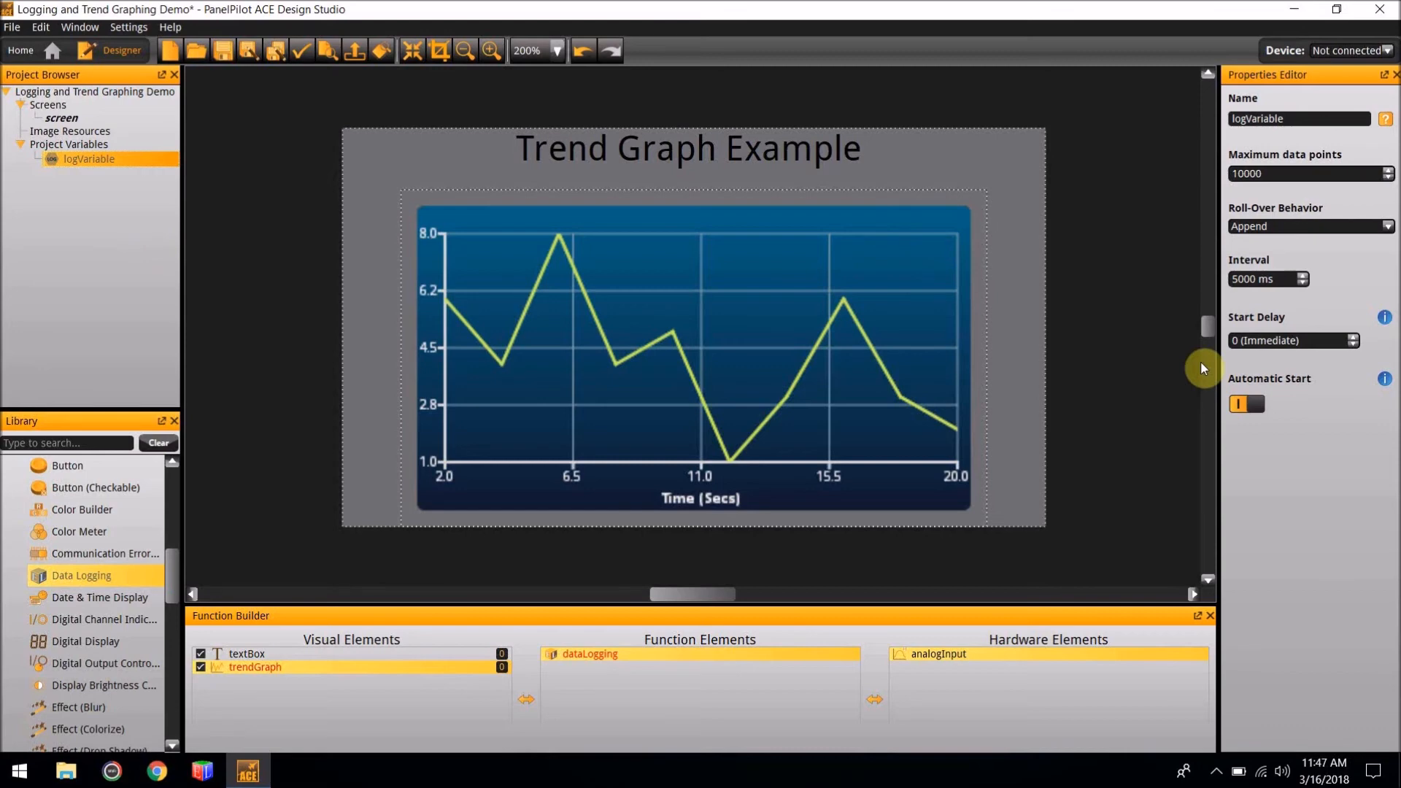
{"action": "mouse_move", "coordinate": [1362, 401]}
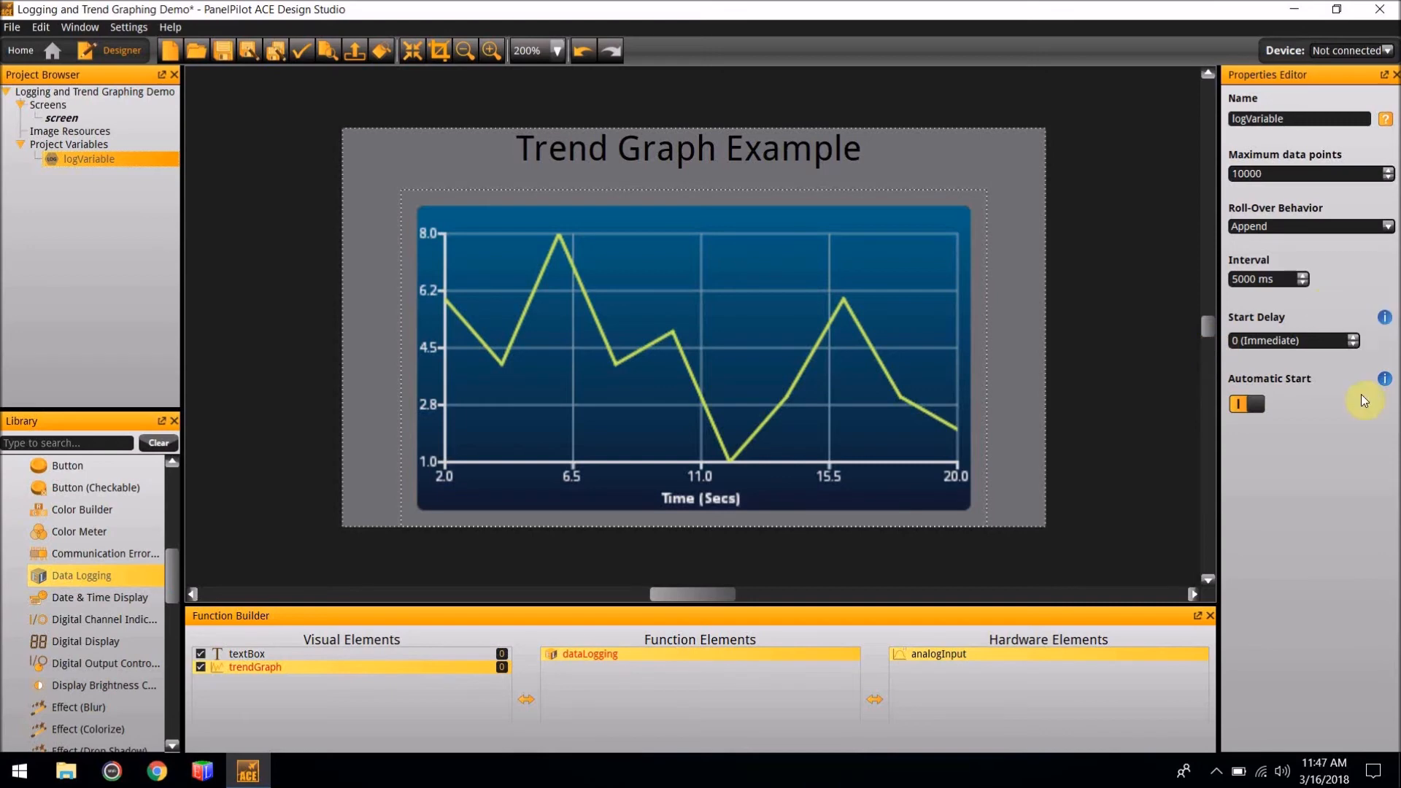
{"action": "mouse_move", "coordinate": [1381, 353]}
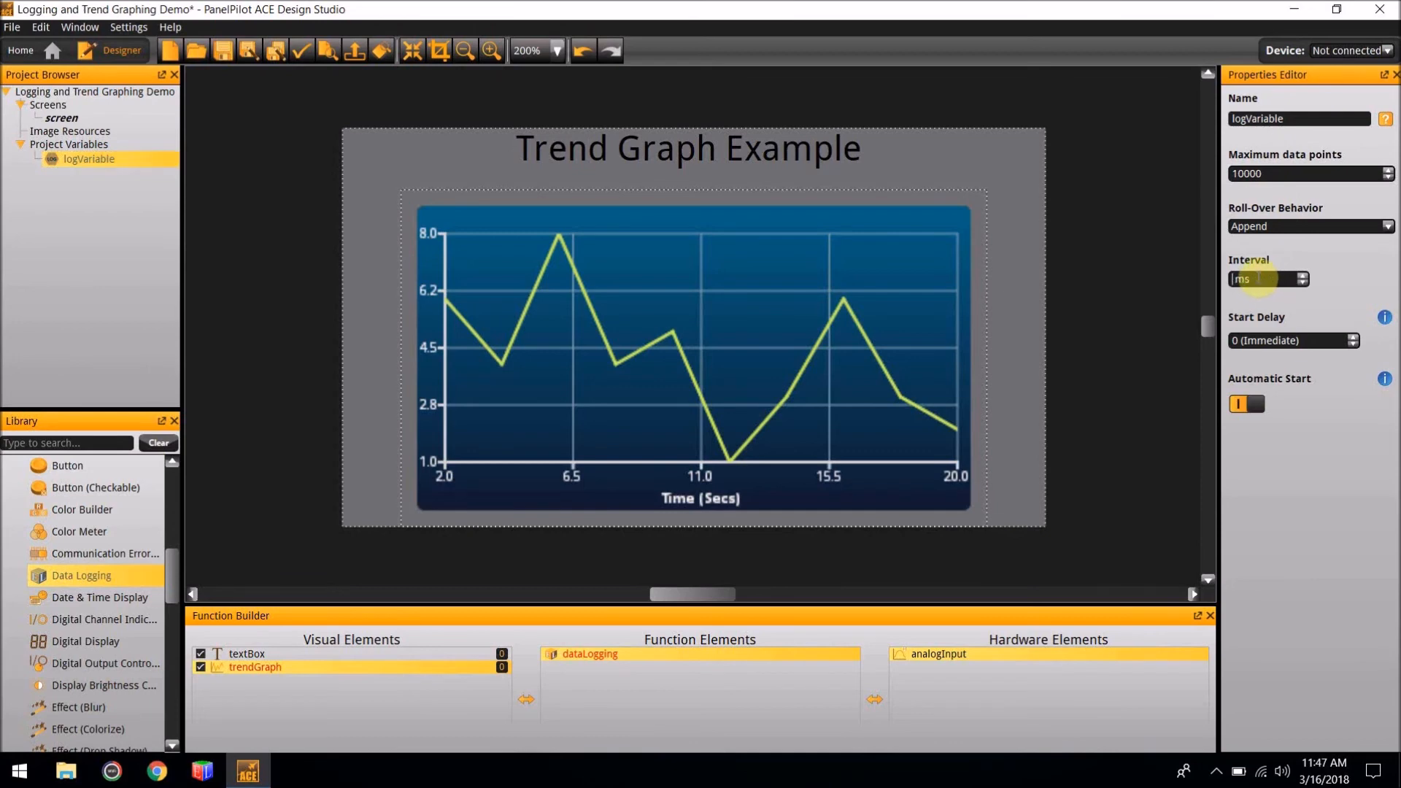
{"action": "type", "text": "3000"}
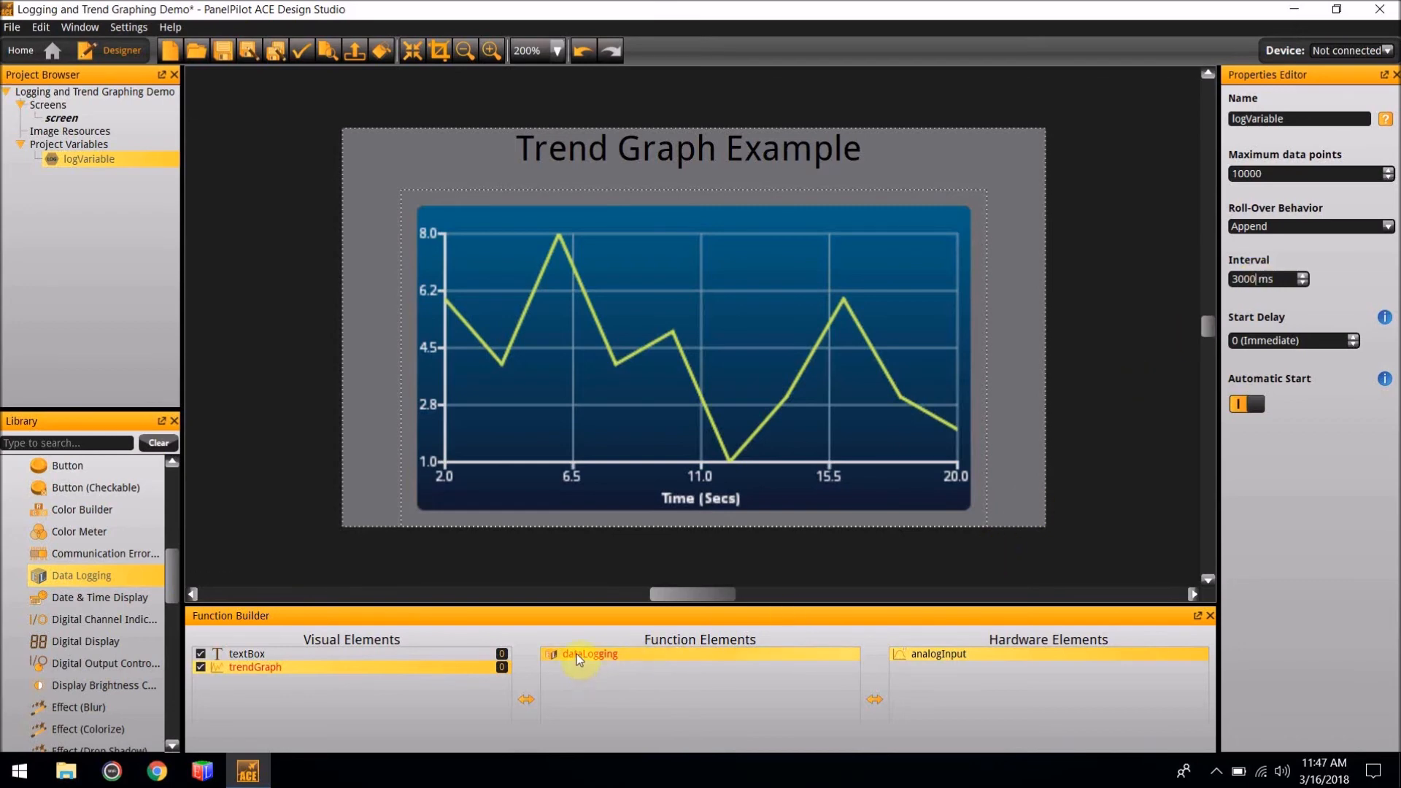
- Select the dataLogging function and set its Log Variable to logVariable
{"action": "left_click", "coordinate": [589, 653]}
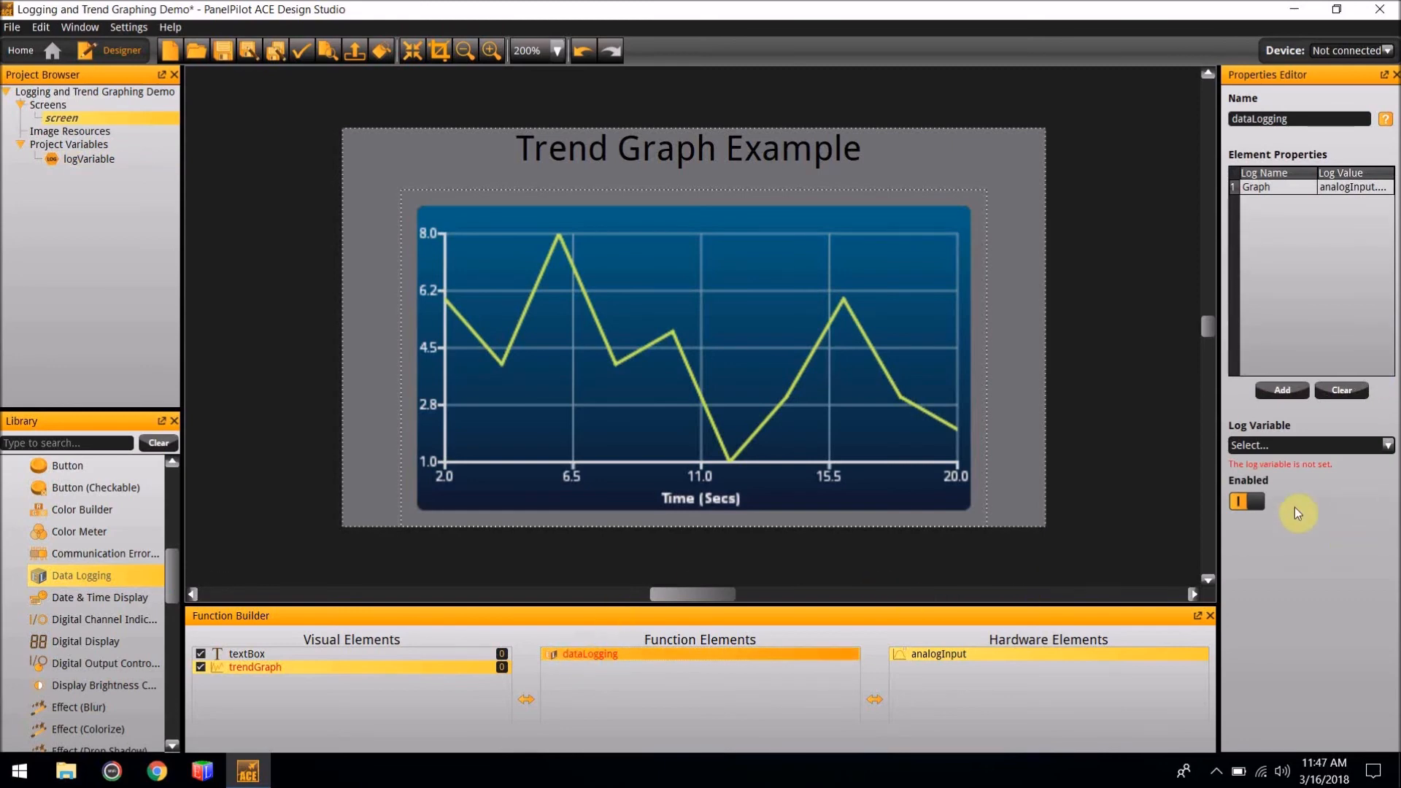
{"action": "left_click", "coordinate": [1306, 445]}
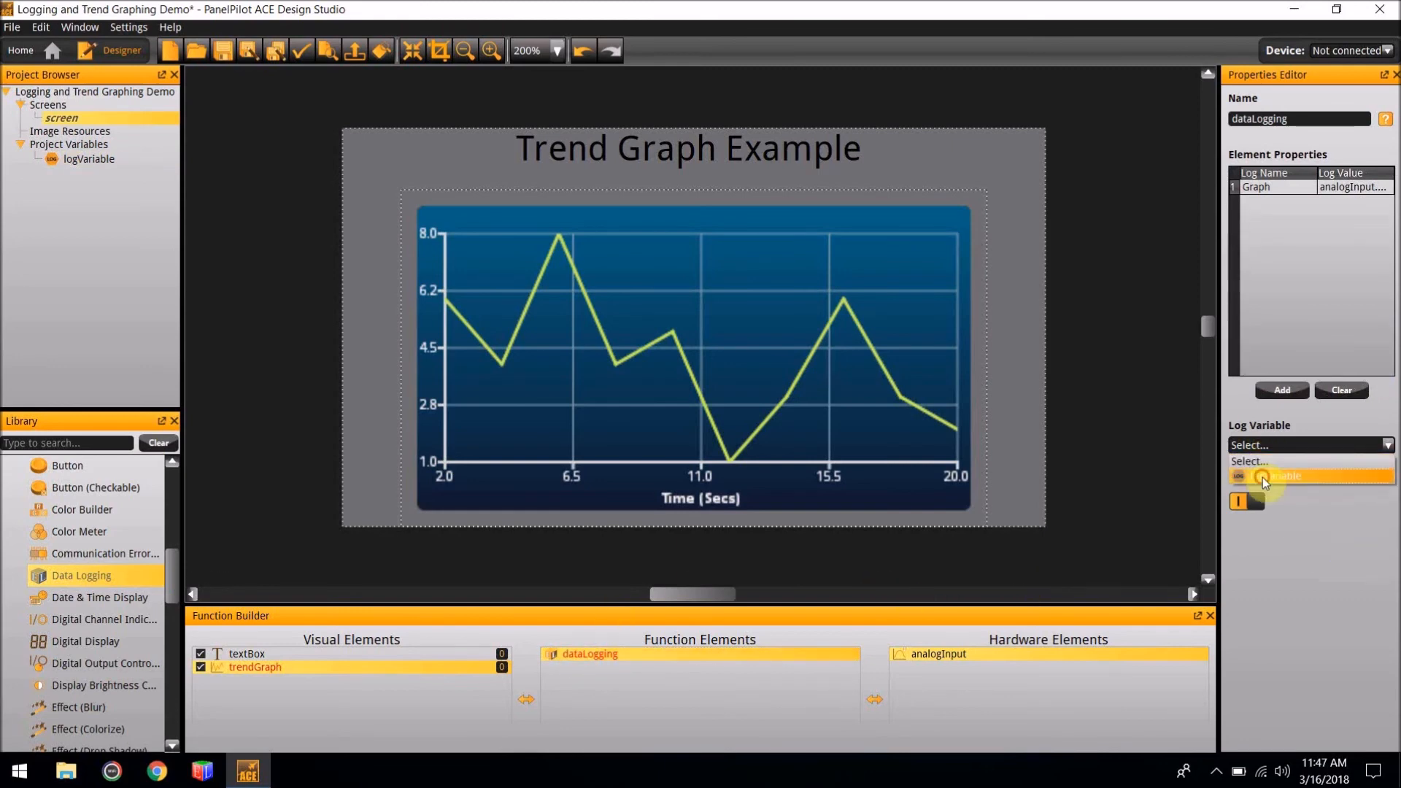
{"action": "left_click", "coordinate": [1287, 477]}
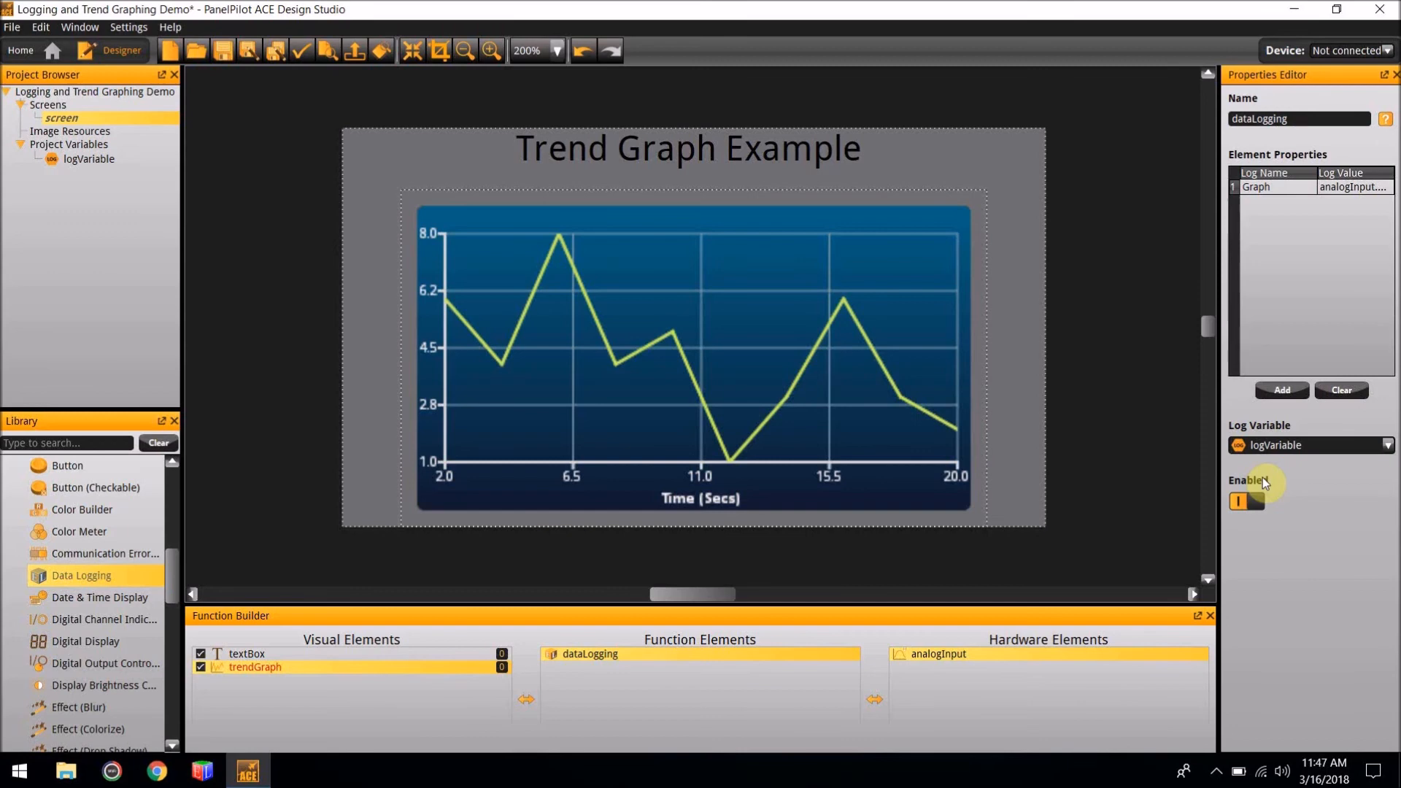
{"action": "mouse_move", "coordinate": [929, 437]}
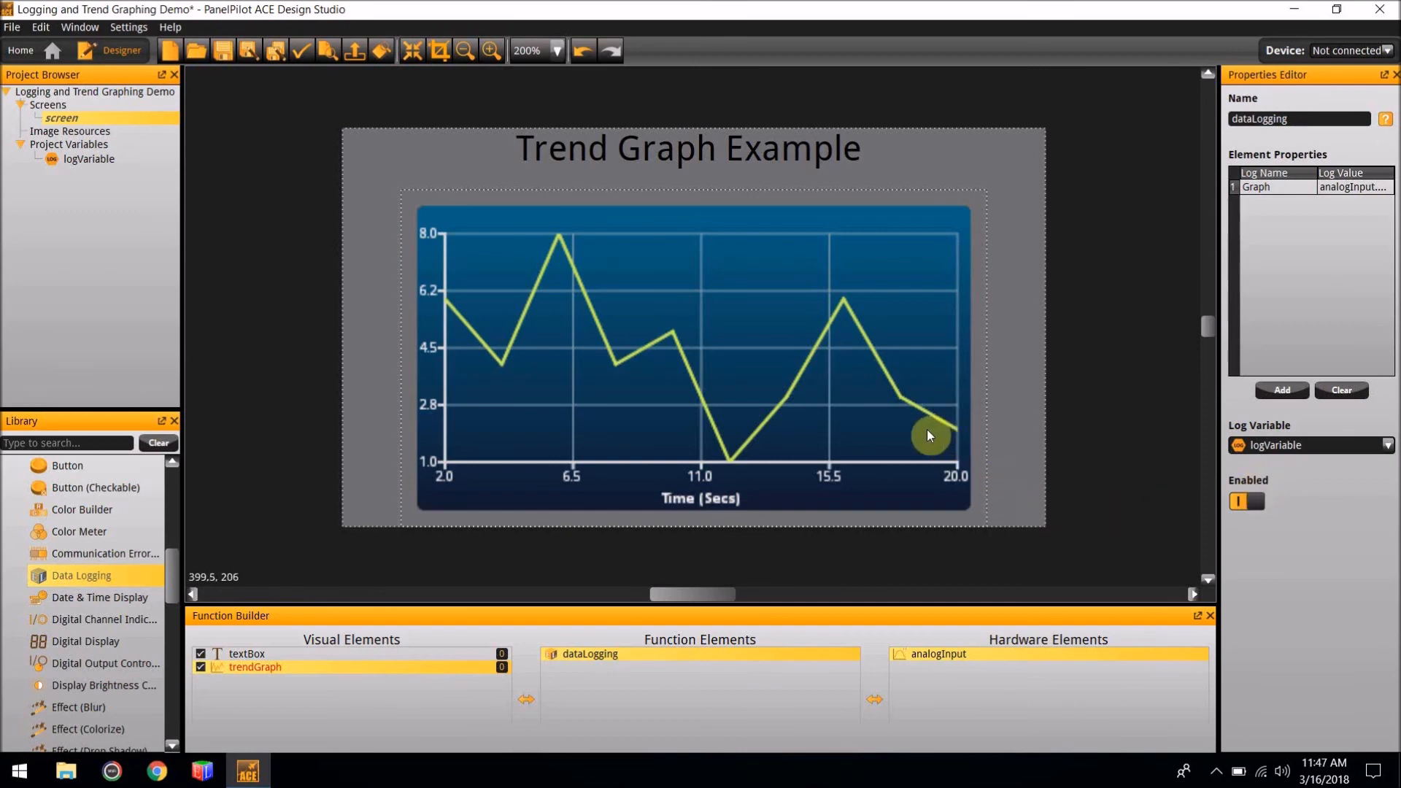
- Set the trend graph's Data Logging property to dataLogging
{"action": "left_click", "coordinate": [255, 666]}
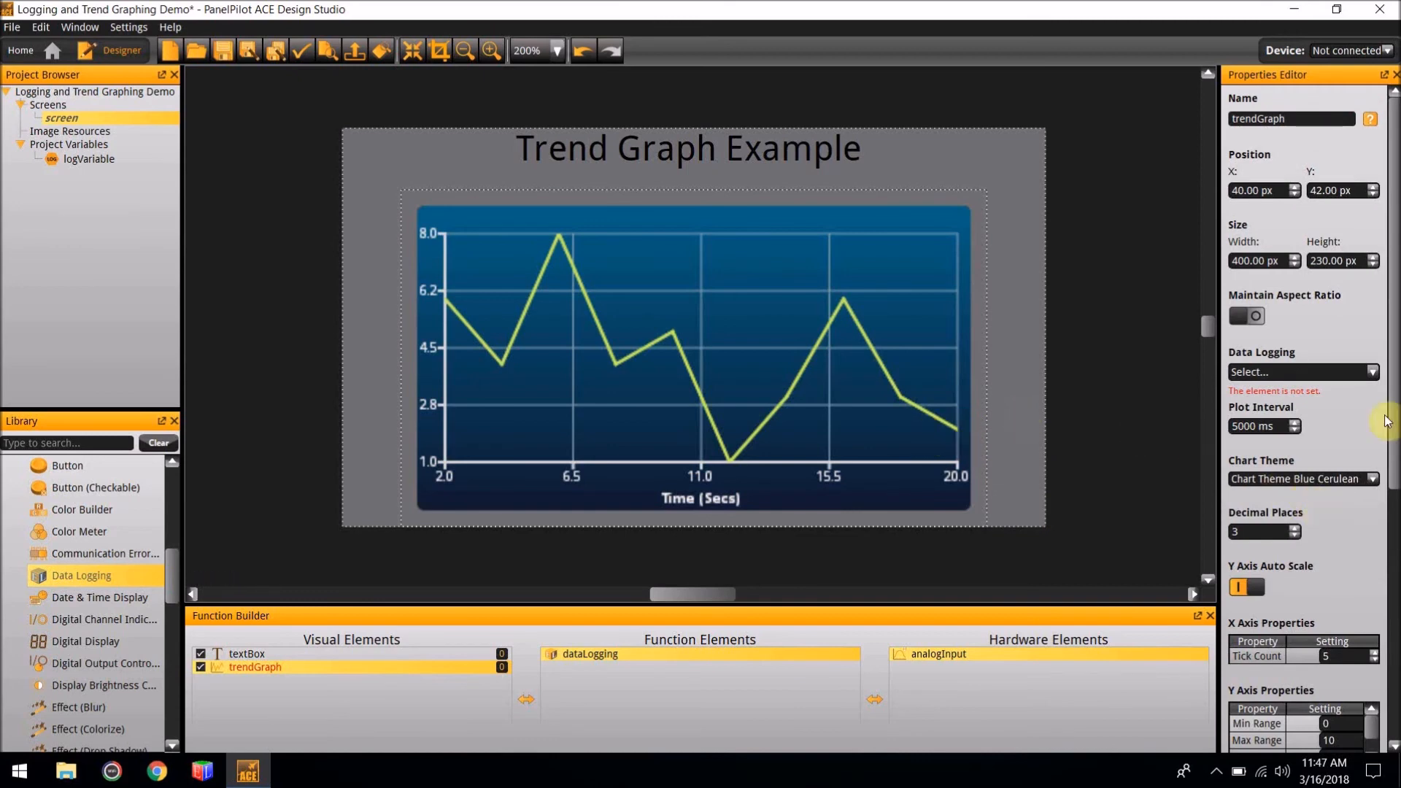
{"action": "mouse_move", "coordinate": [1318, 375]}
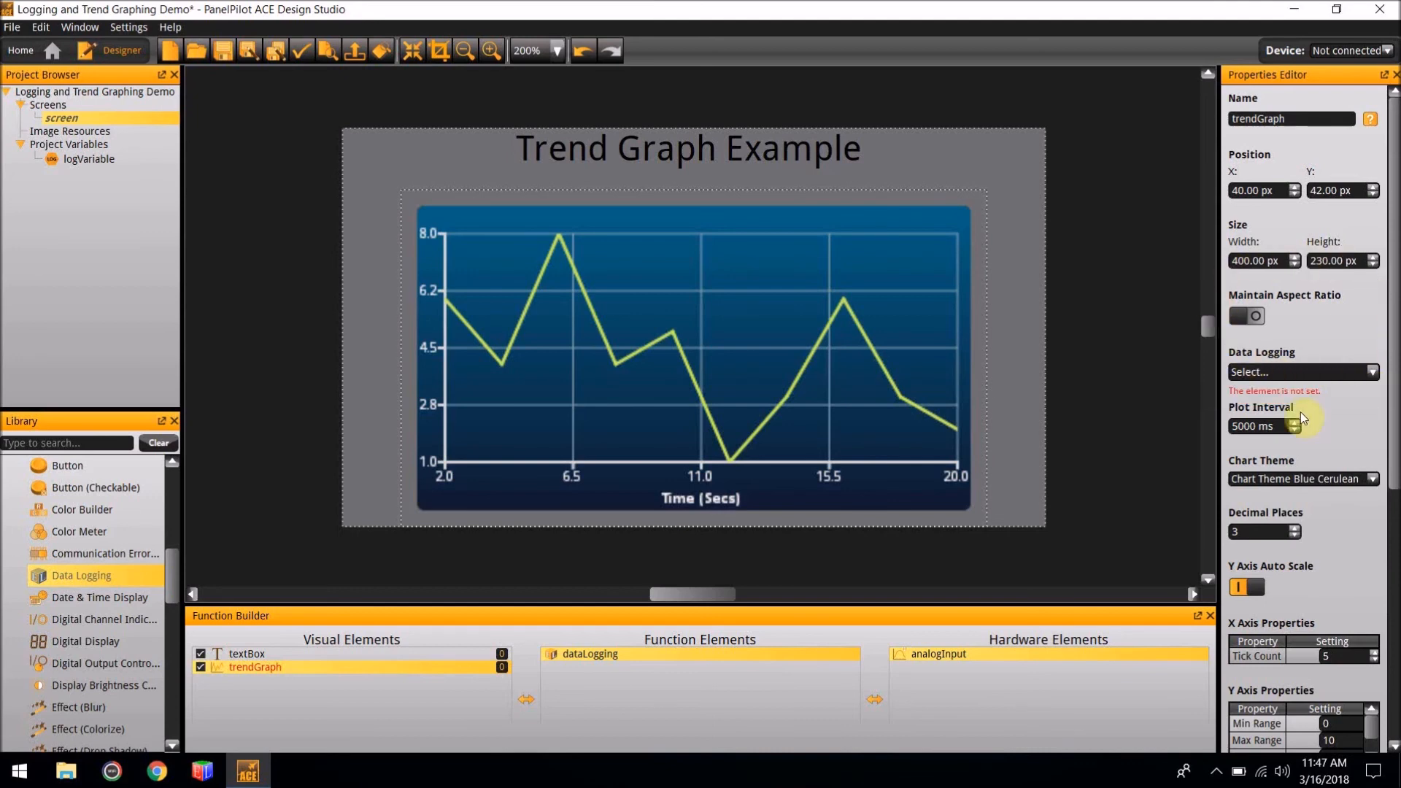
{"action": "mouse_move", "coordinate": [1287, 331]}
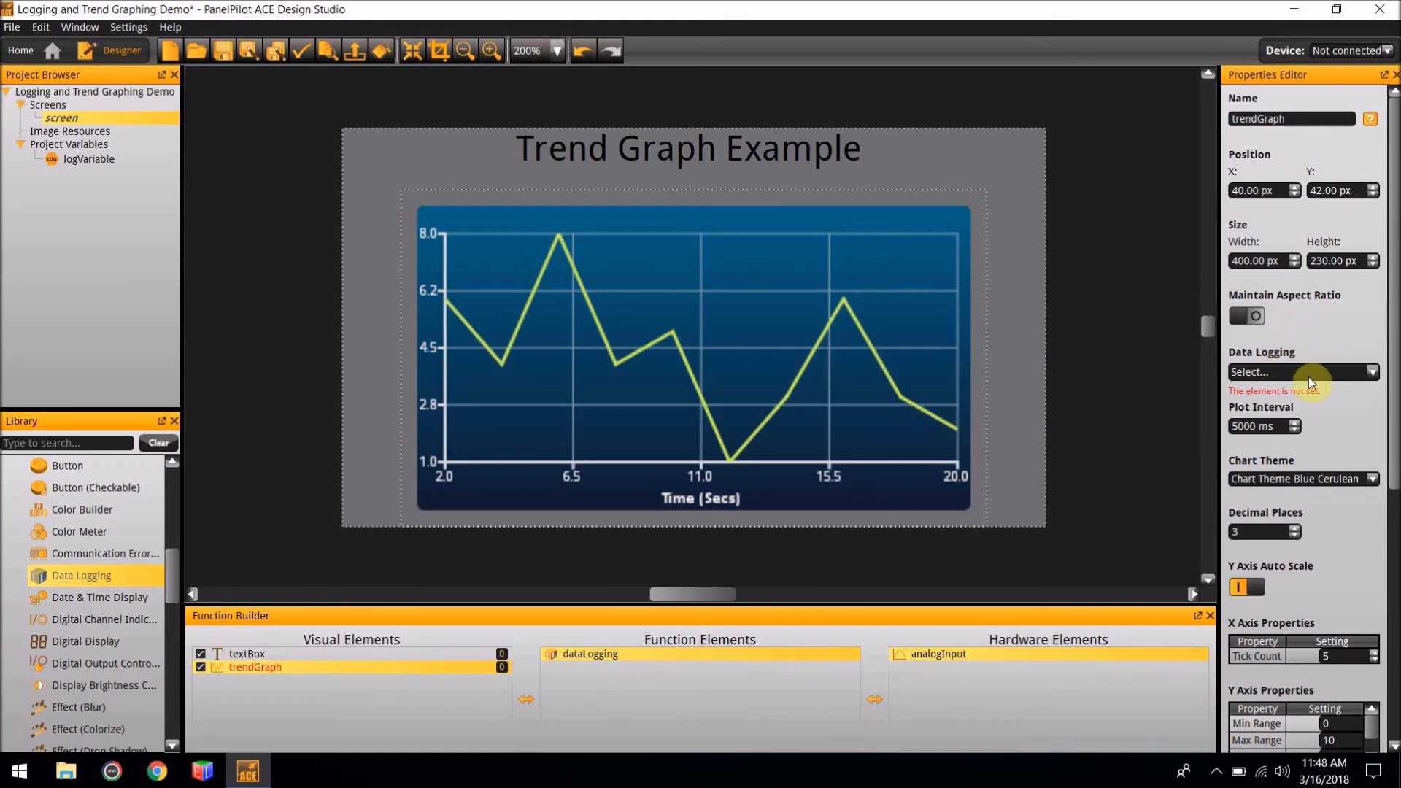
{"action": "left_click", "coordinate": [1300, 372]}
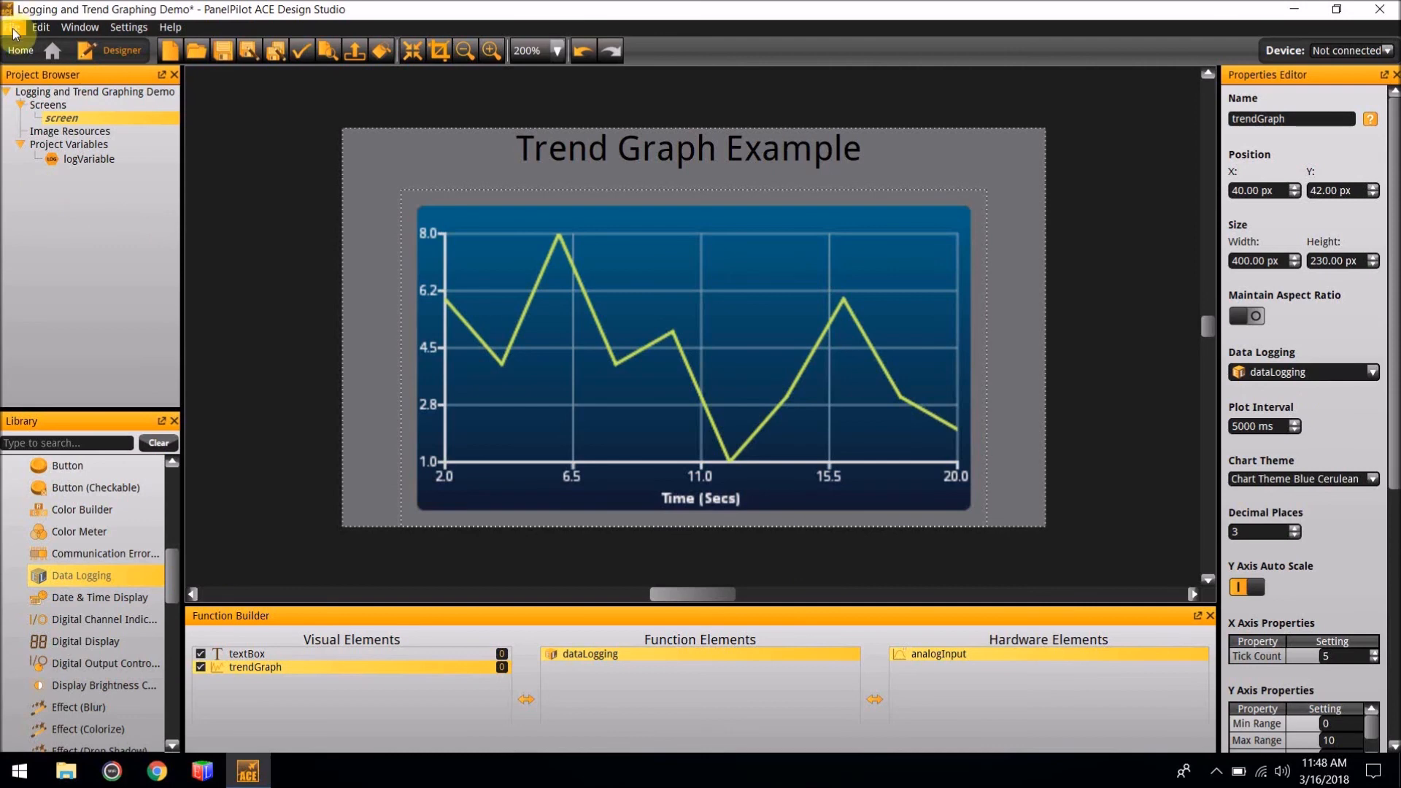
- Launch the project preview in the emulator from the File menu
{"action": "left_click", "coordinate": [12, 27]}
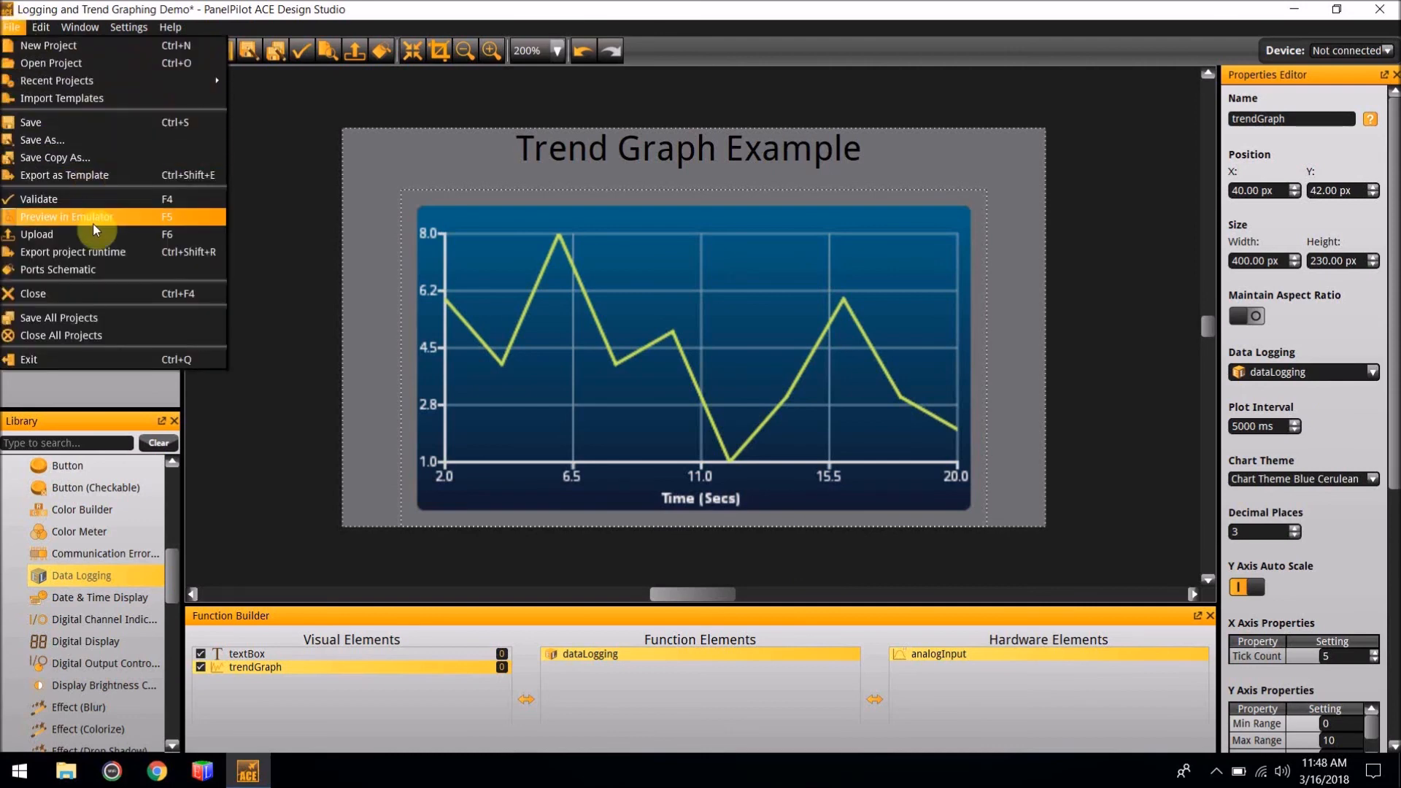
{"action": "mouse_move", "coordinate": [105, 258]}
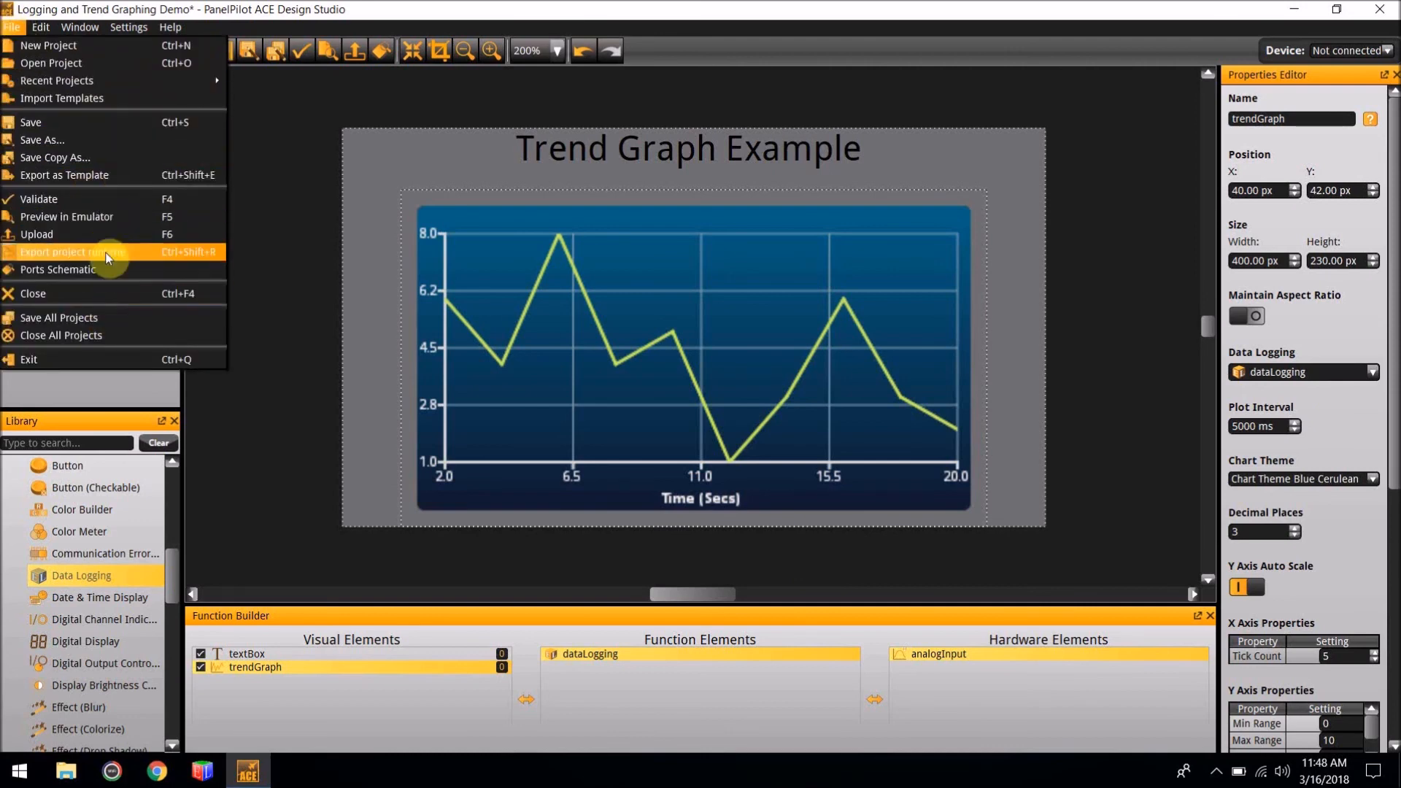
{"action": "left_click", "coordinate": [66, 216]}
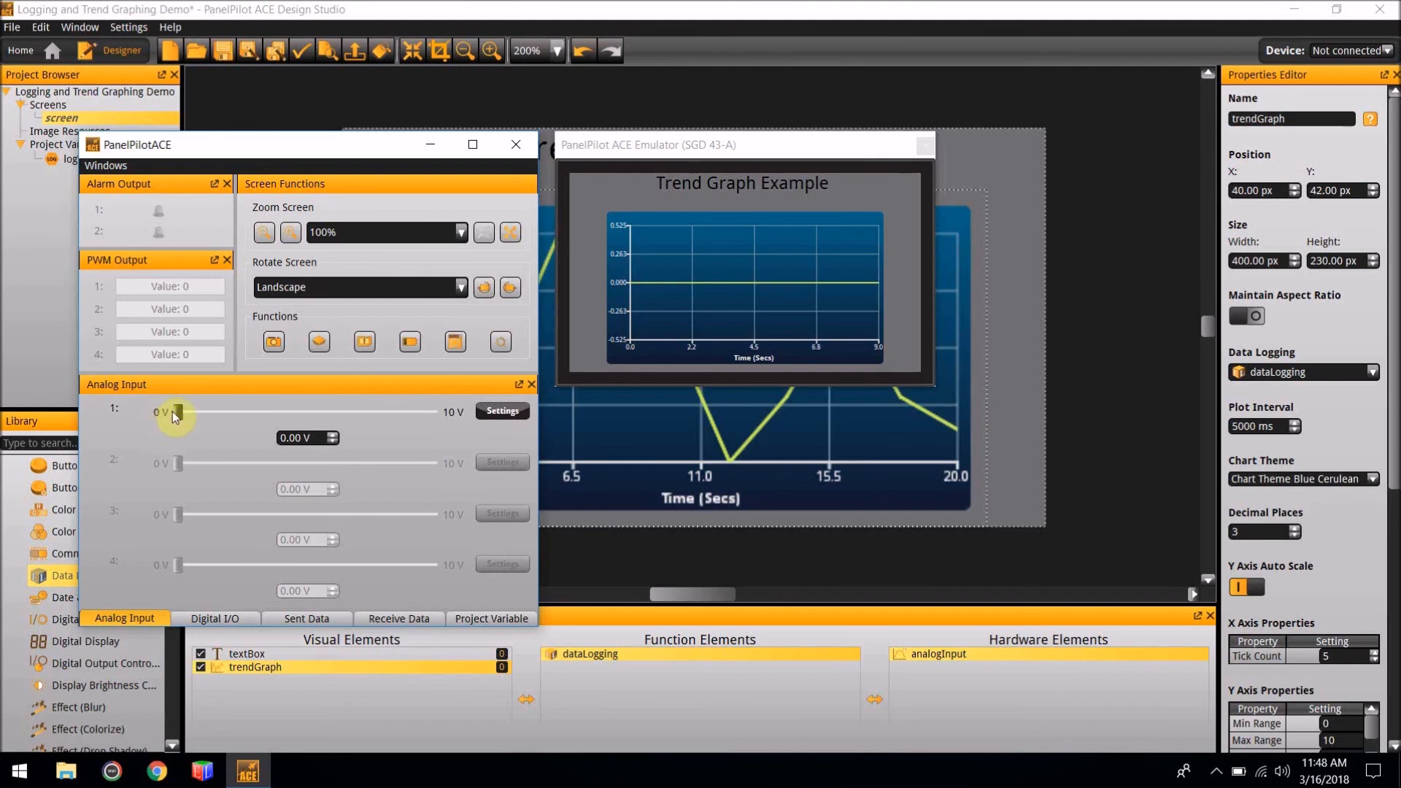
- Slide analog input 1 through about 4.94, 7.13, 2.64, 6.12 and 7.93 V
{"action": "left_click_drag", "start_coordinate": [175, 410], "coordinate": [181, 418]}
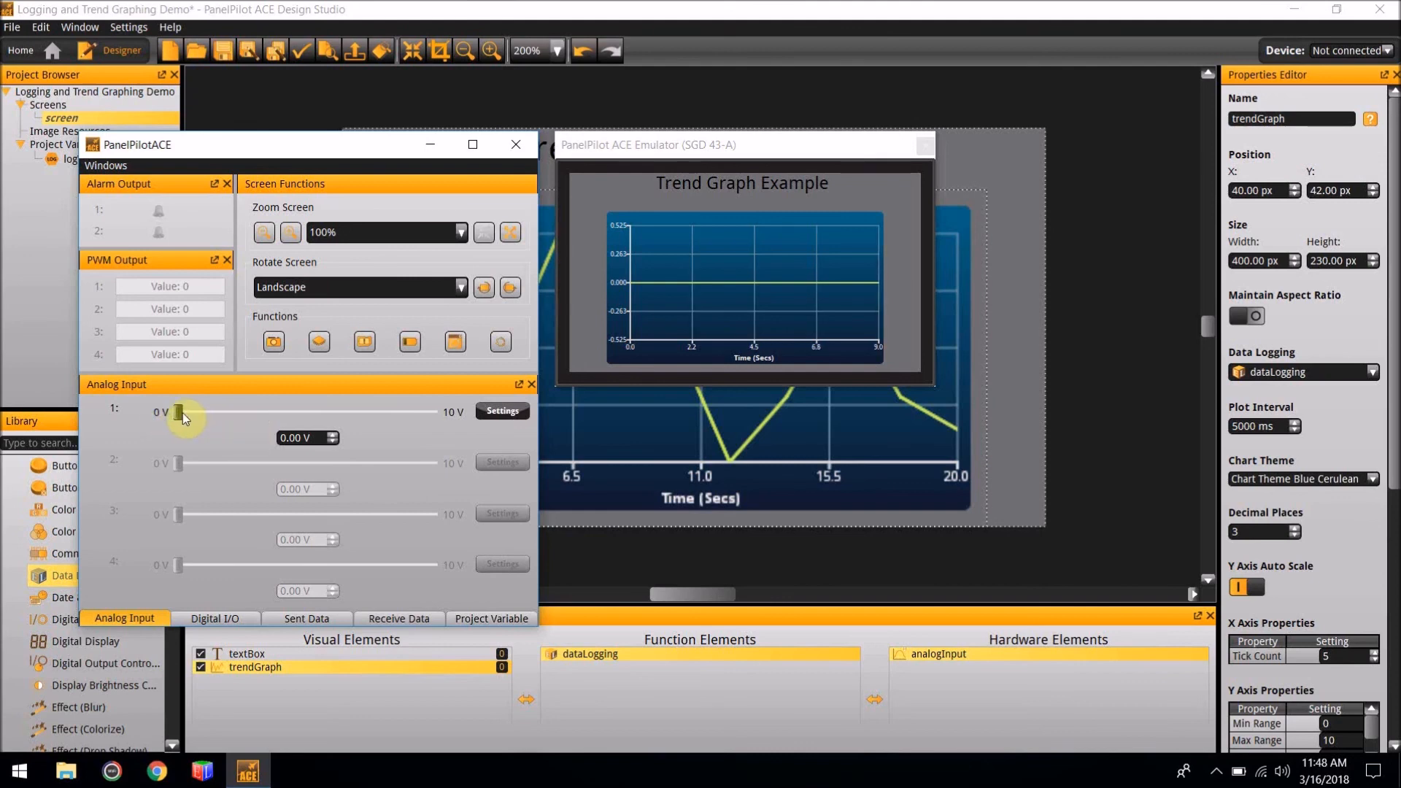
{"action": "left_click_drag", "start_coordinate": [178, 411], "coordinate": [303, 411]}
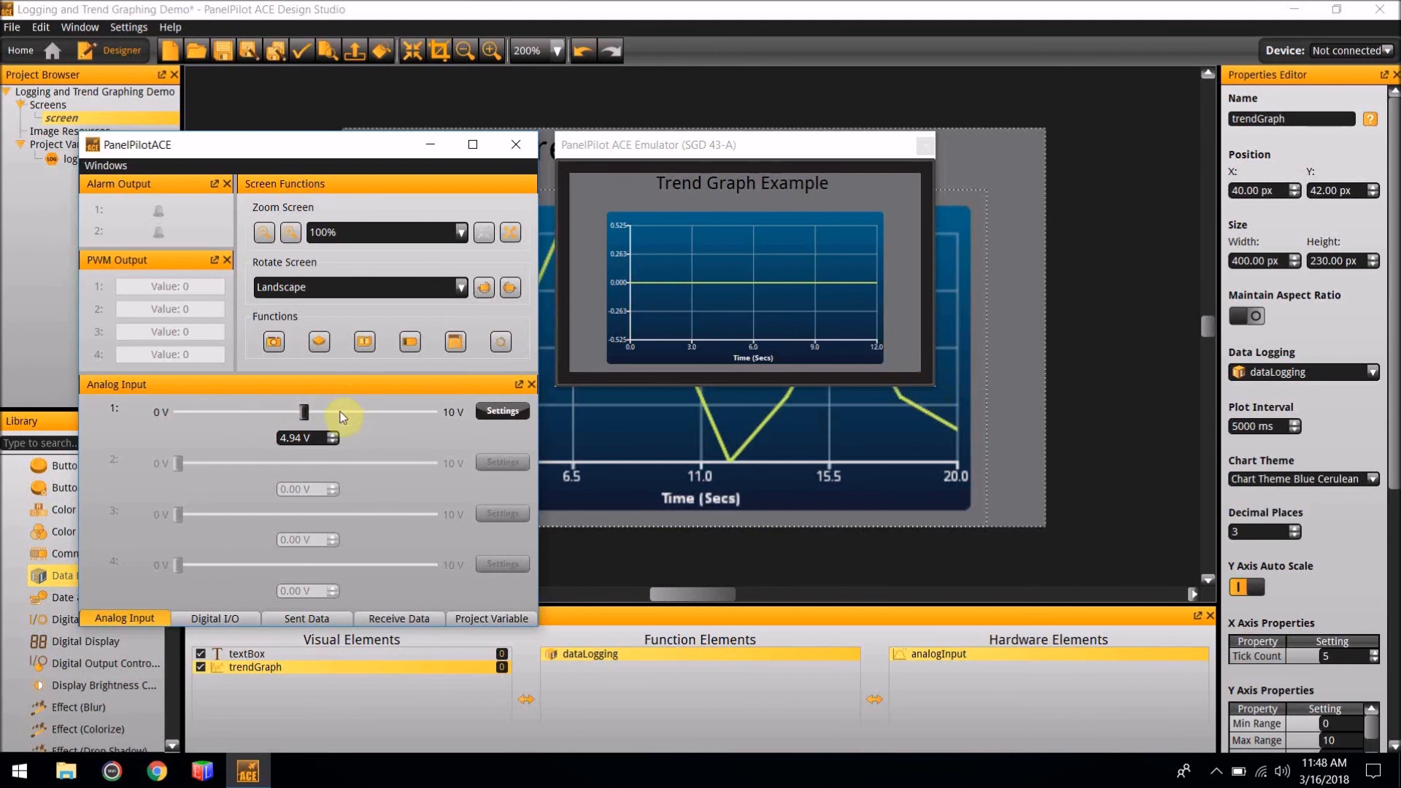
{"action": "left_click_drag", "start_coordinate": [304, 411], "coordinate": [359, 410]}
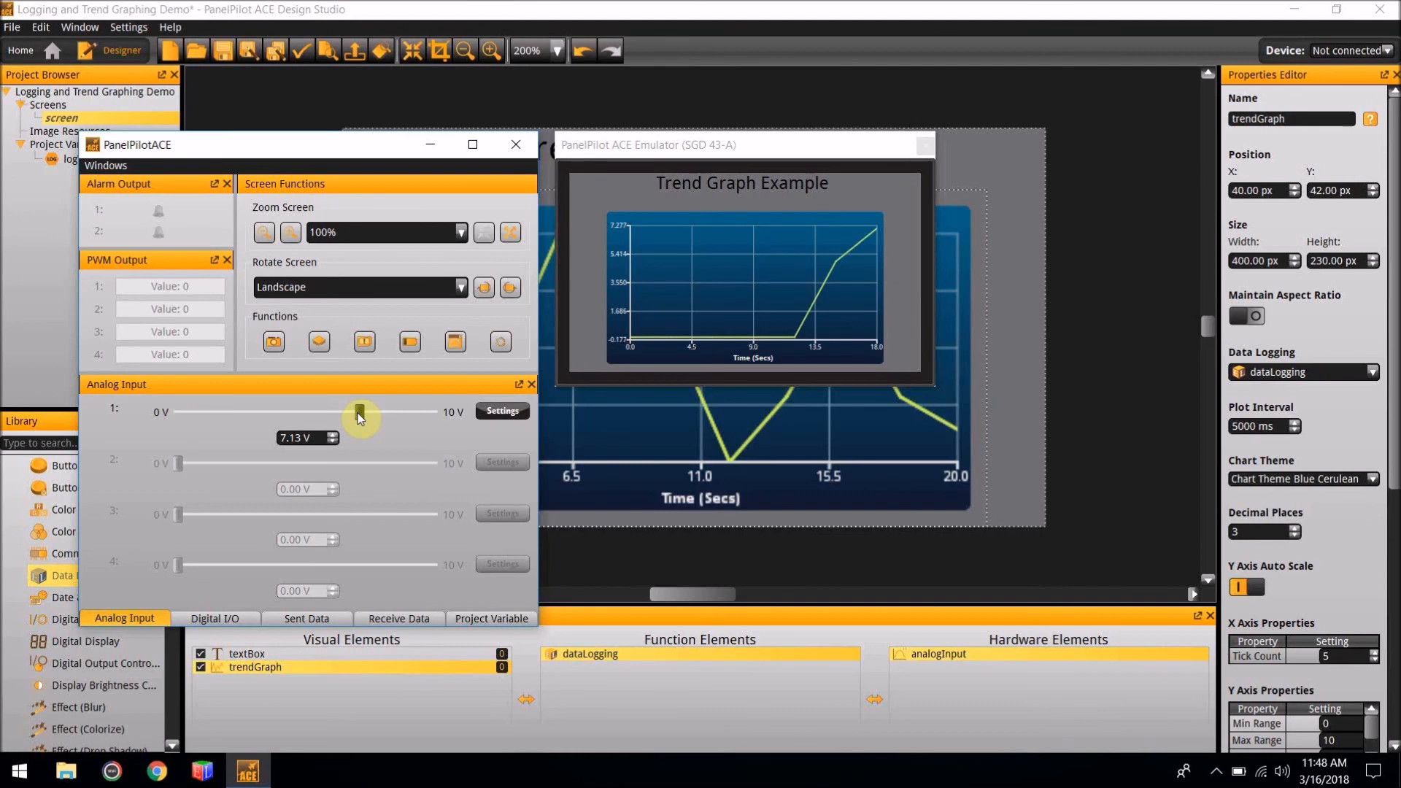
{"action": "left_click_drag", "start_coordinate": [358, 411], "coordinate": [246, 411]}
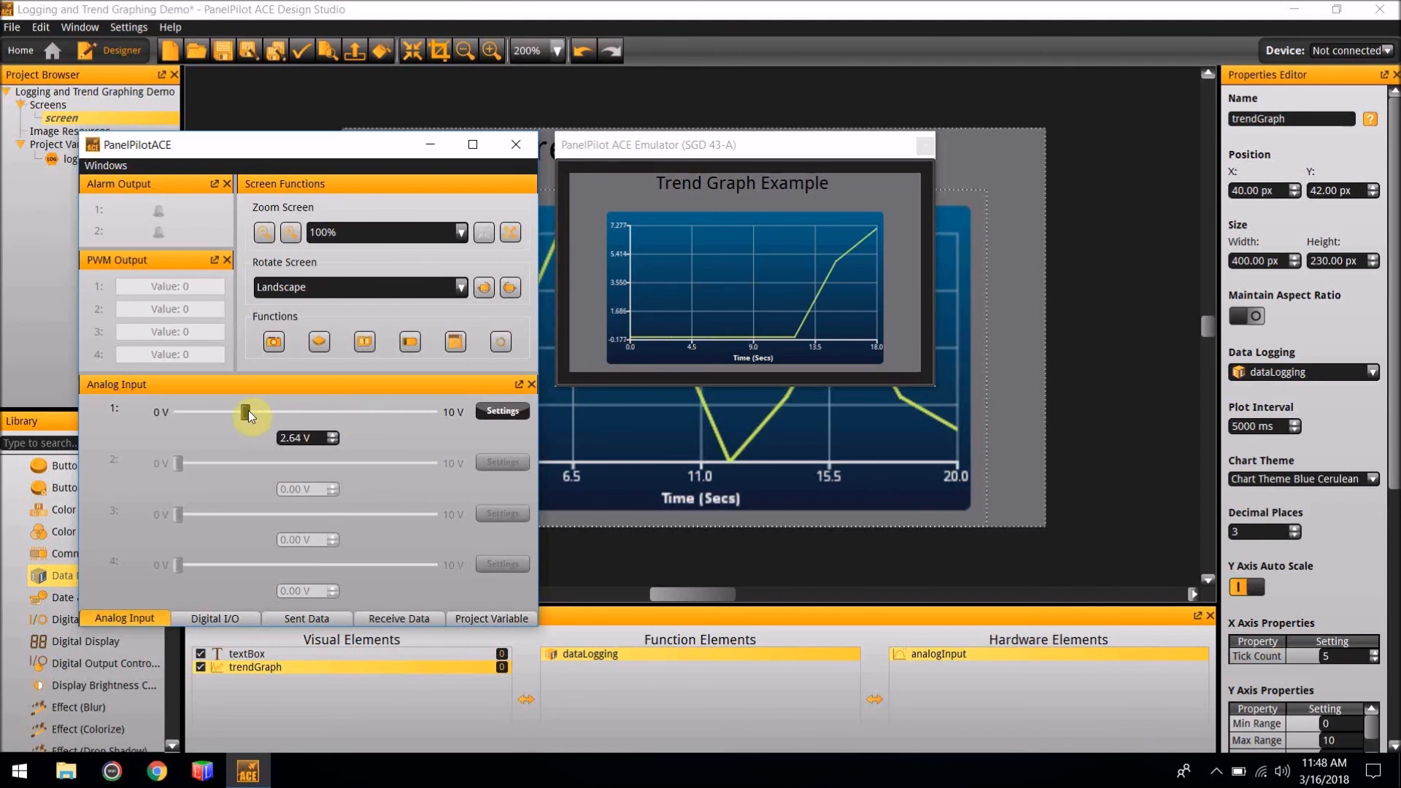
{"action": "left_click_drag", "start_coordinate": [246, 412], "coordinate": [335, 411]}
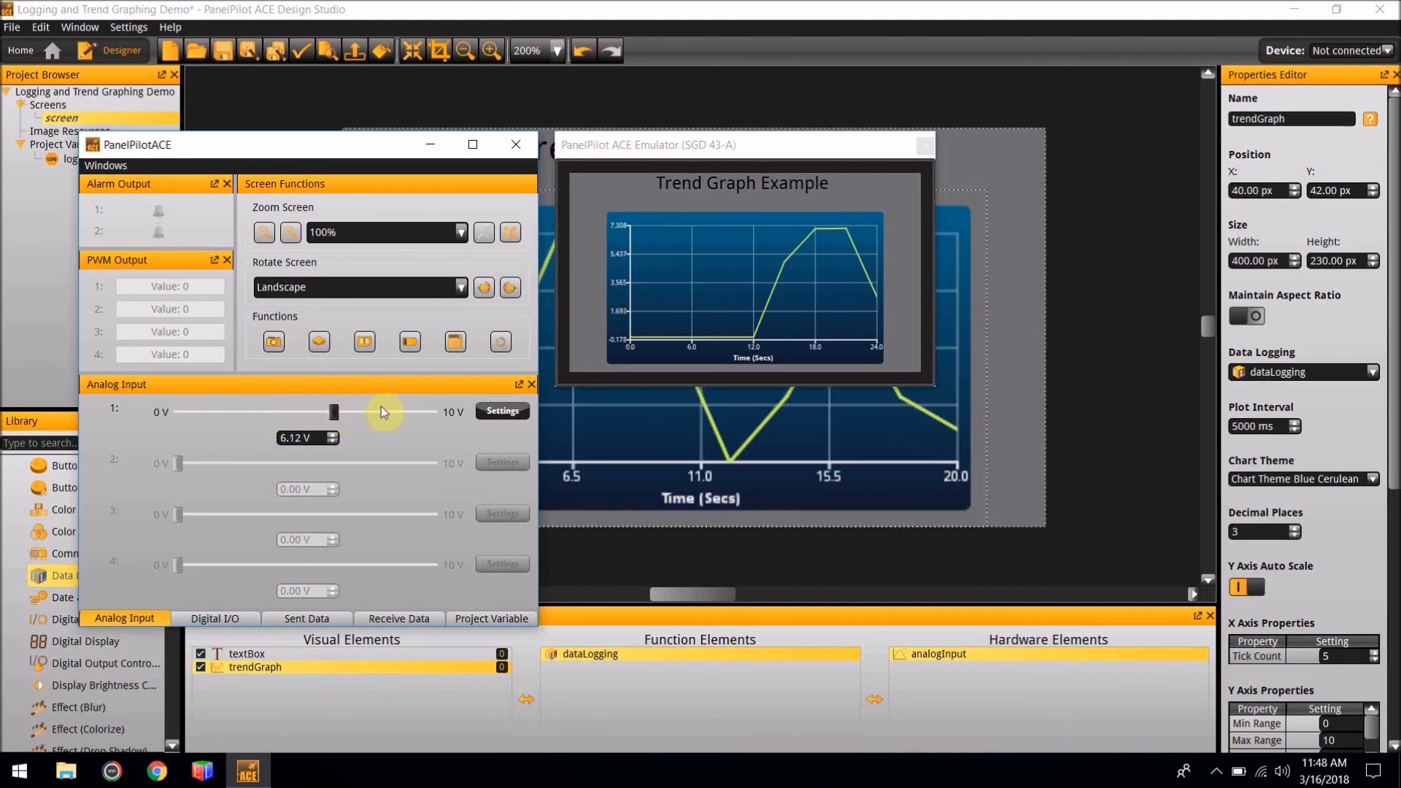
{"action": "left_click_drag", "start_coordinate": [334, 412], "coordinate": [385, 412]}
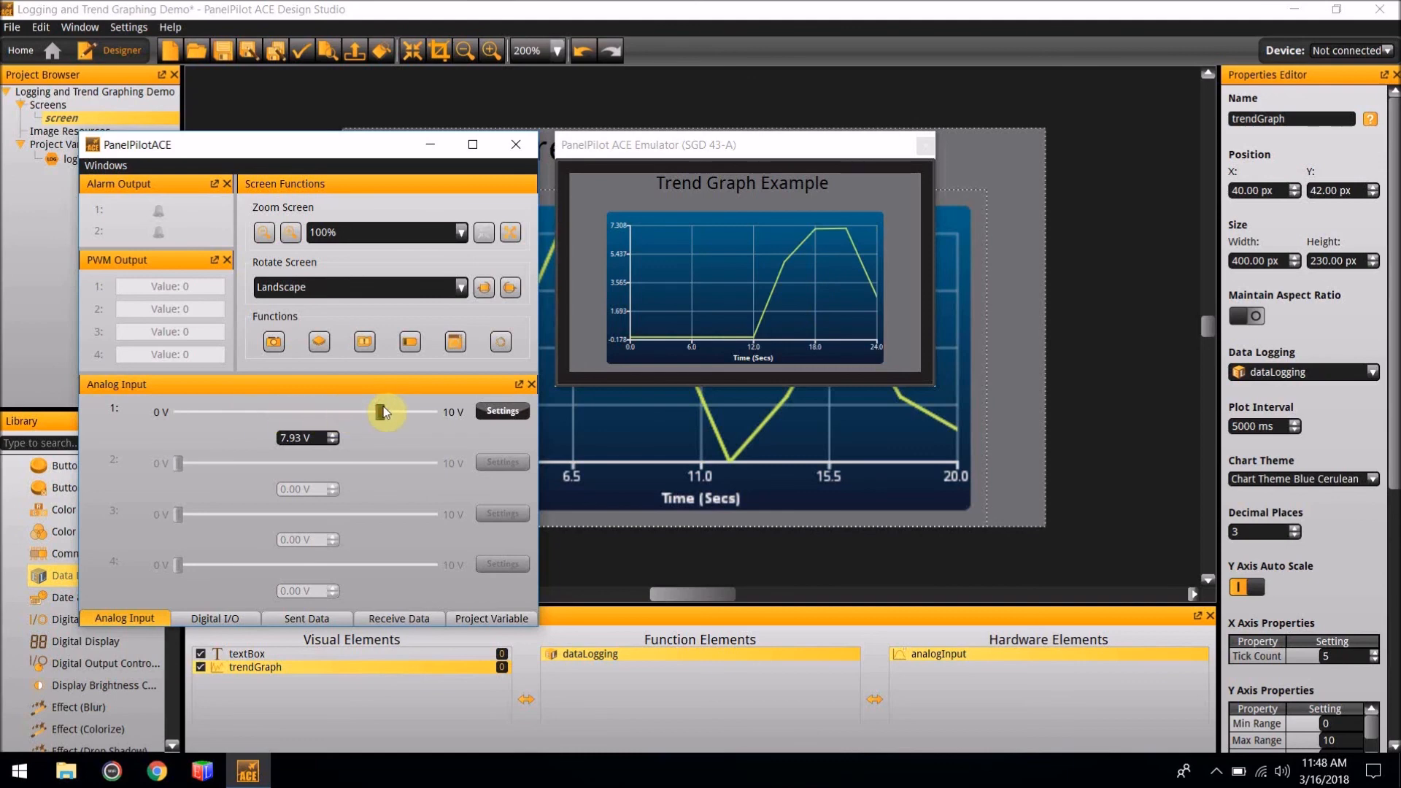